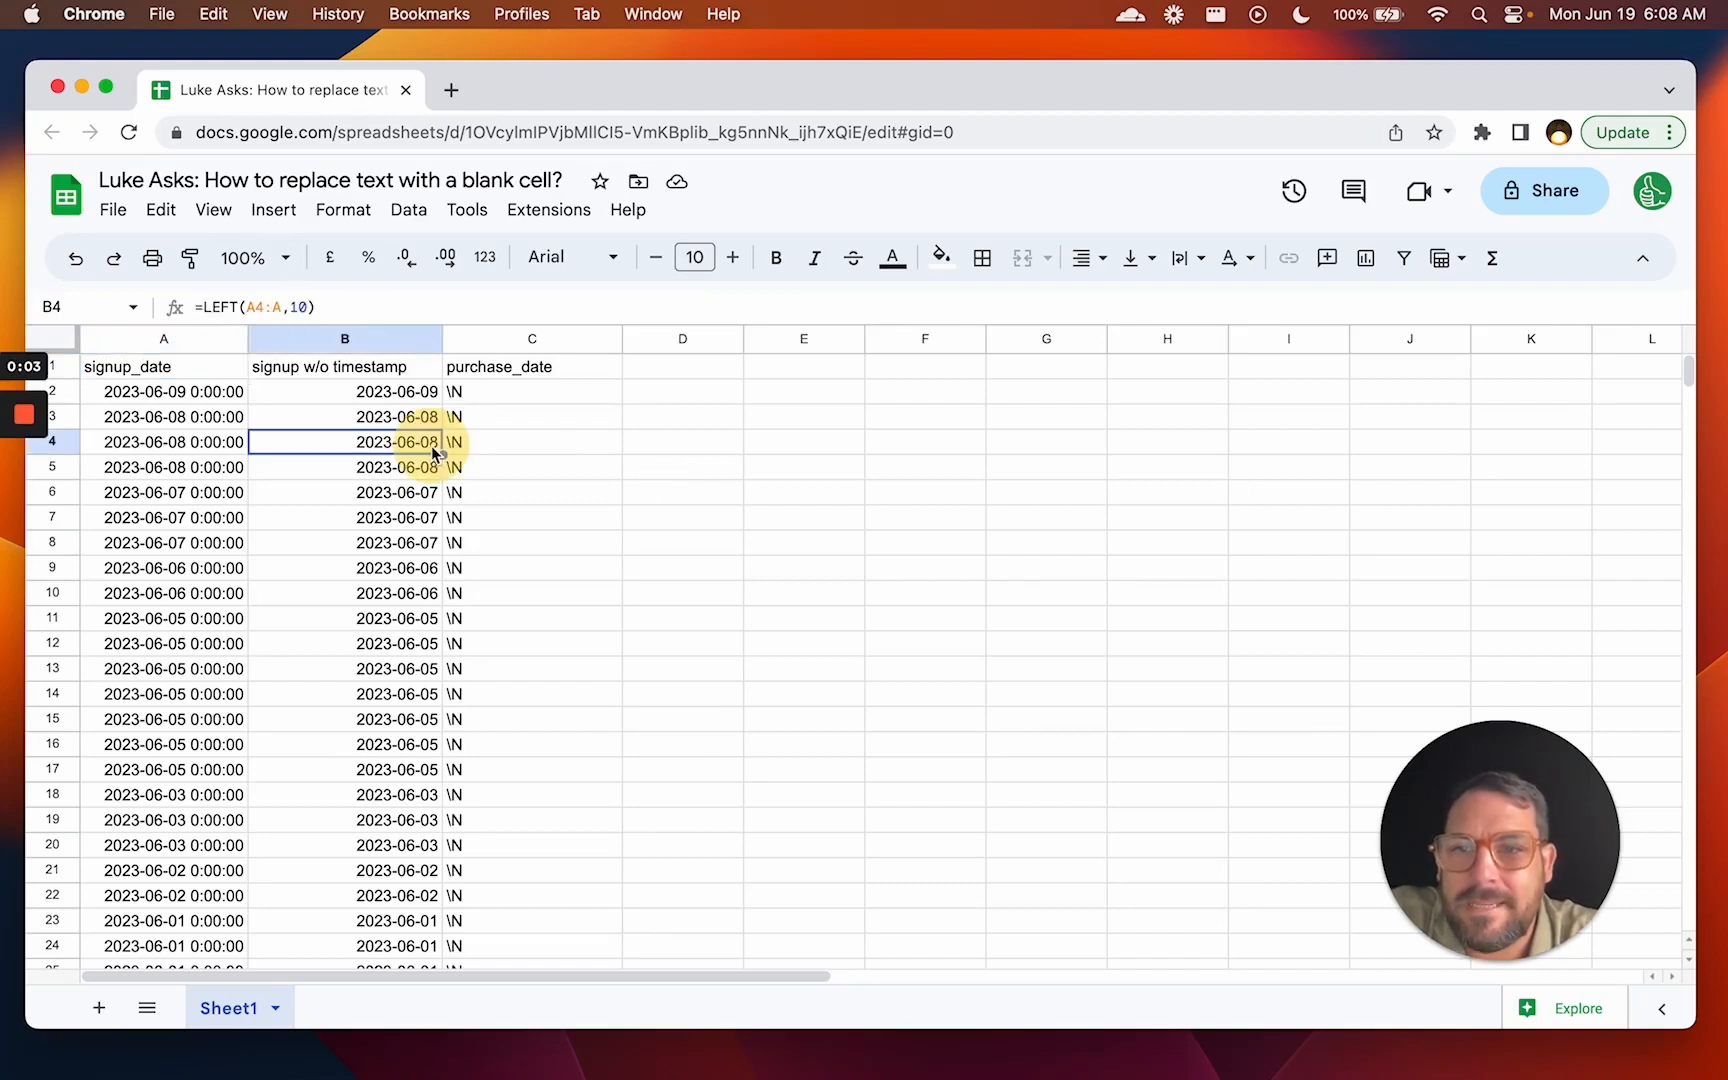
Inspect column C, selecting the real purchase date and a \N placeholder cell.
{"action": "left_click", "coordinate": [532, 417]}
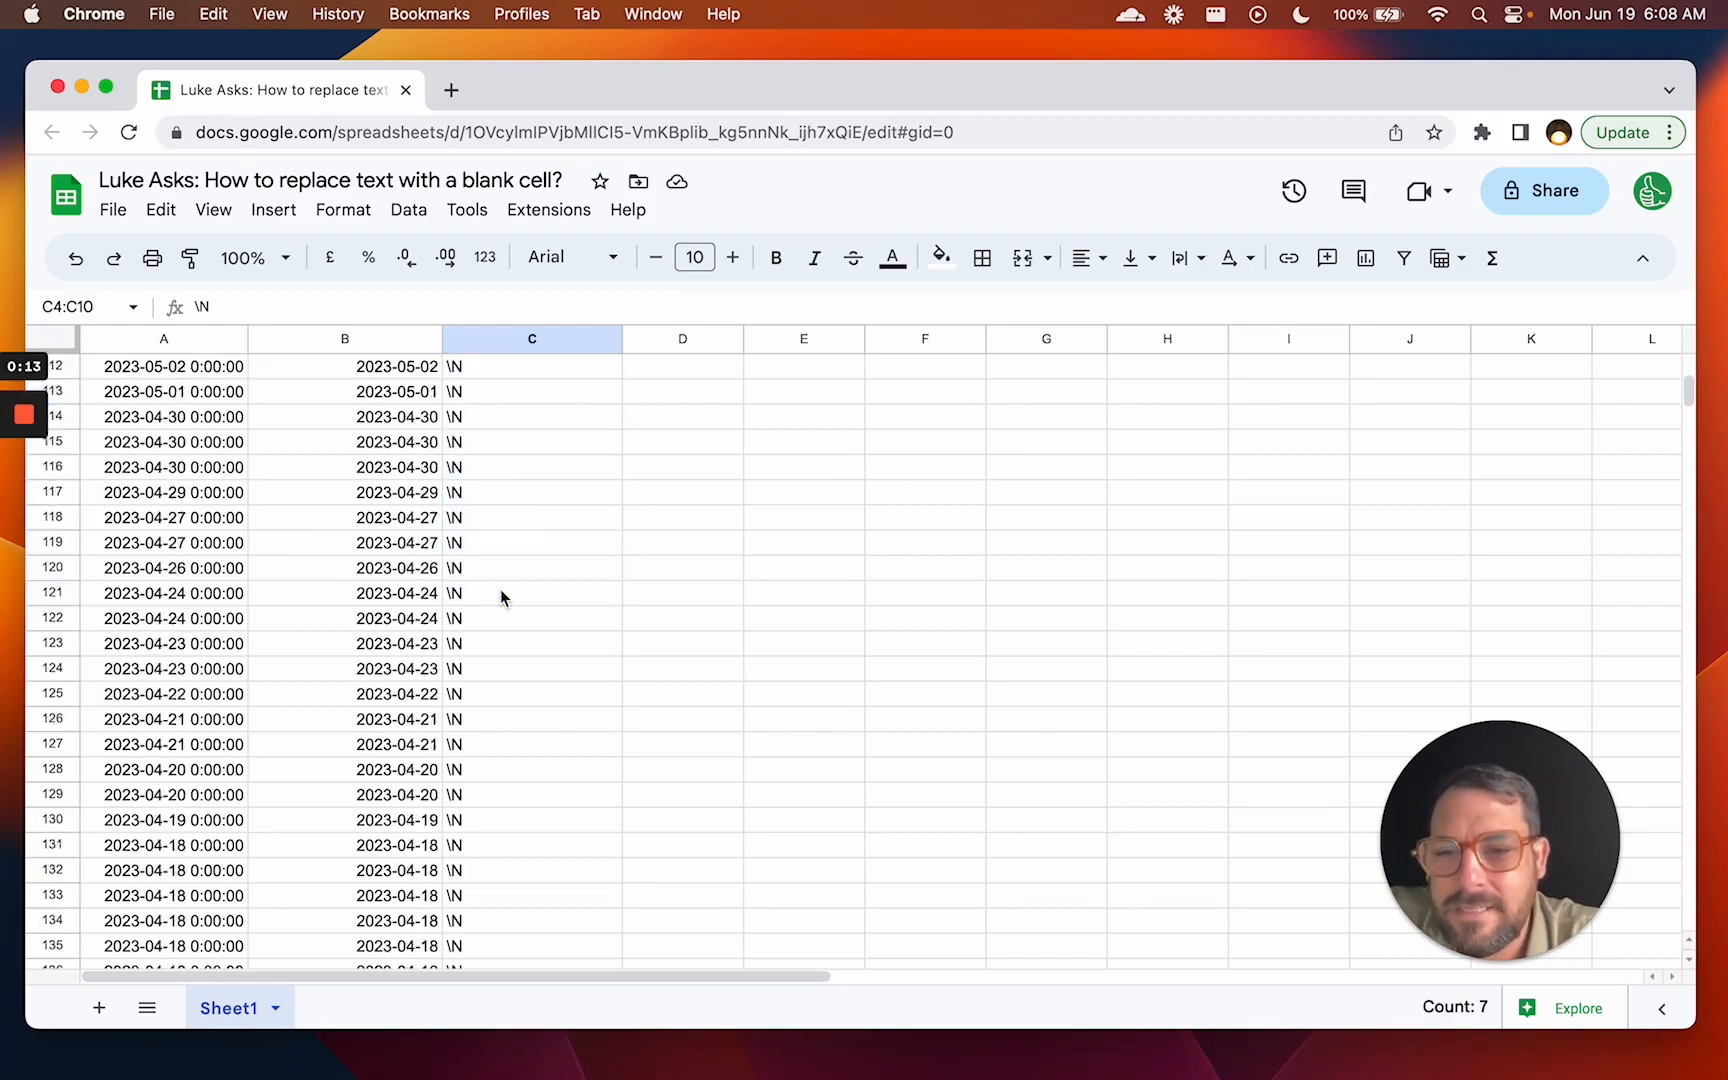
{"action": "scroll", "scroll_direction": "down", "scroll_amount": 3}
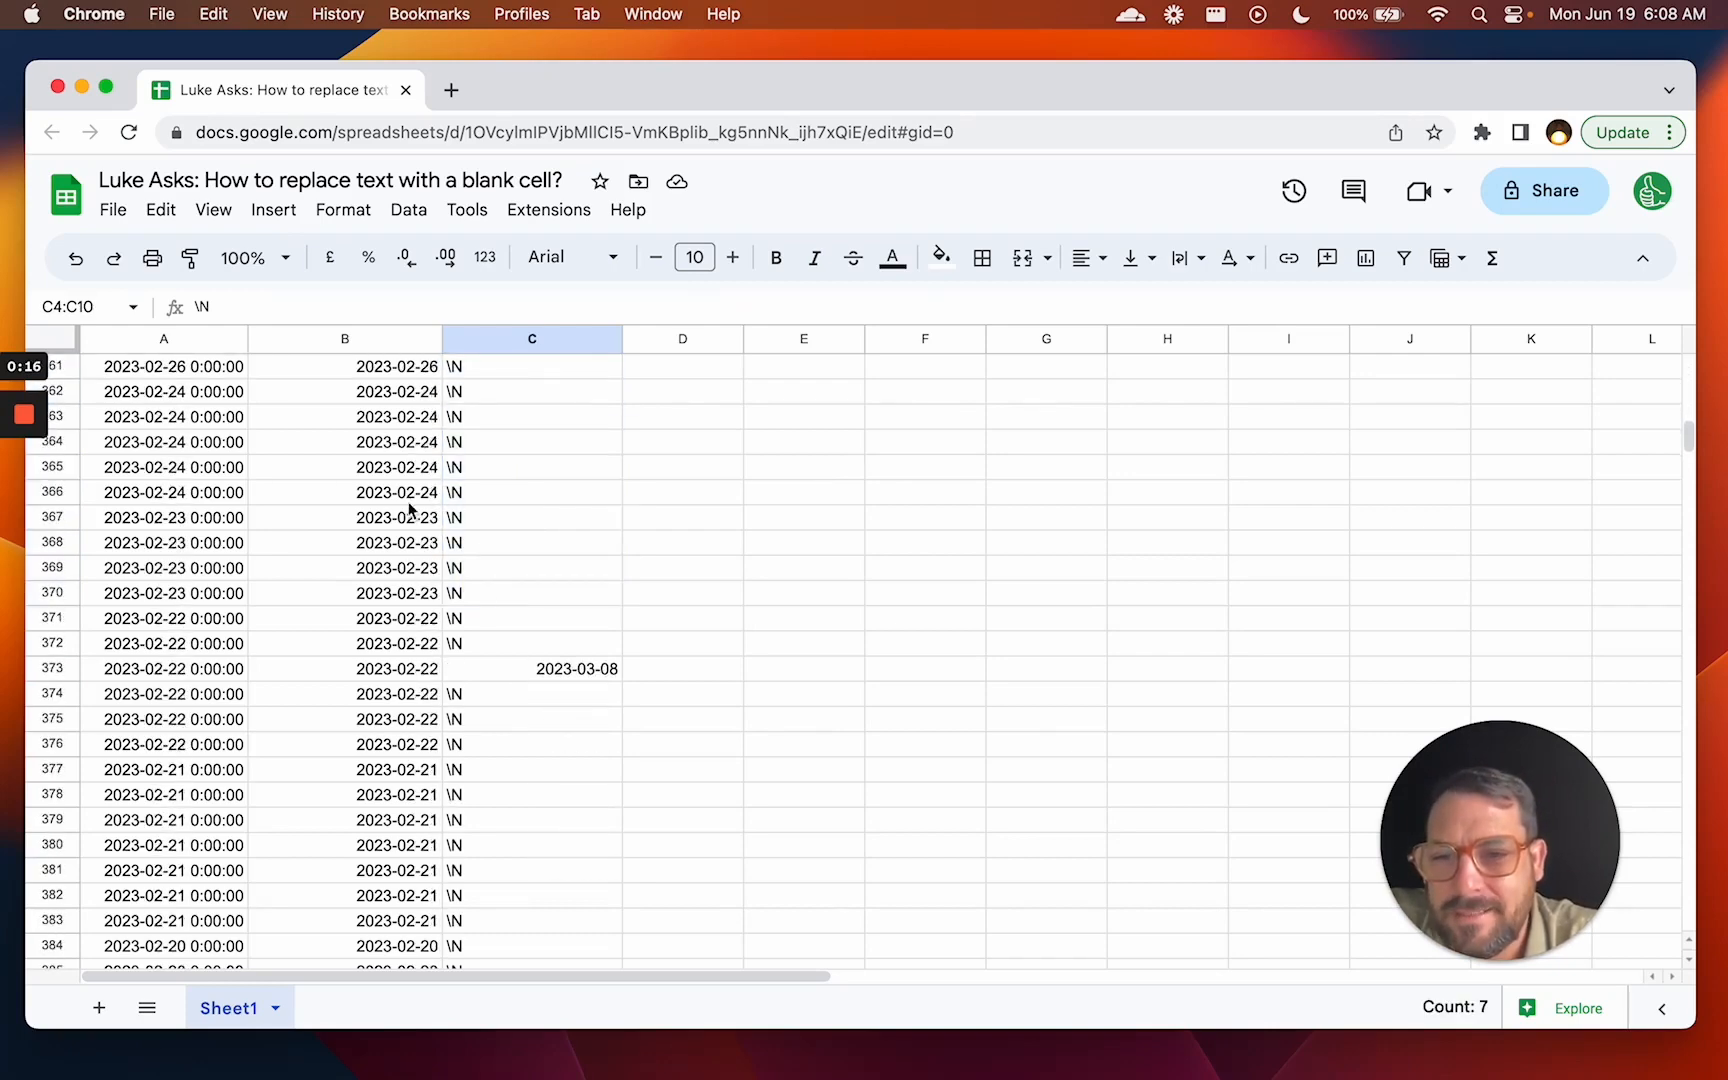
{"action": "left_click", "coordinate": [573, 669]}
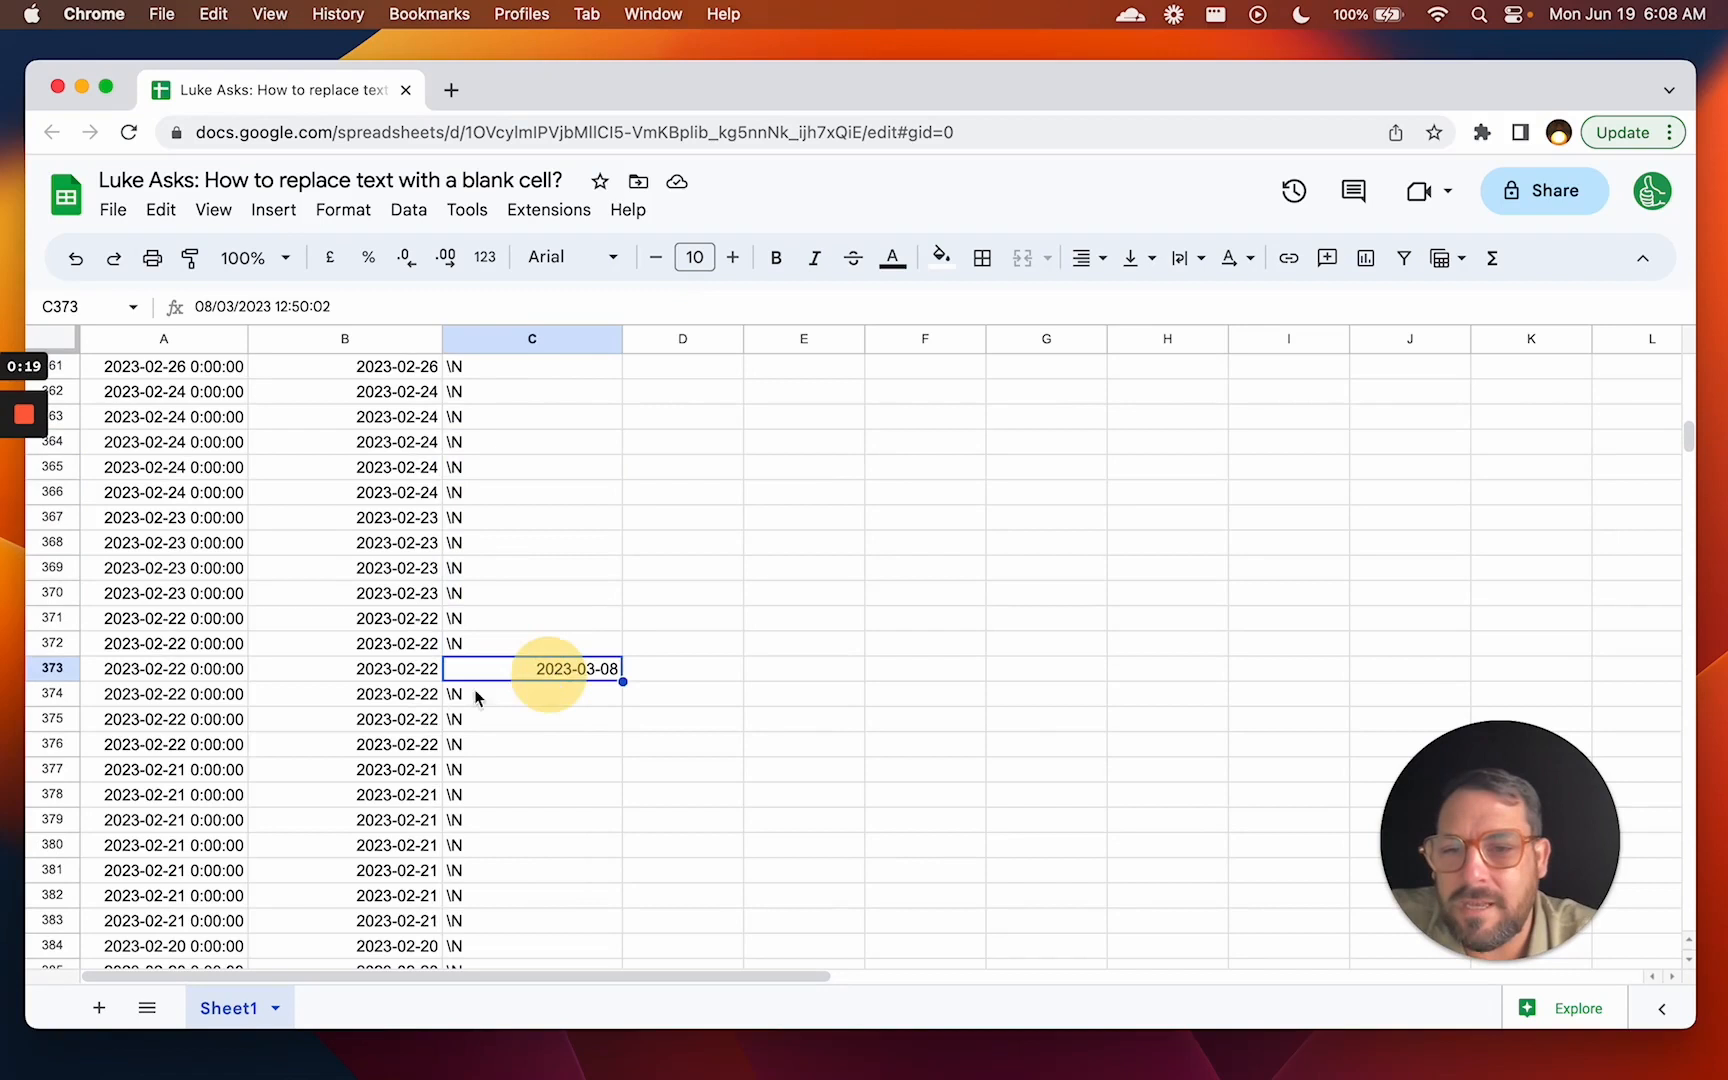
{"action": "mouse_move", "coordinate": [494, 508]}
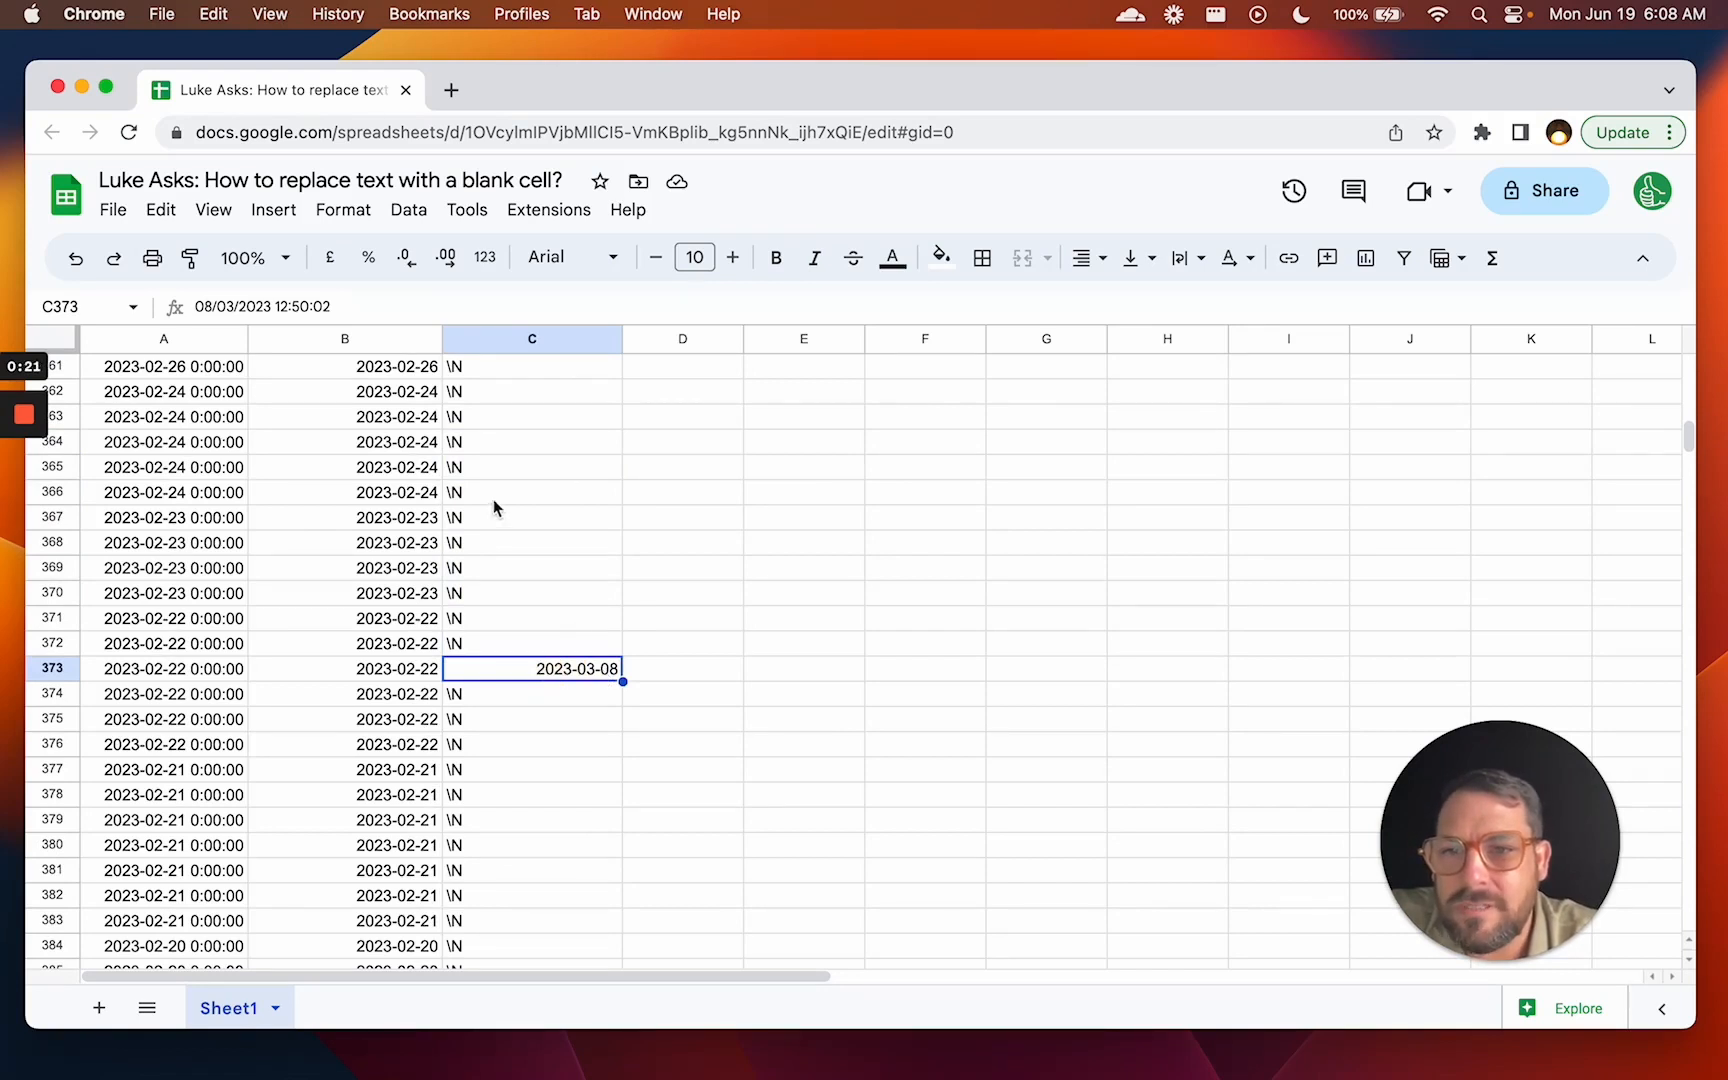
{"action": "left_click", "coordinate": [532, 391]}
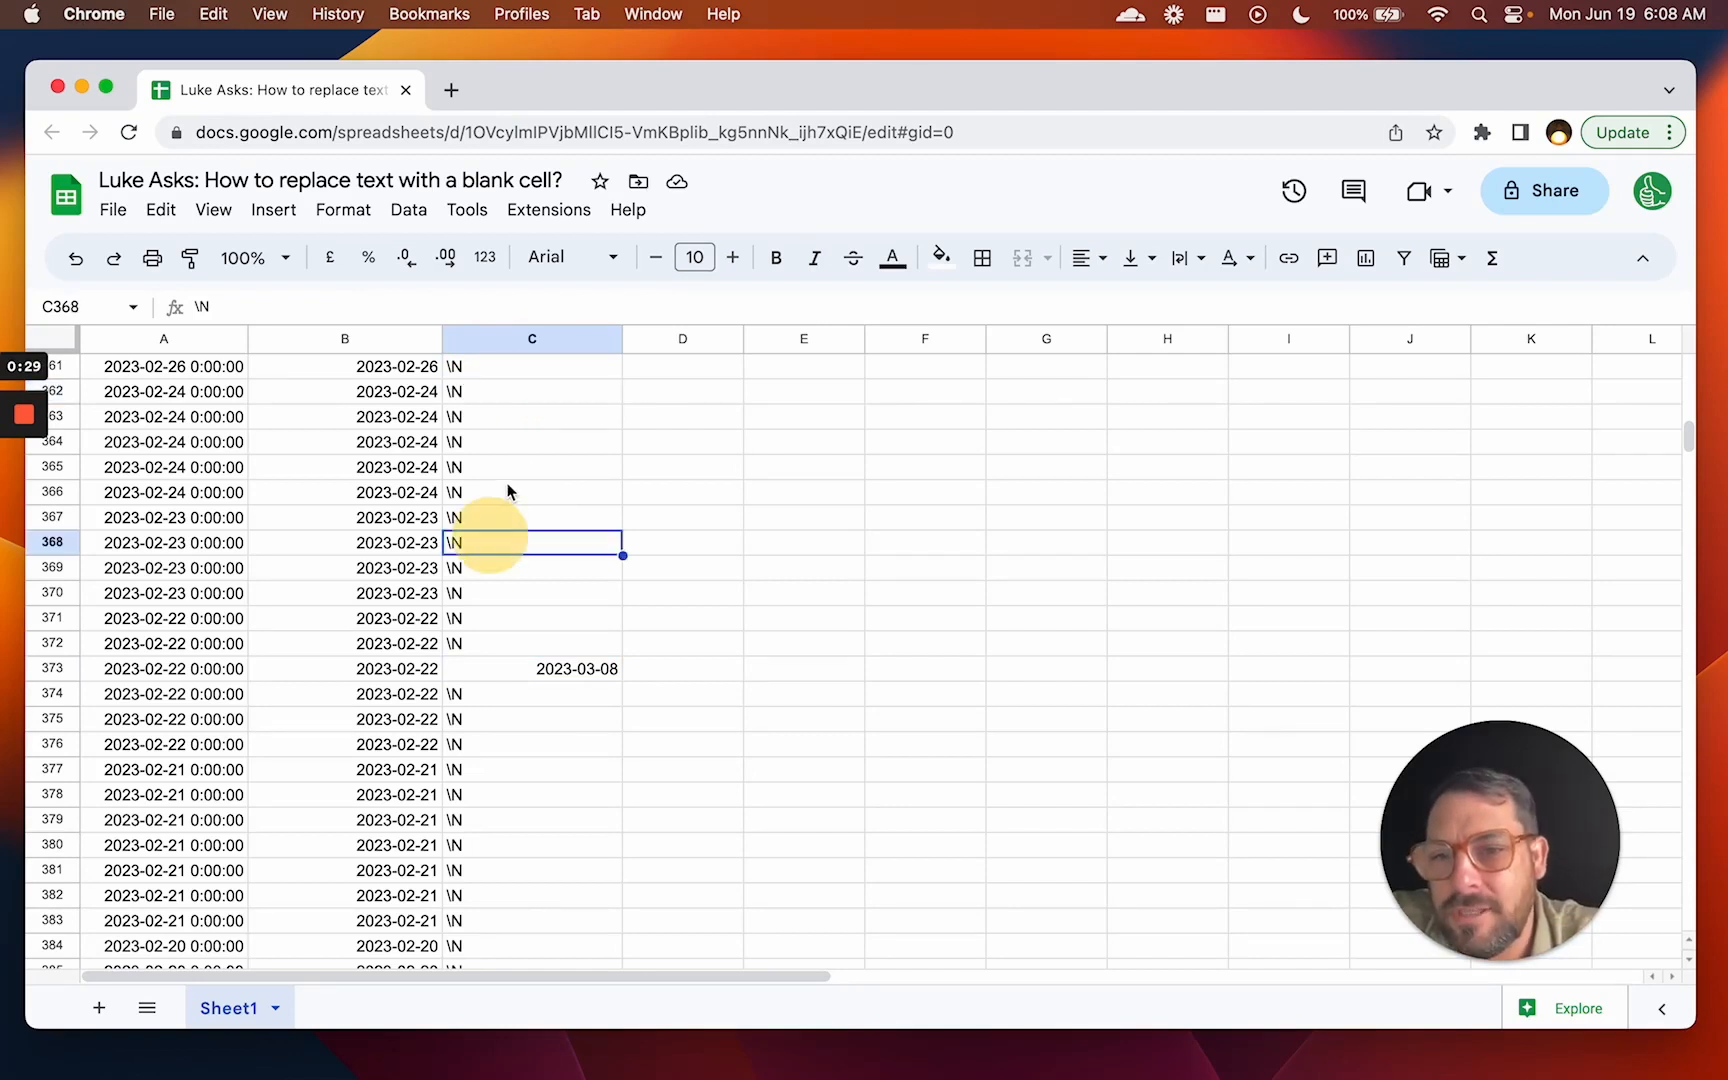
{"action": "mouse_move", "coordinate": [1052, 372]}
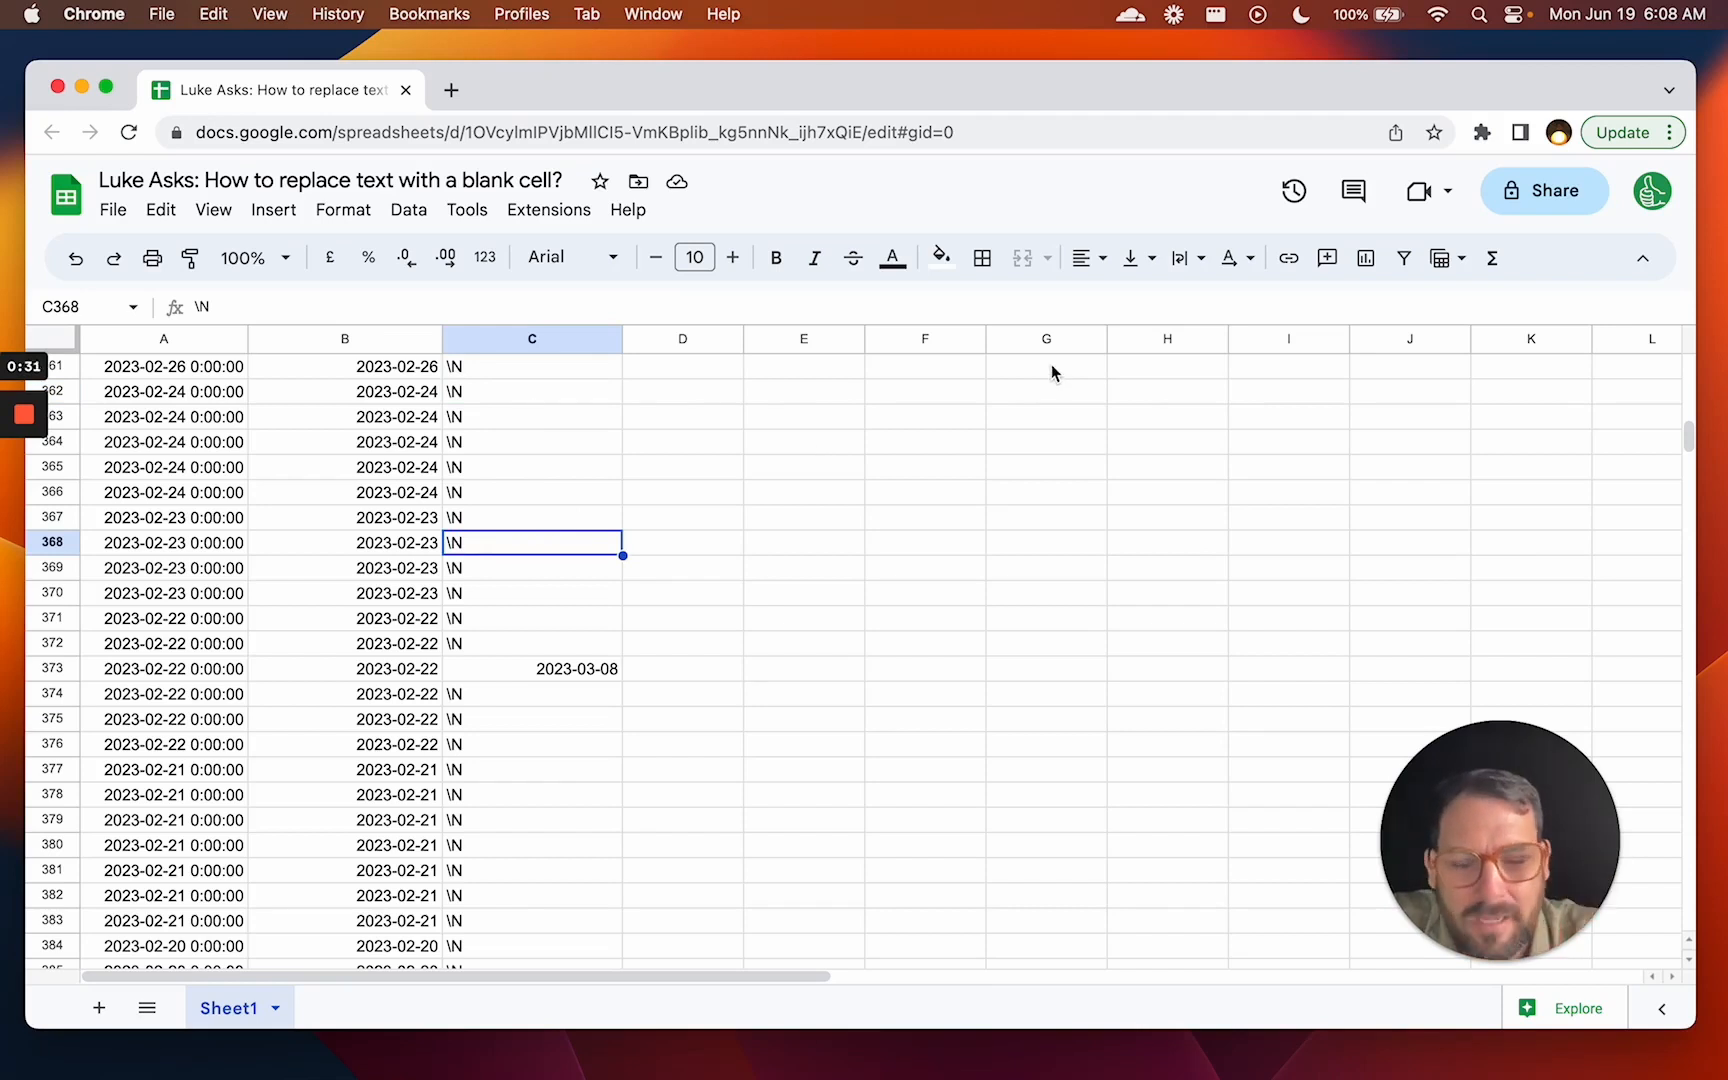
{"action": "mouse_move", "coordinate": [571, 418]}
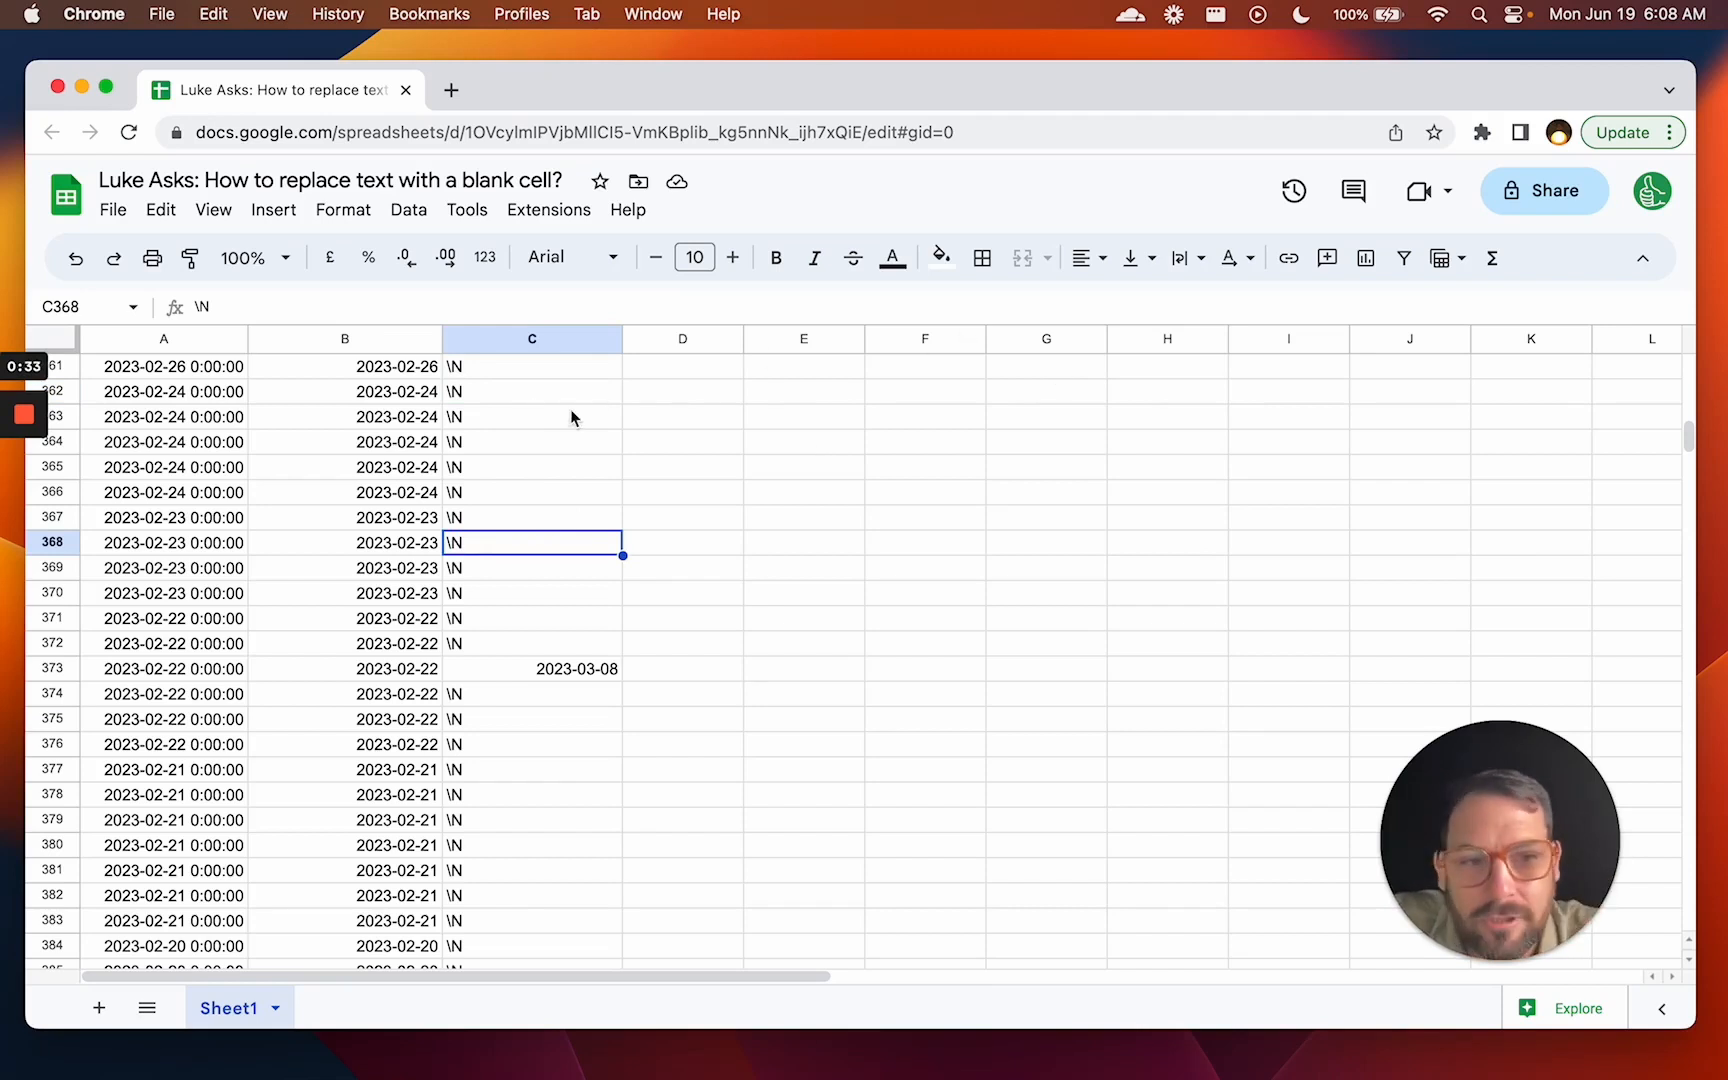
{"action": "mouse_move", "coordinate": [439, 366]}
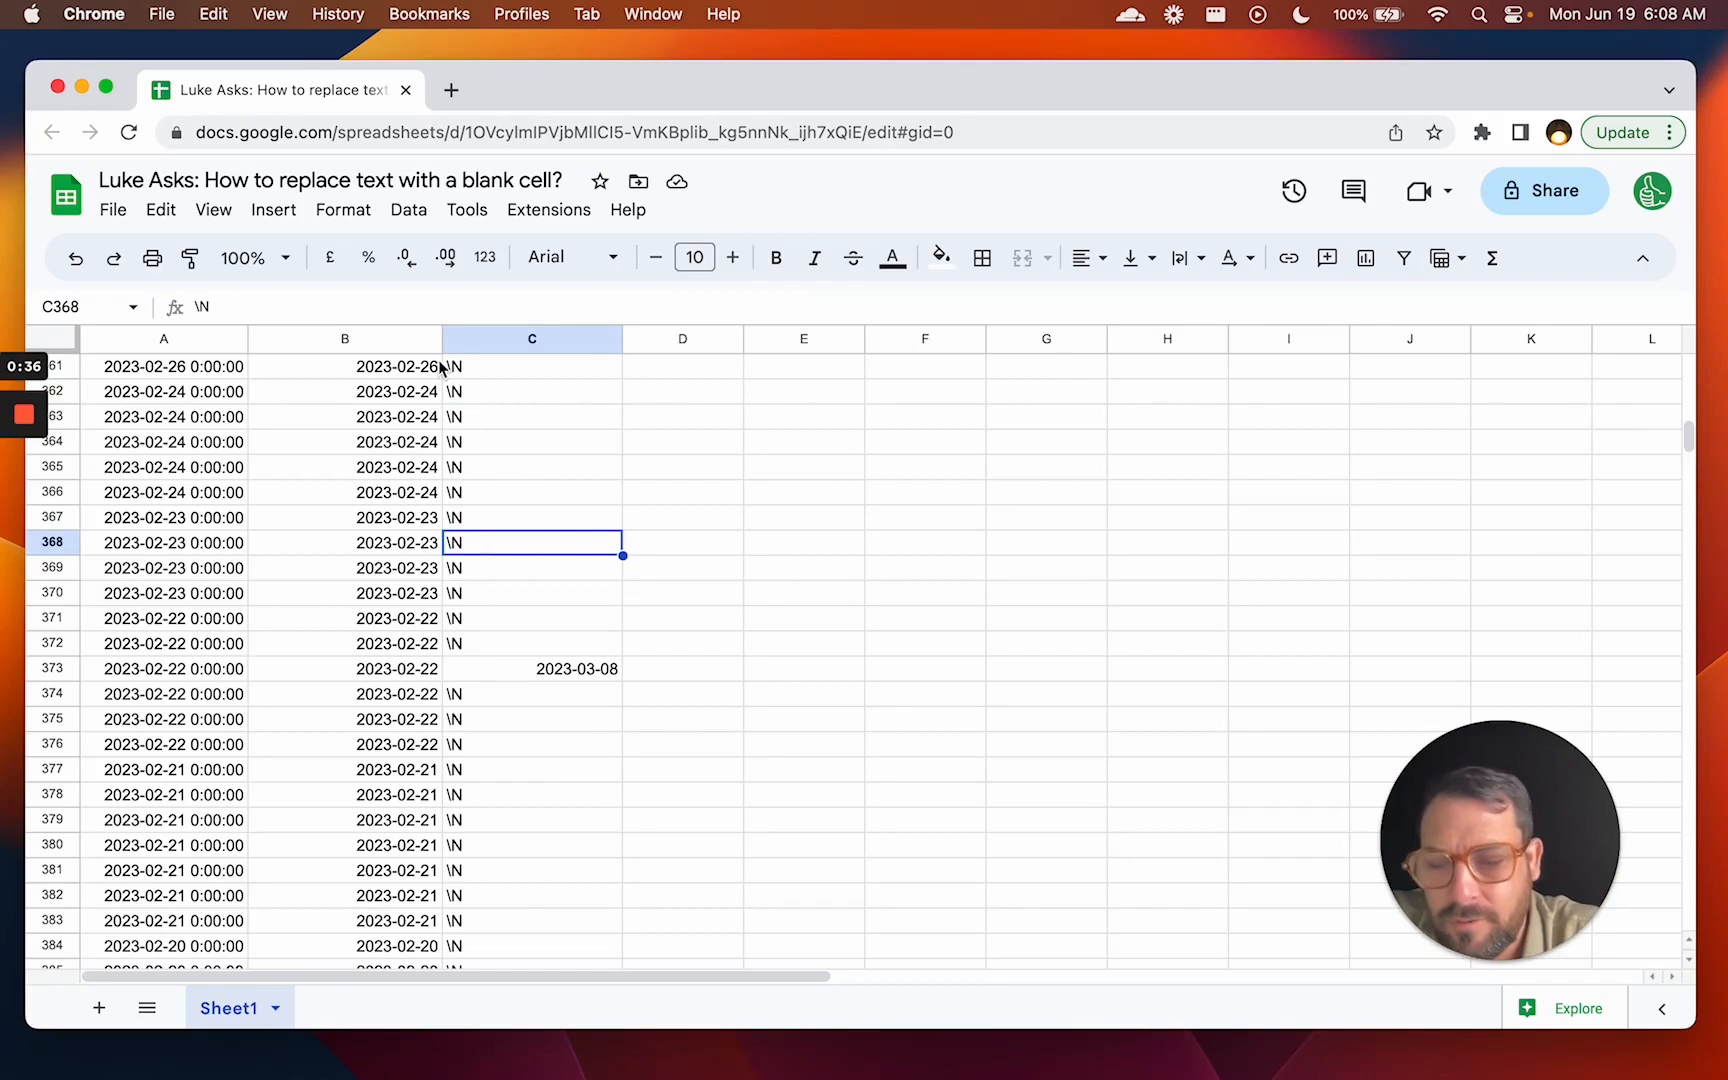
Search the sheet for \N, finding 891 matches, and expand to find-and-replace options.
{"action": "key", "text": "cmd+f"}
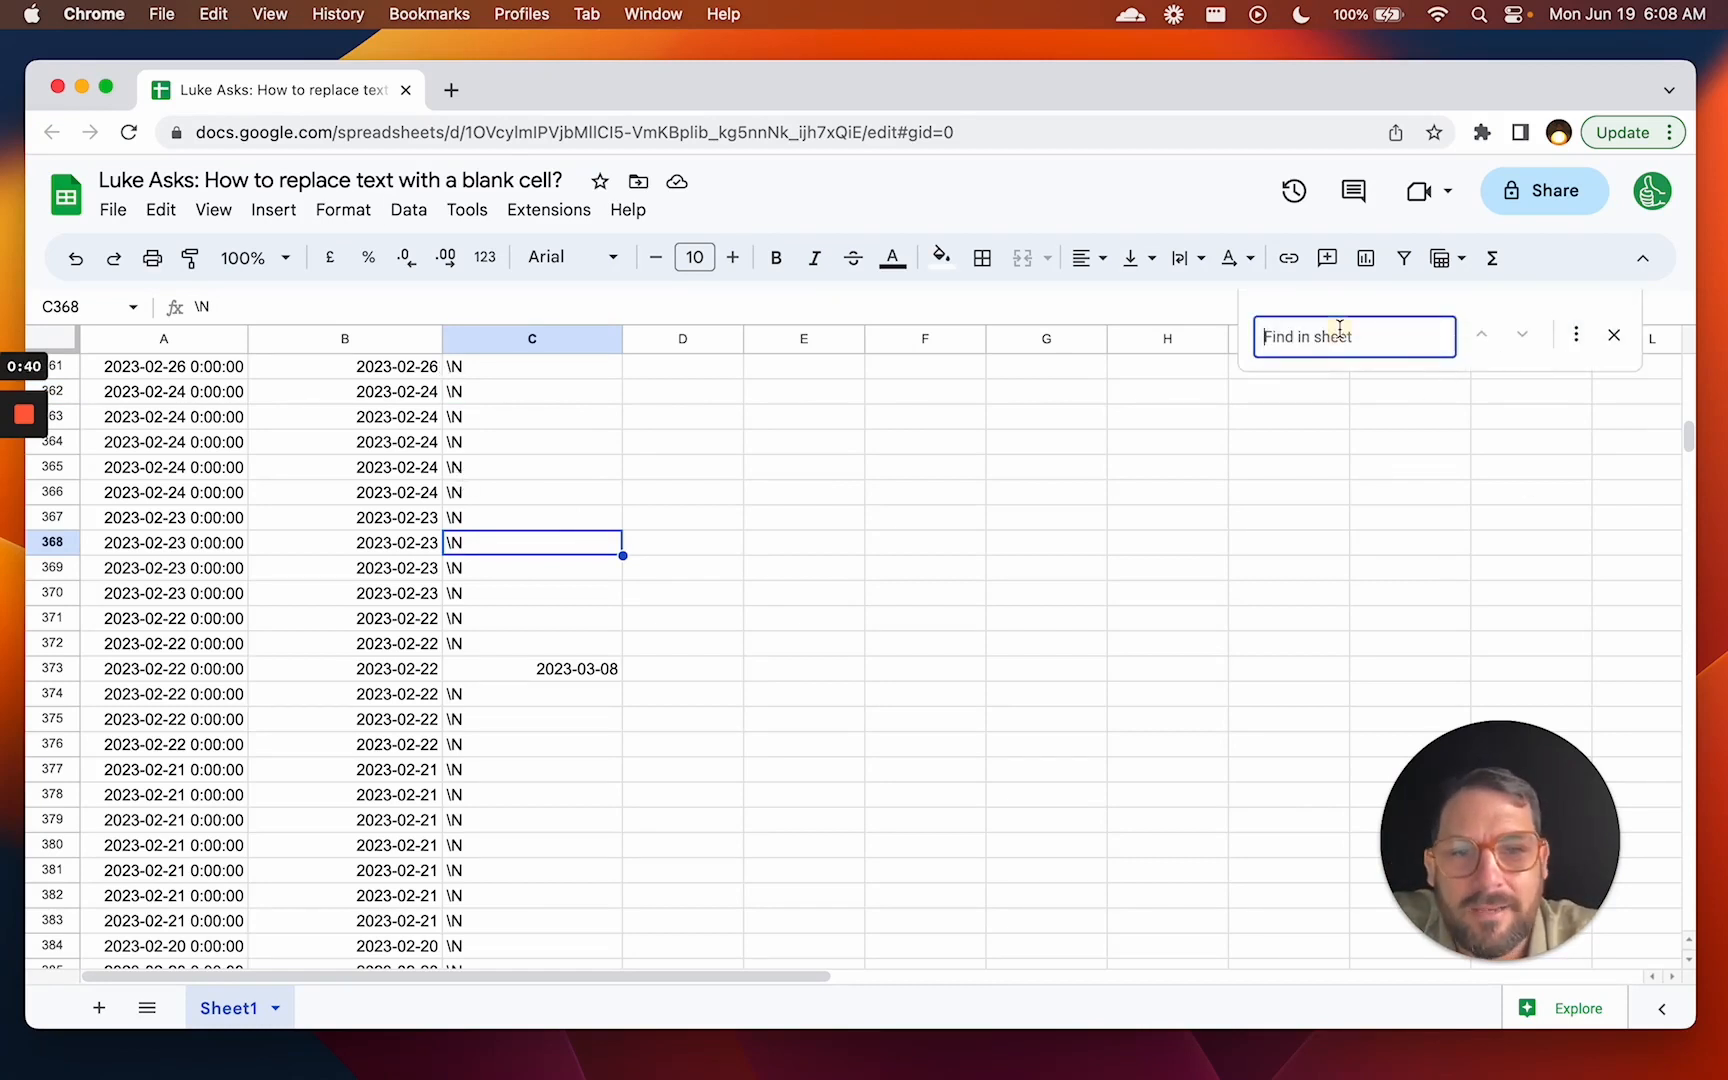
{"action": "type", "text": "\\N"}
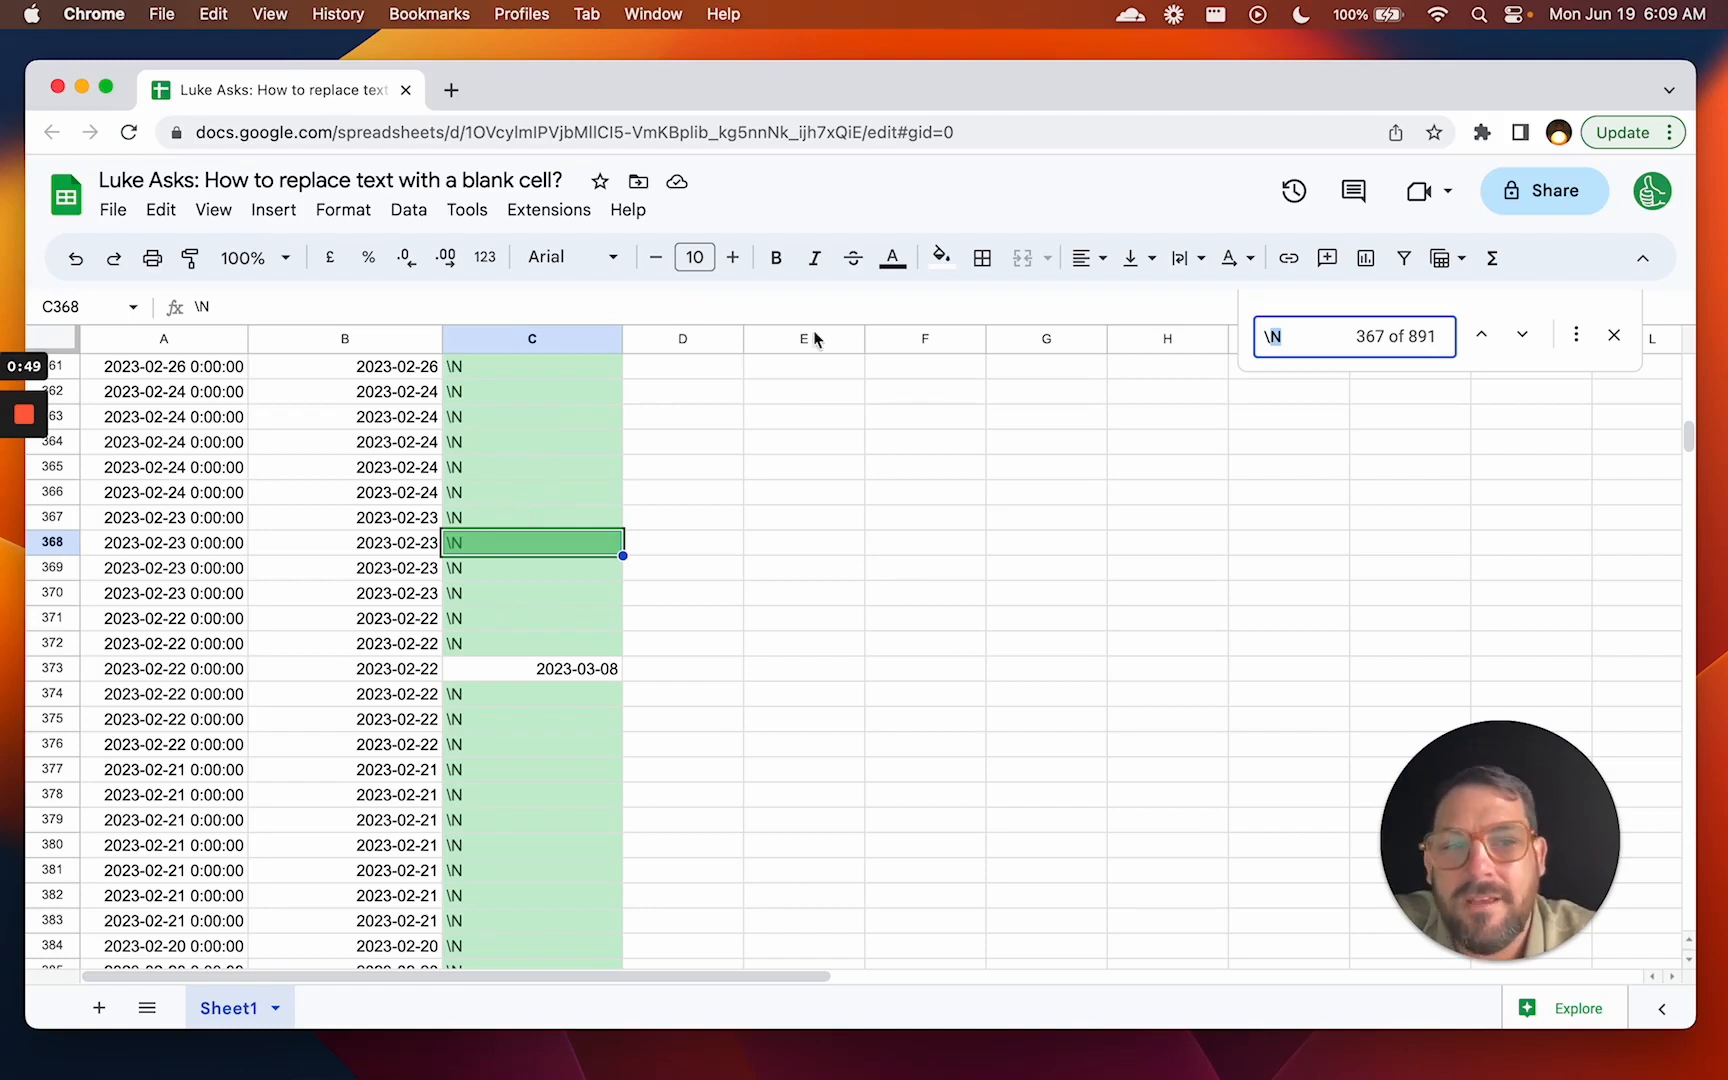
{"action": "mouse_move", "coordinate": [1576, 335]}
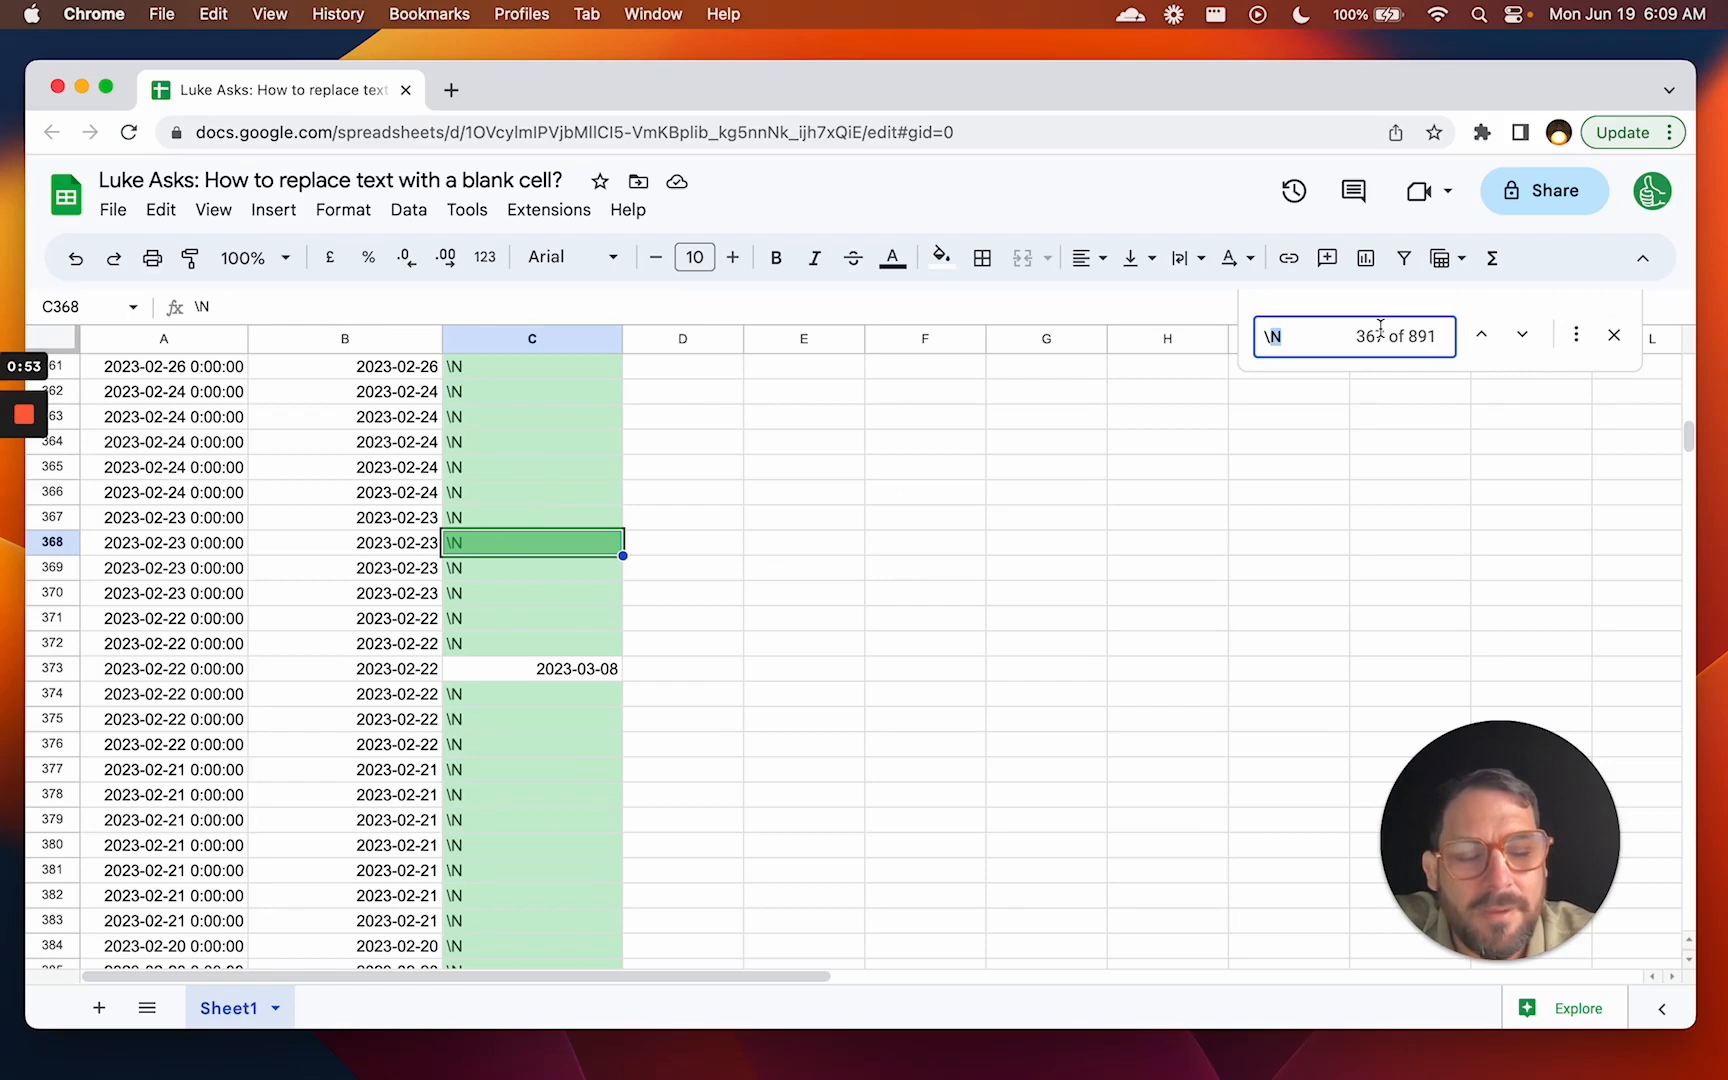
{"action": "left_click", "coordinate": [1522, 334]}
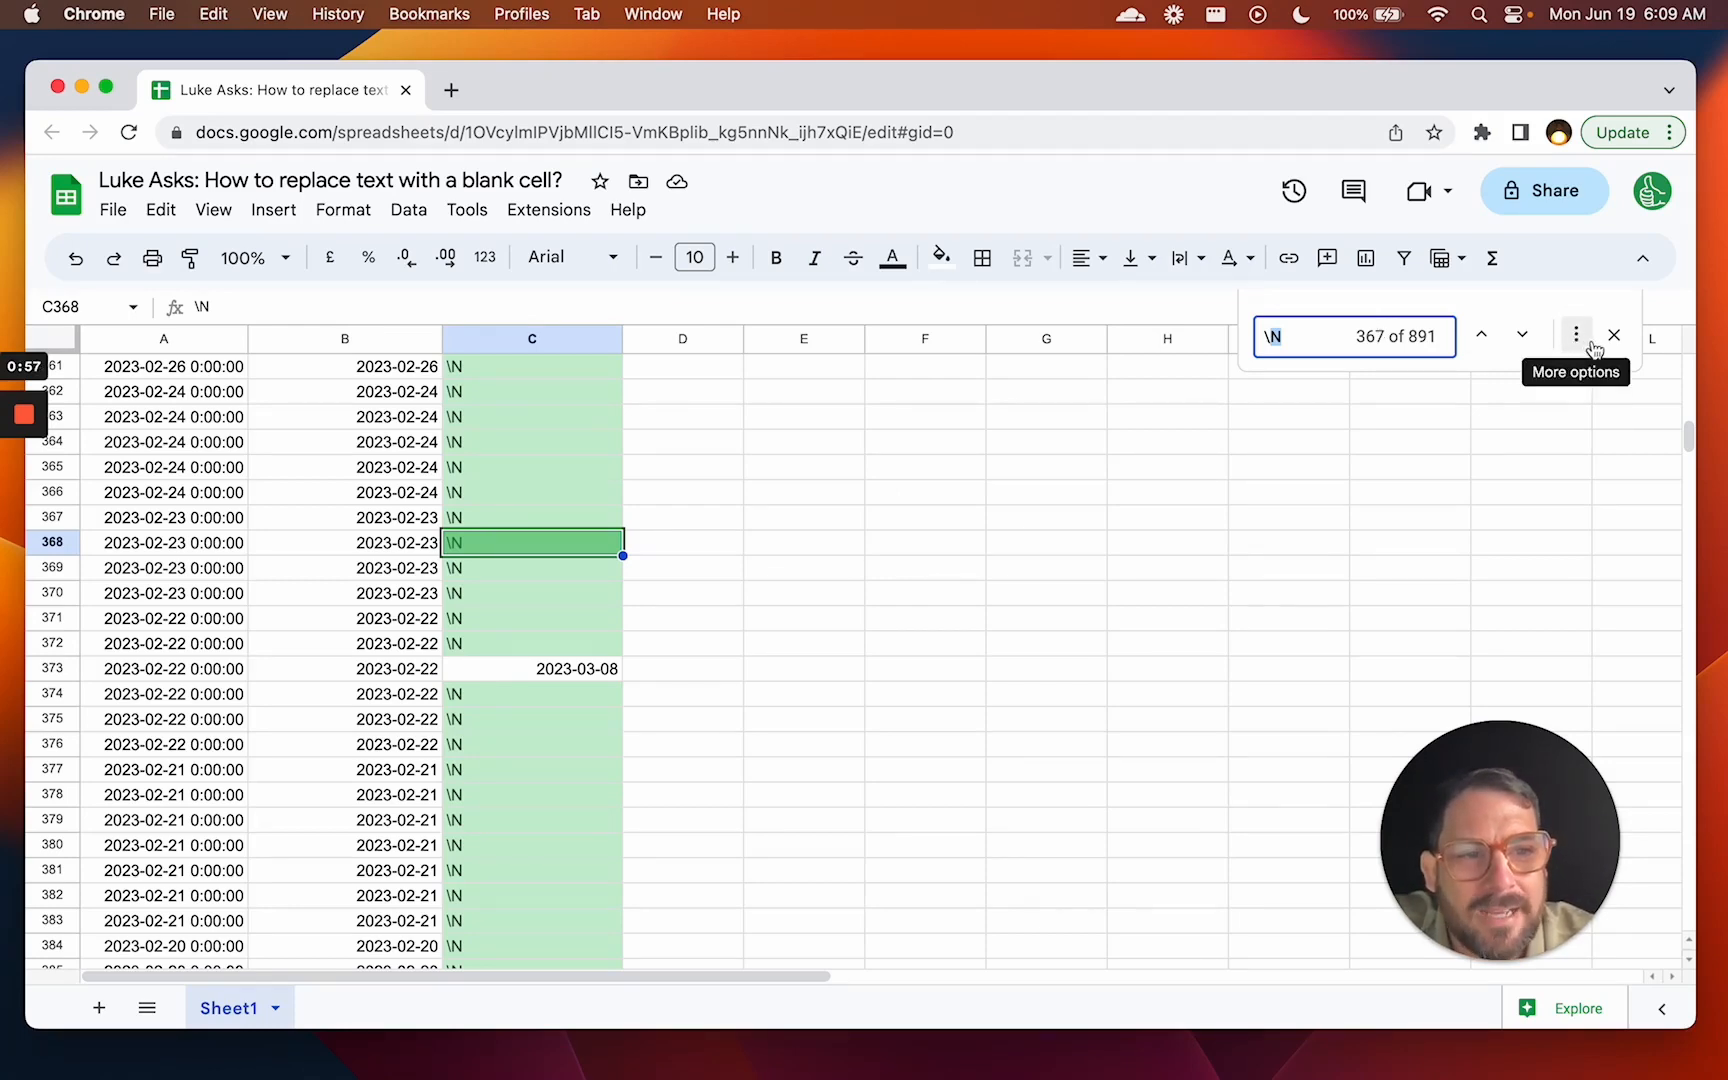
{"action": "left_click", "coordinate": [1575, 335]}
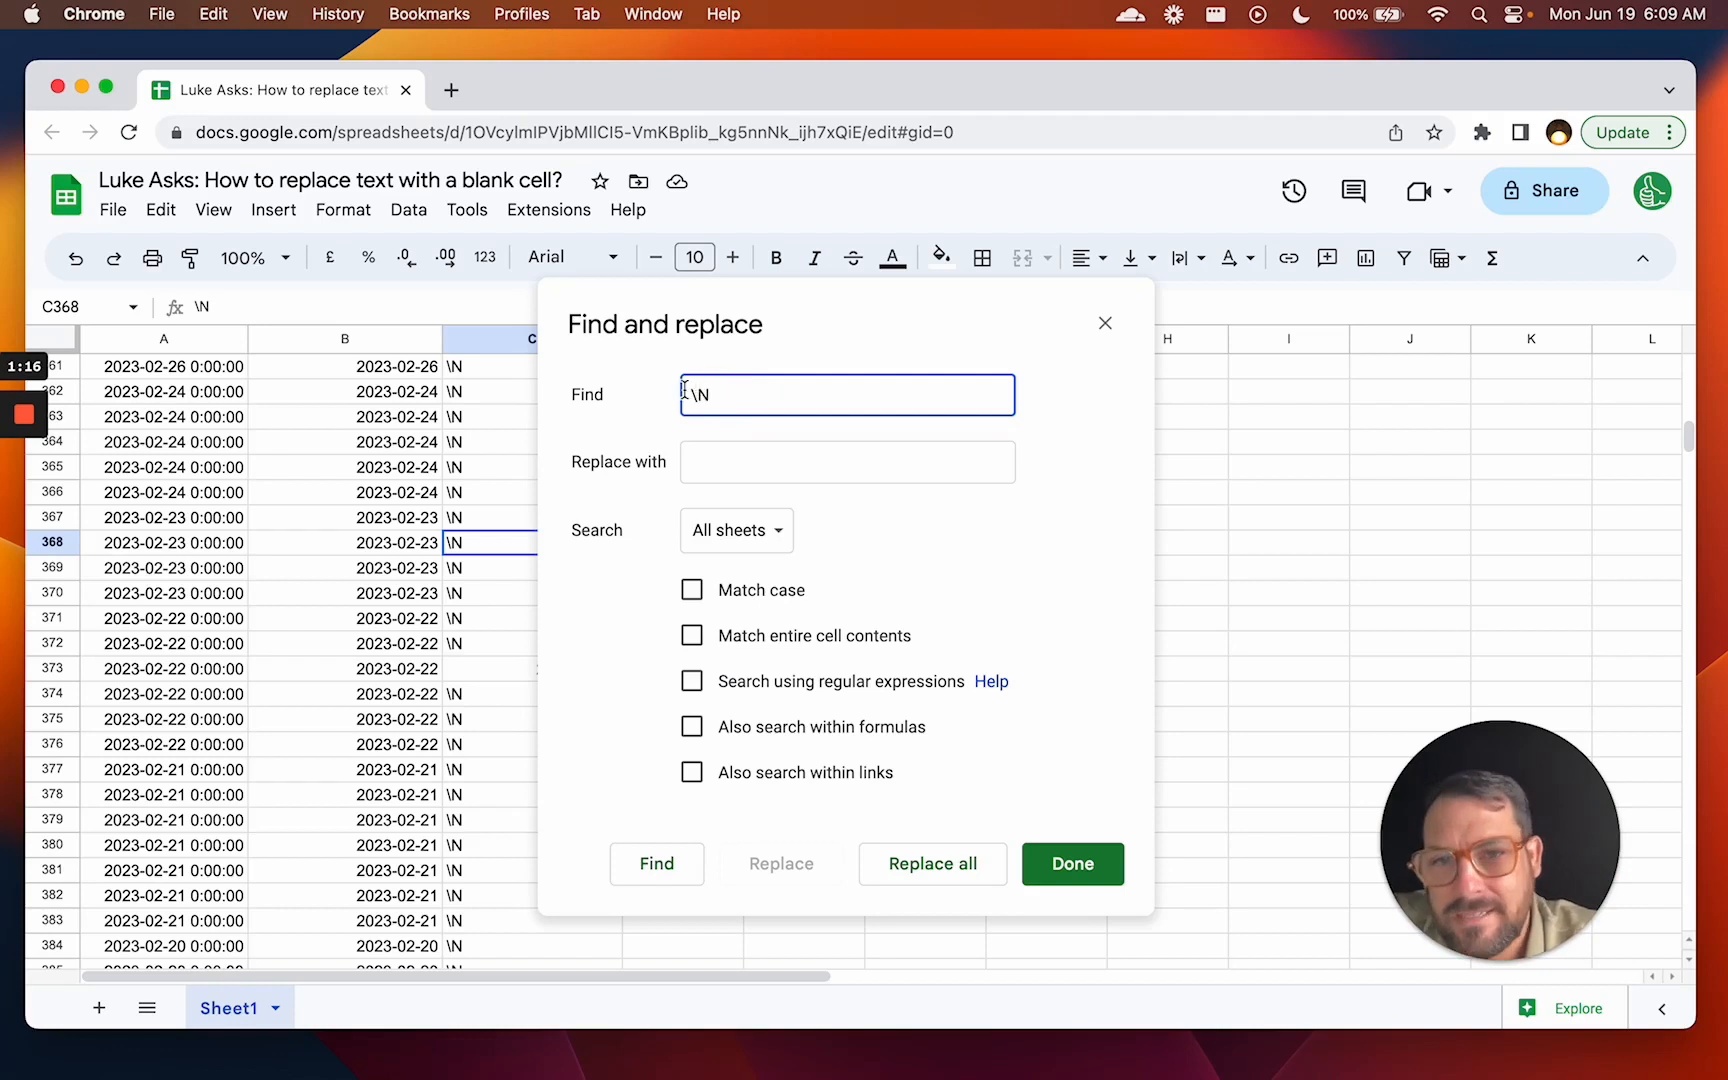
Replace all 891 \N matches with an empty value across all sheets.
{"action": "left_click", "coordinate": [847, 462]}
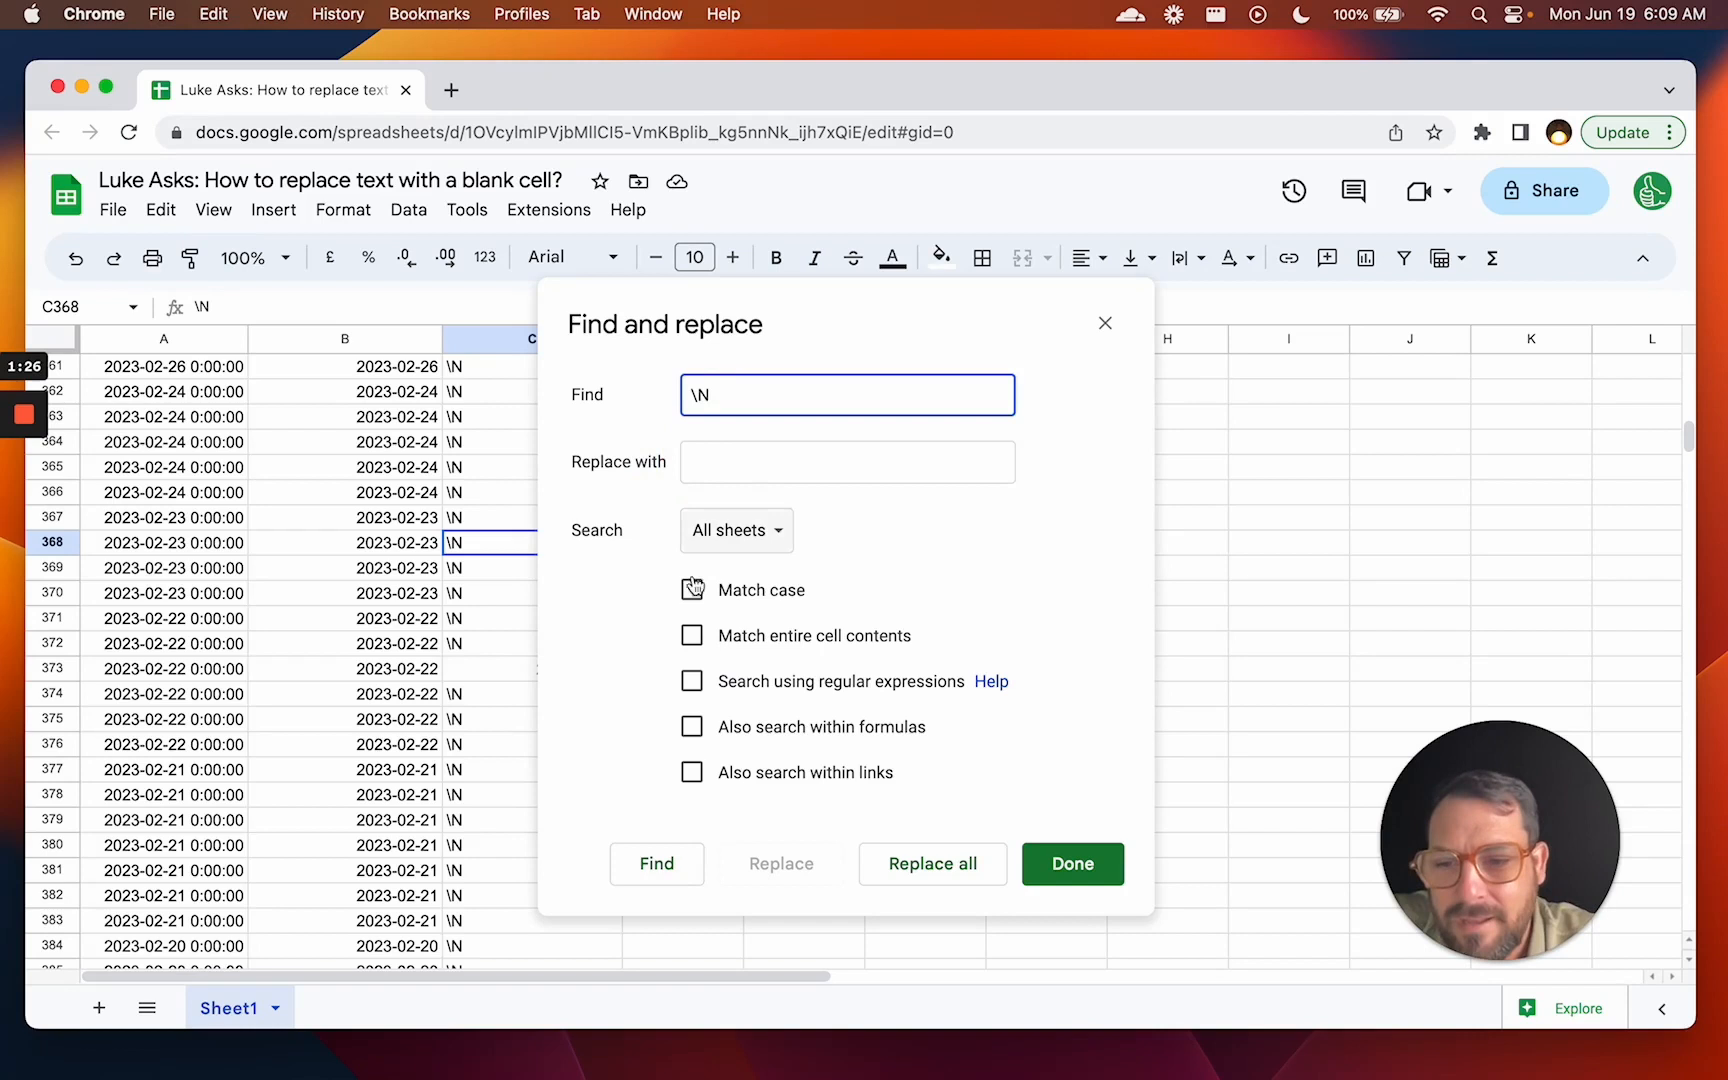
{"action": "left_click", "coordinate": [735, 530]}
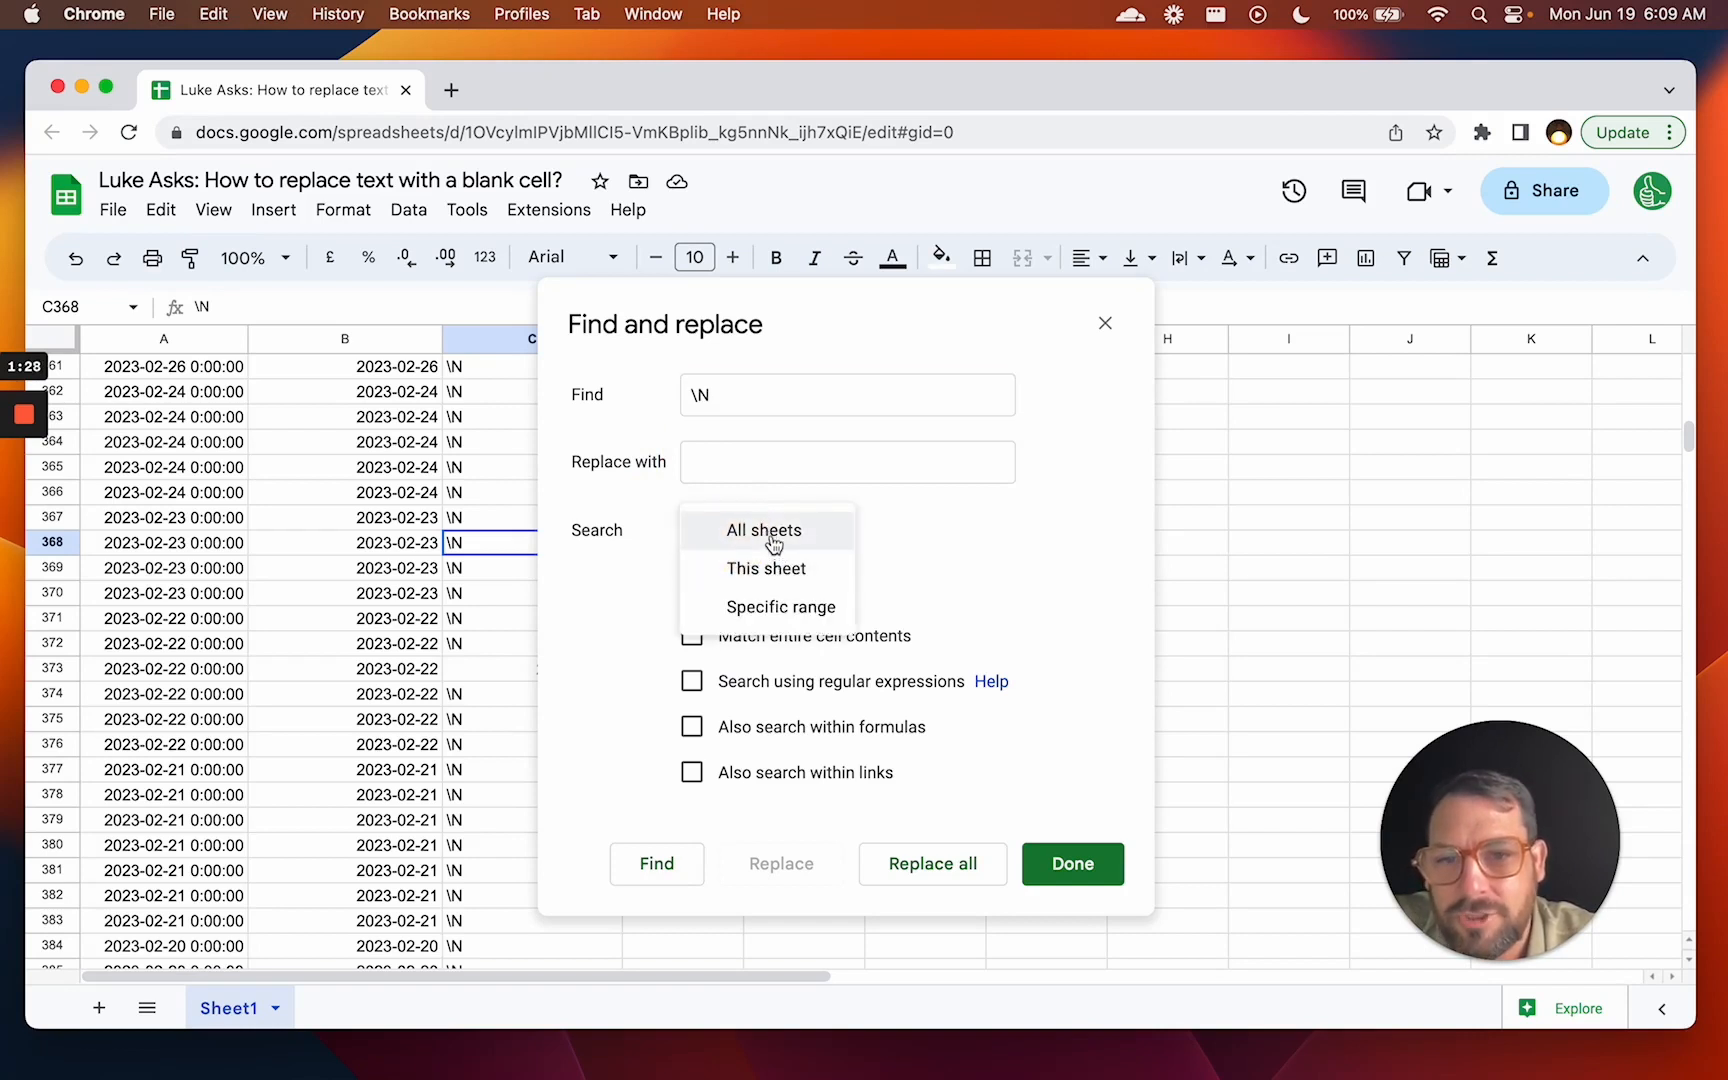
{"action": "left_click", "coordinate": [763, 530]}
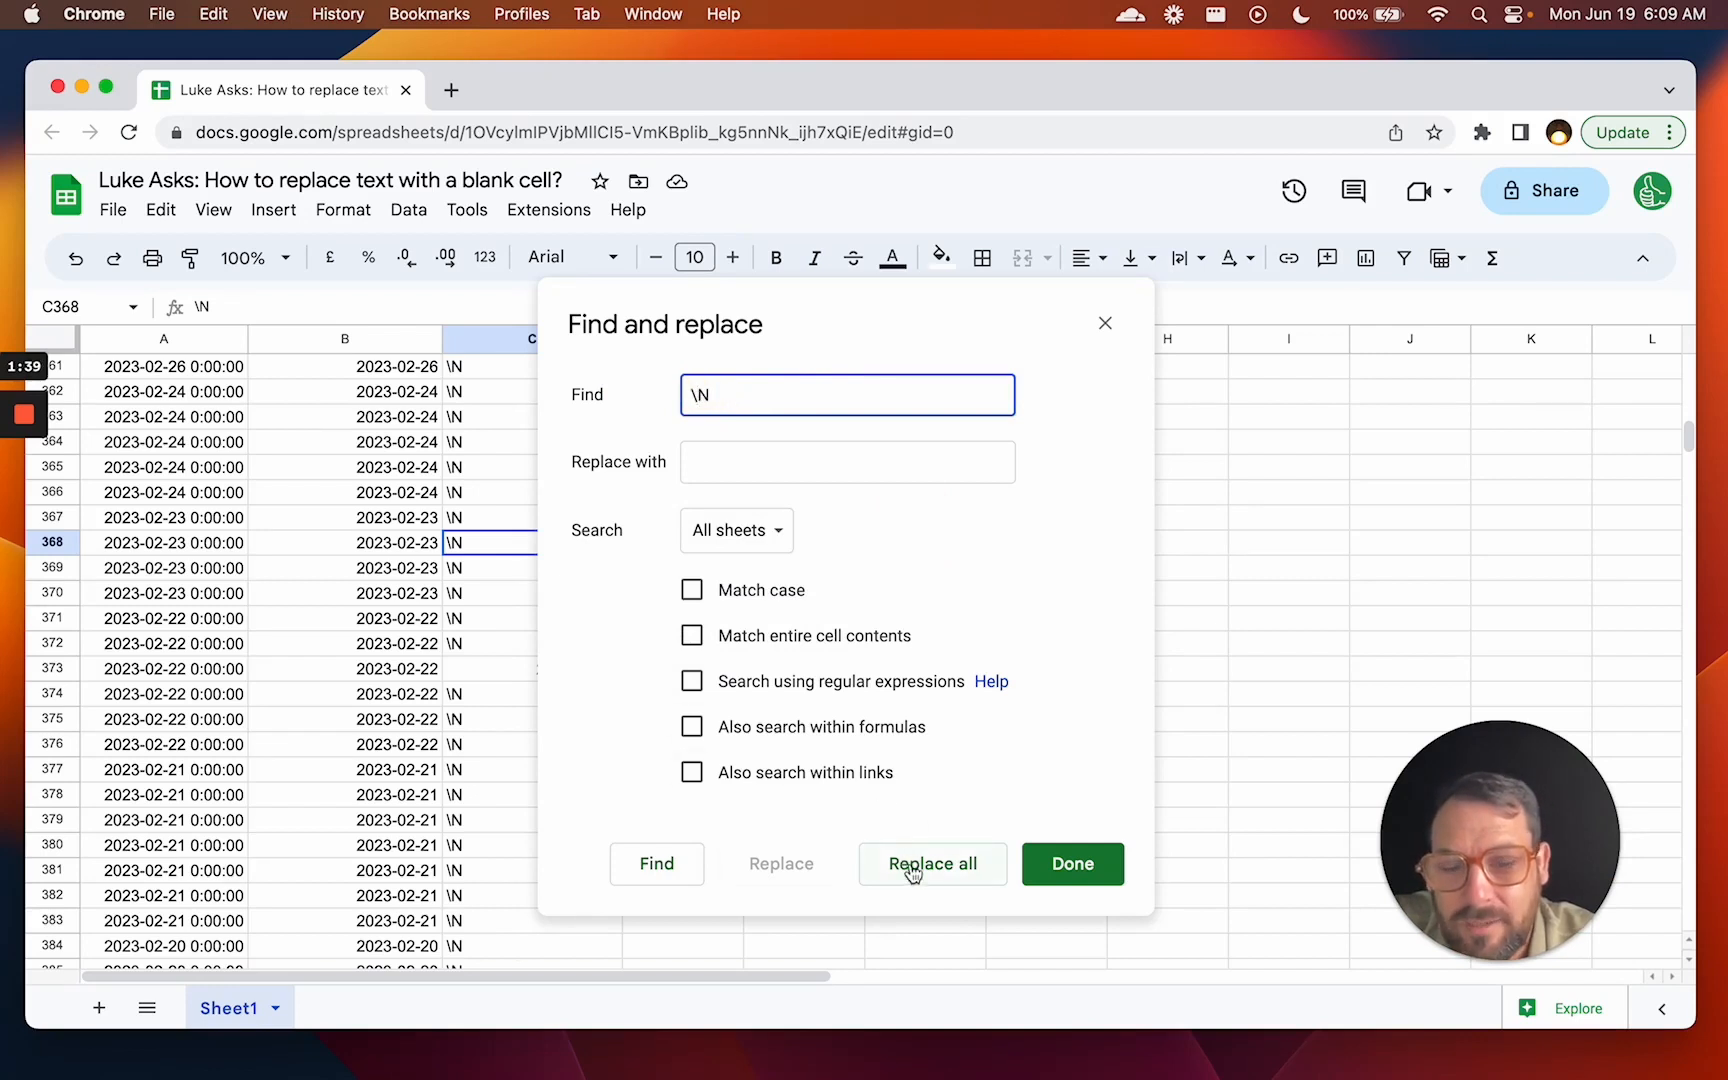
{"action": "left_click", "coordinate": [932, 863]}
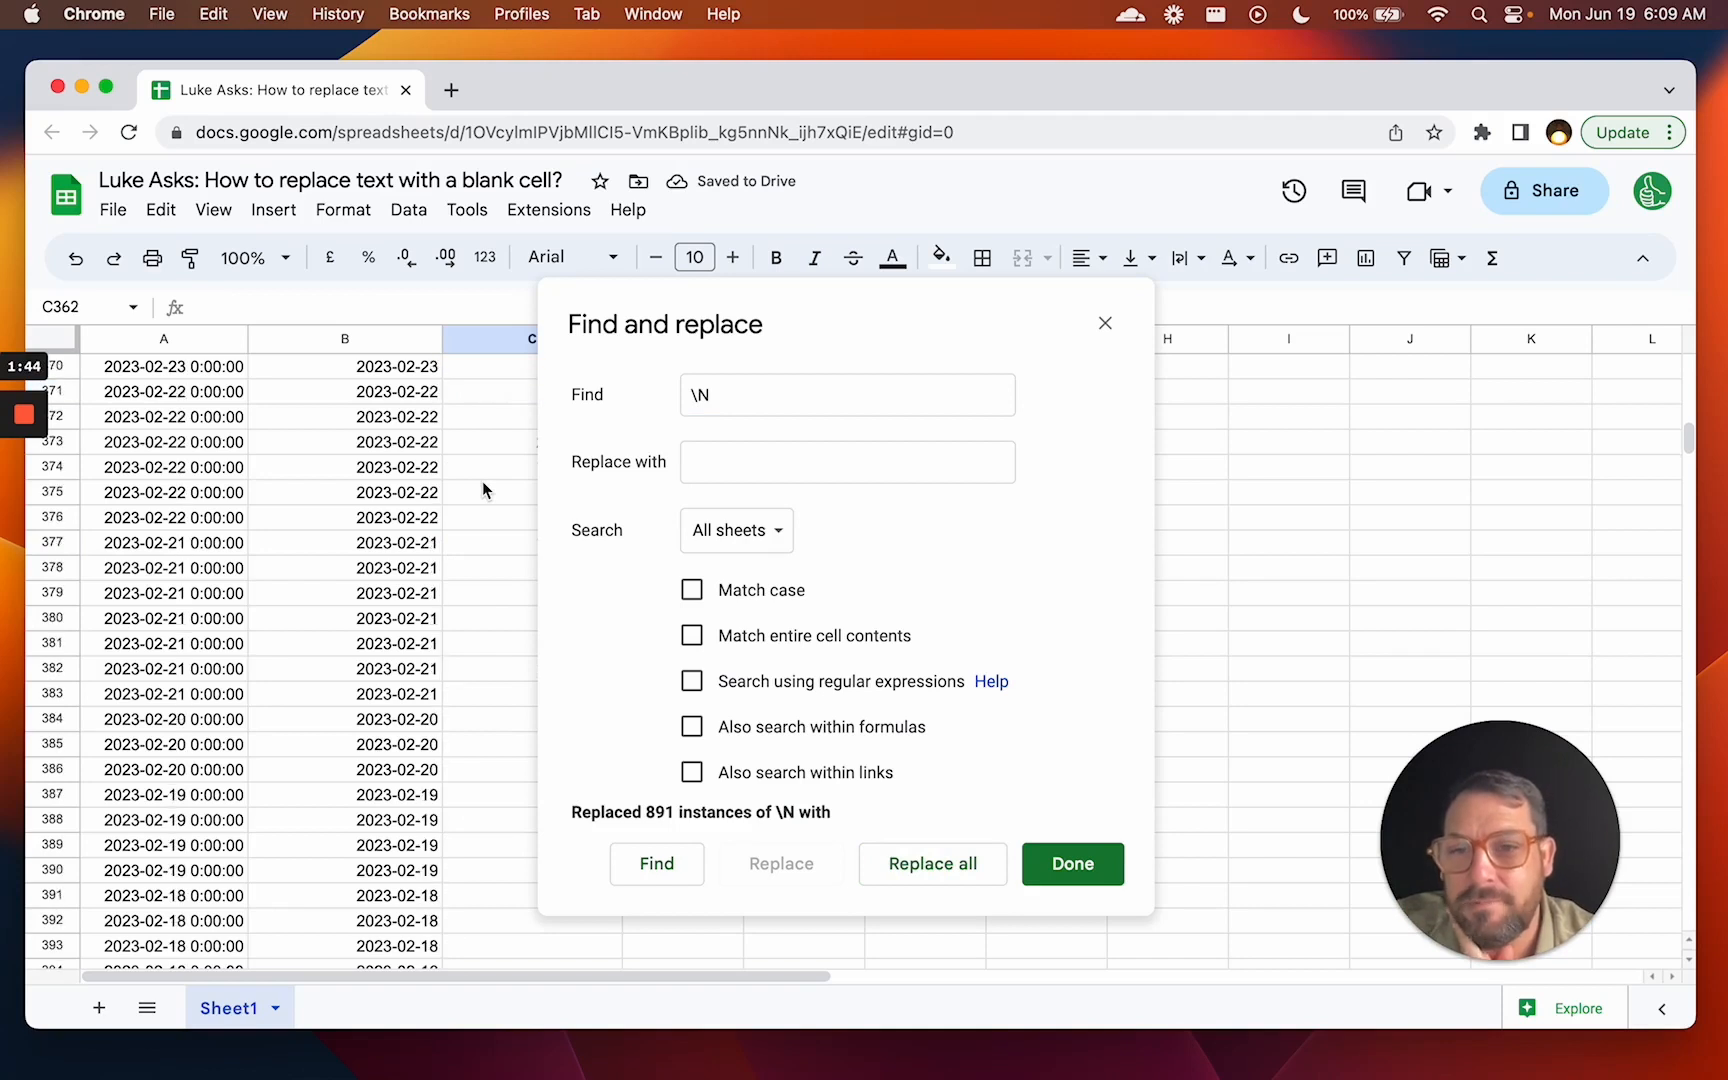
Check a former \N cell, close Find and replace, and inspect column C's dates.
{"action": "left_click", "coordinate": [488, 466]}
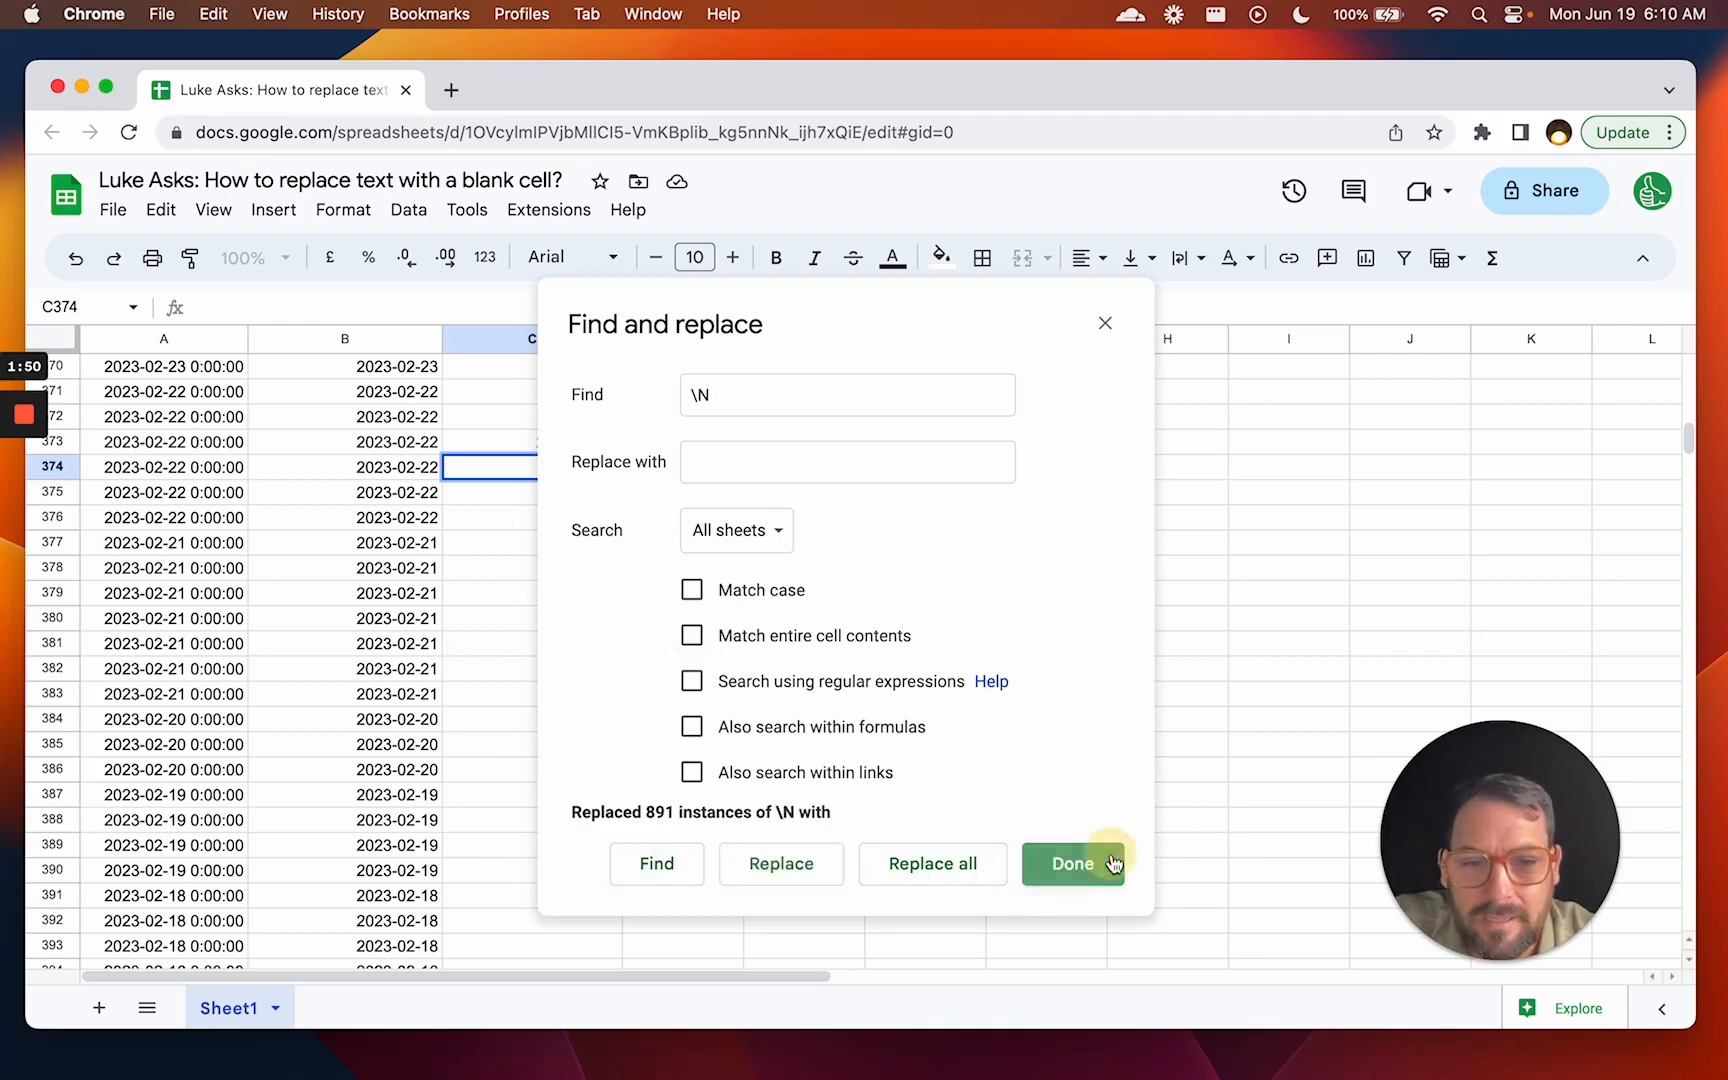
{"action": "left_click", "coordinate": [1071, 863]}
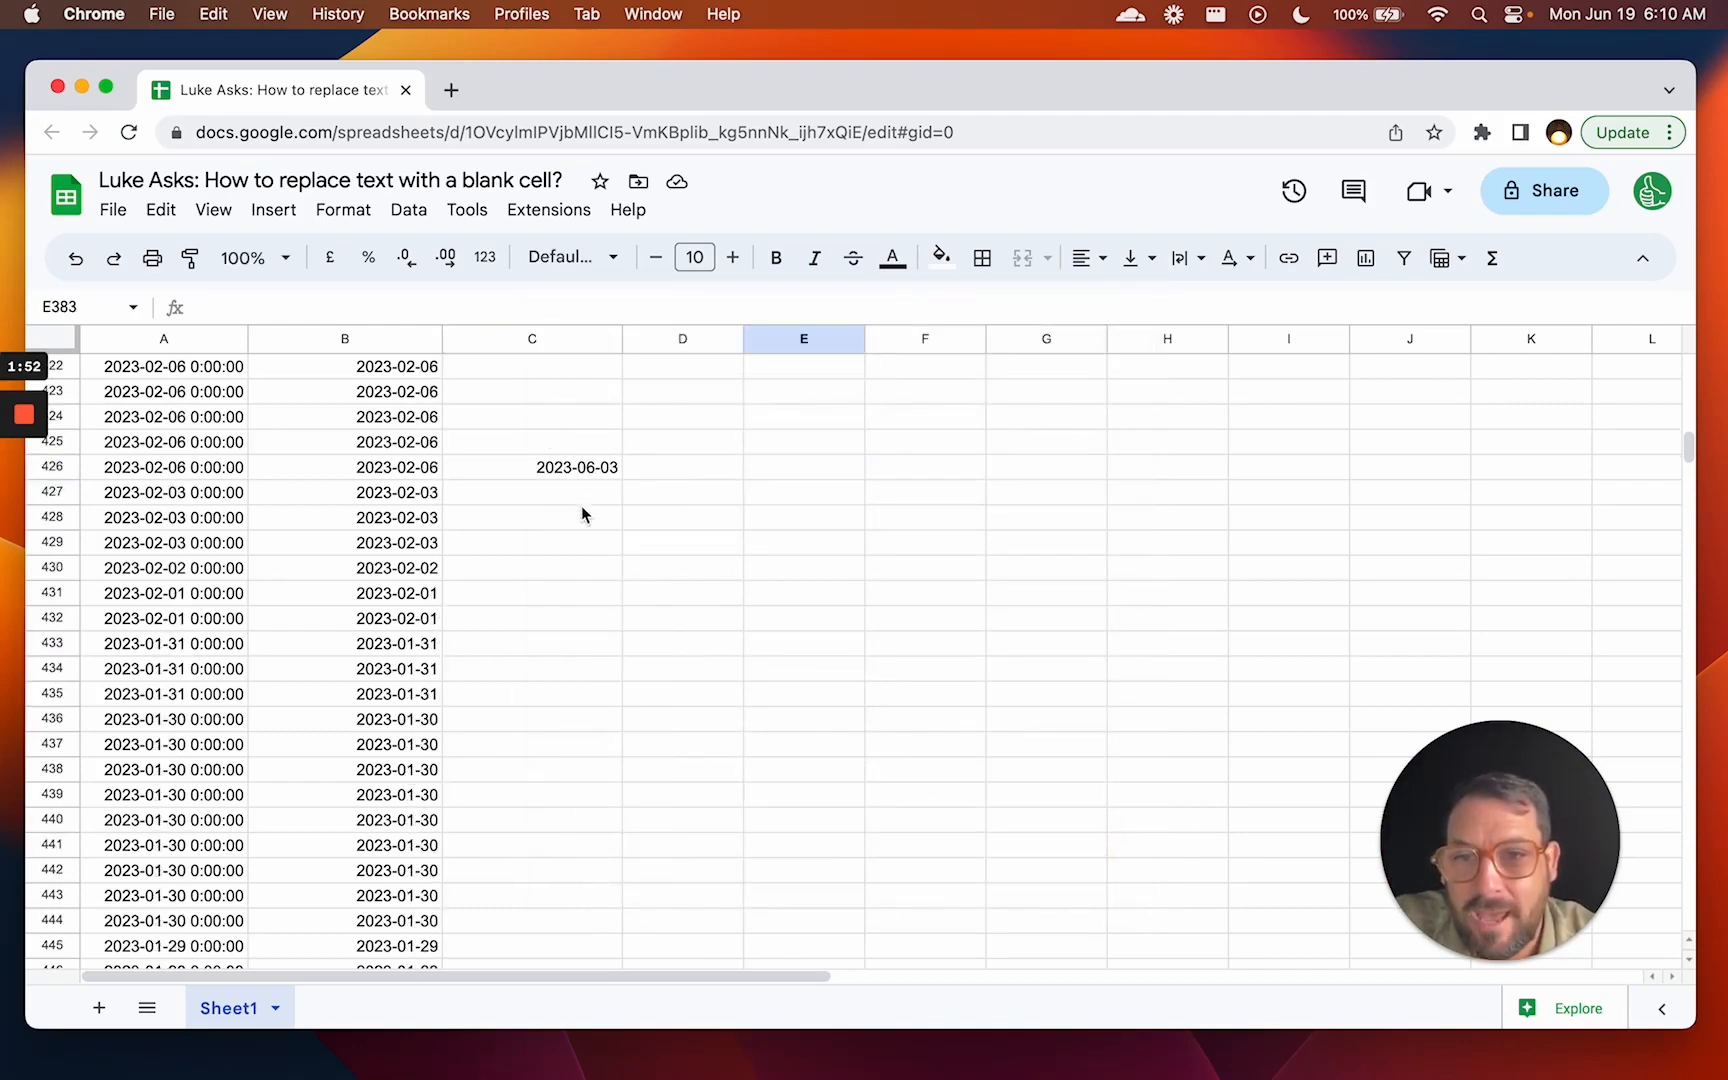
{"action": "left_click", "coordinate": [532, 466]}
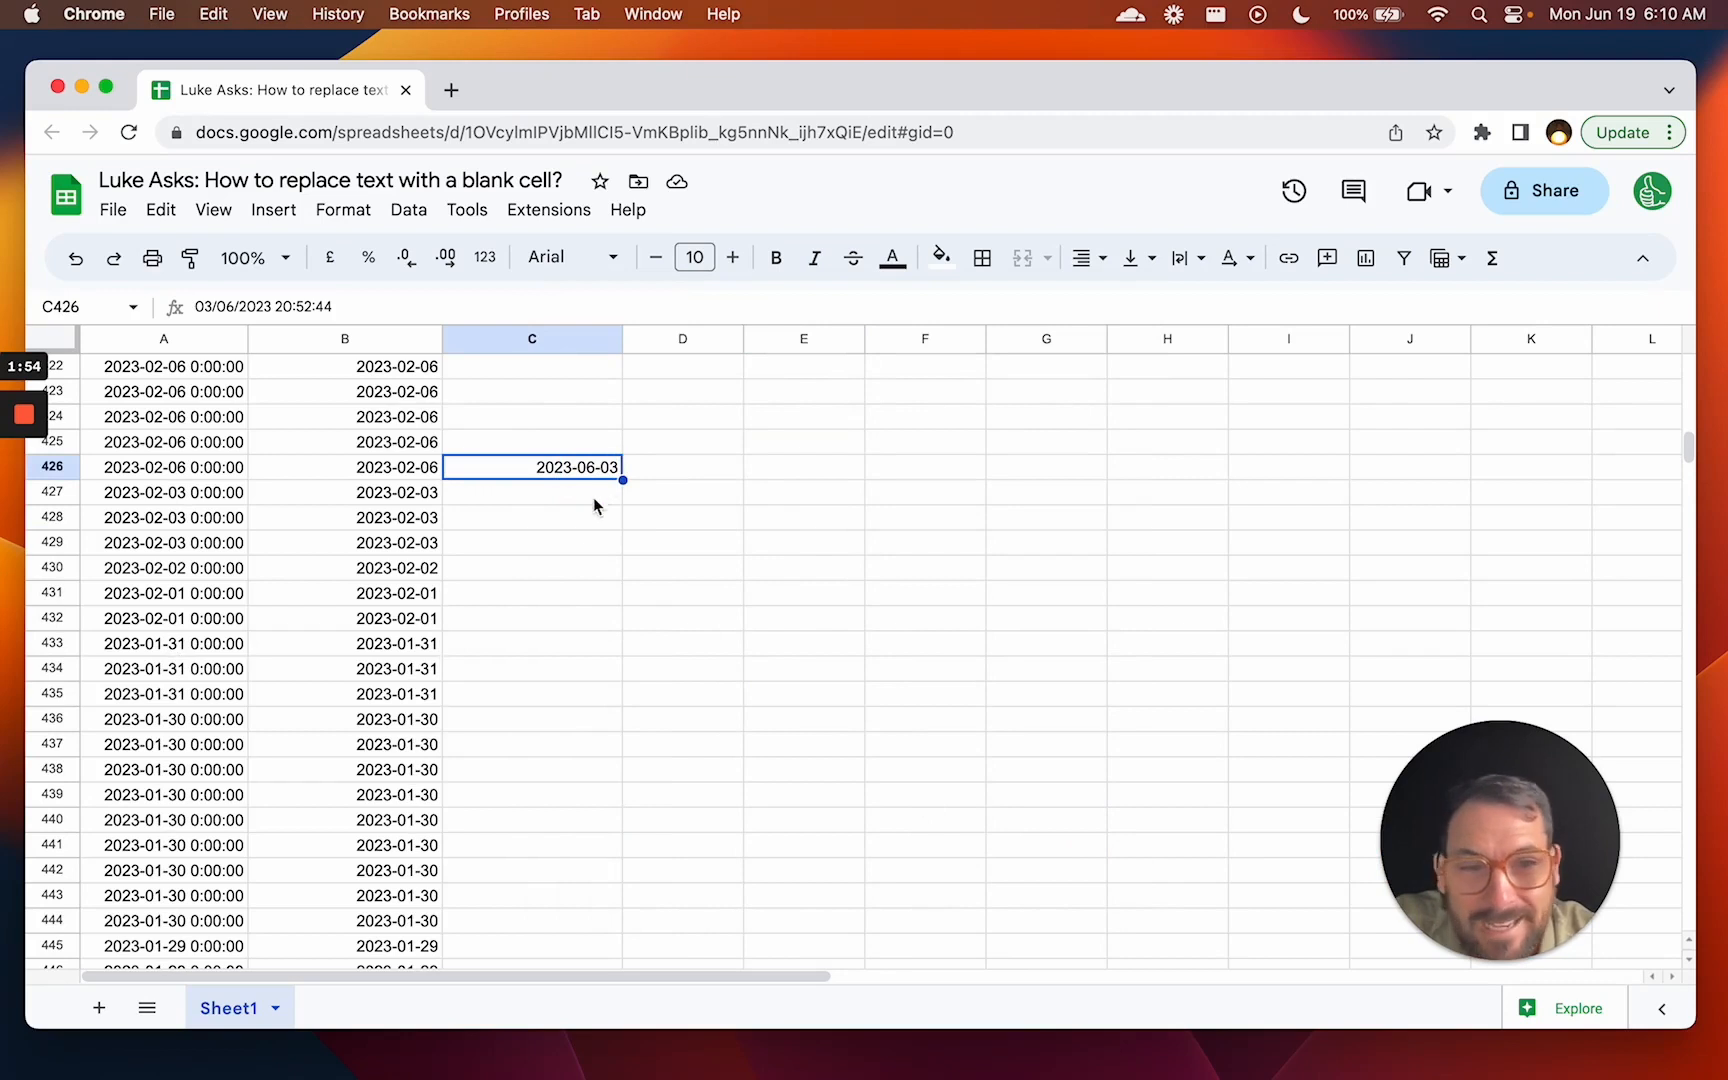
{"action": "scroll", "scroll_direction": "down", "scroll_amount": 3}
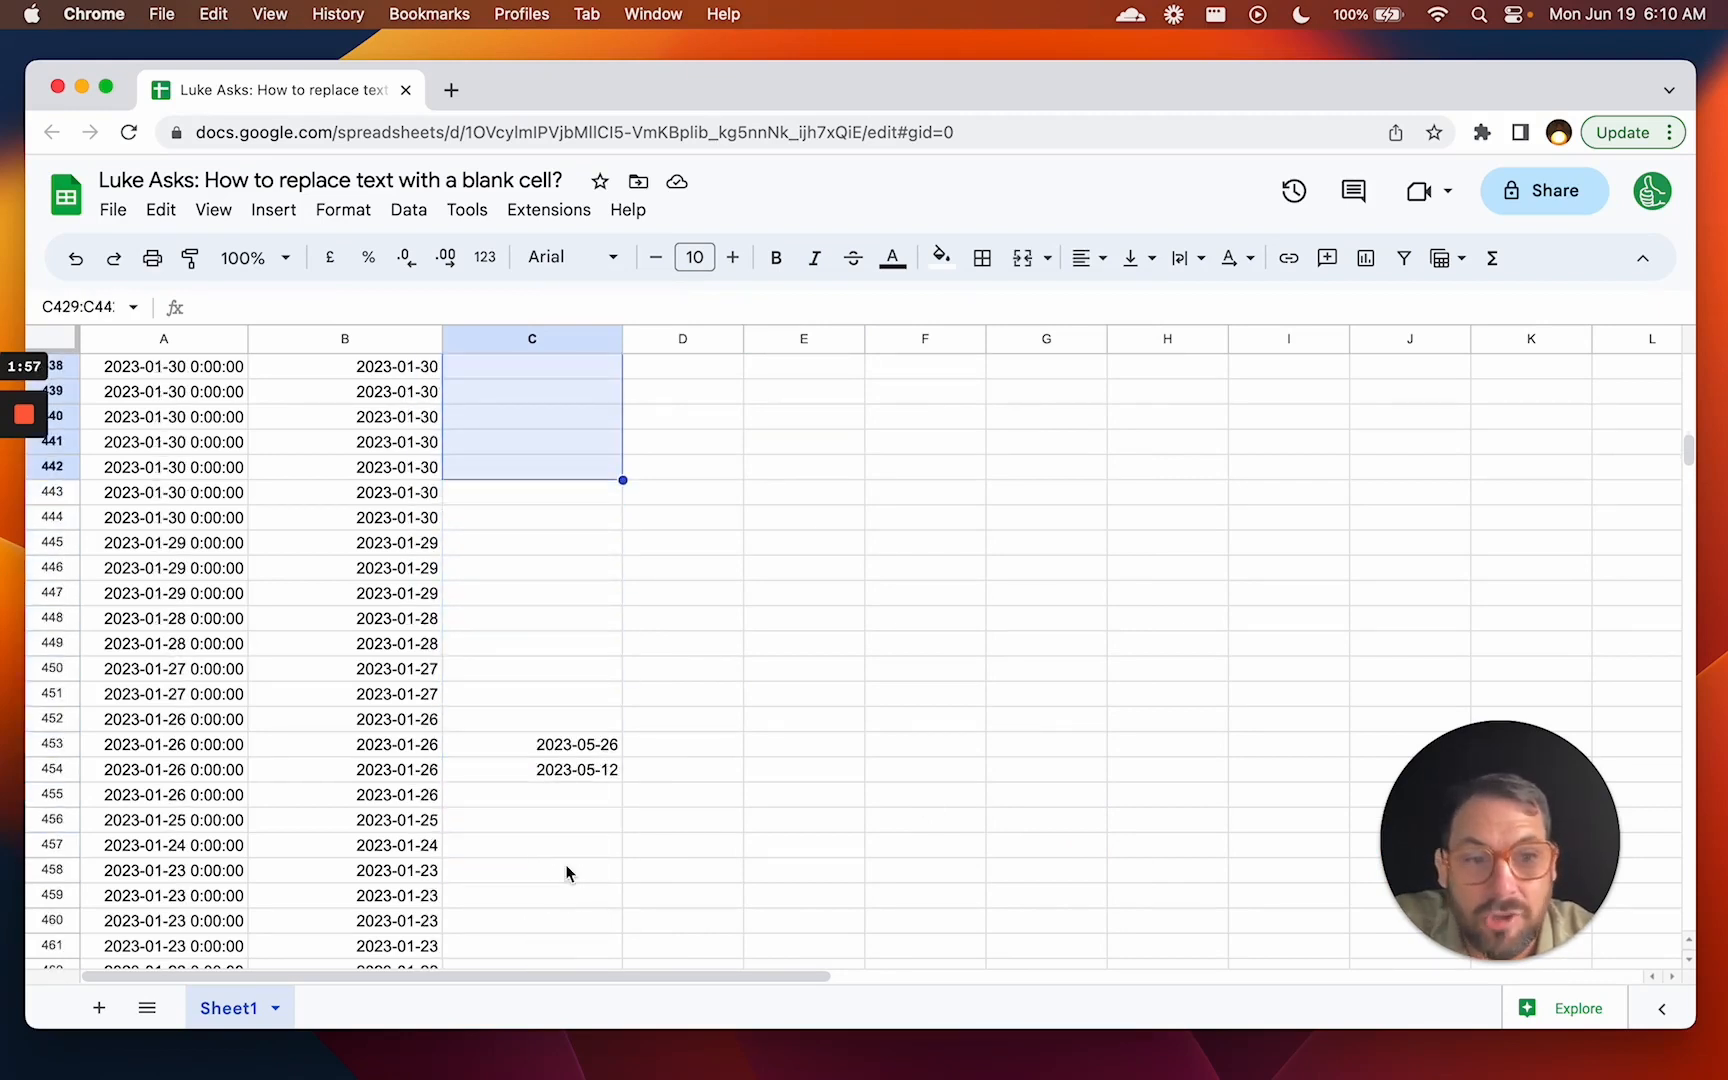
{"action": "scroll", "scroll_direction": "down", "scroll_amount": 3}
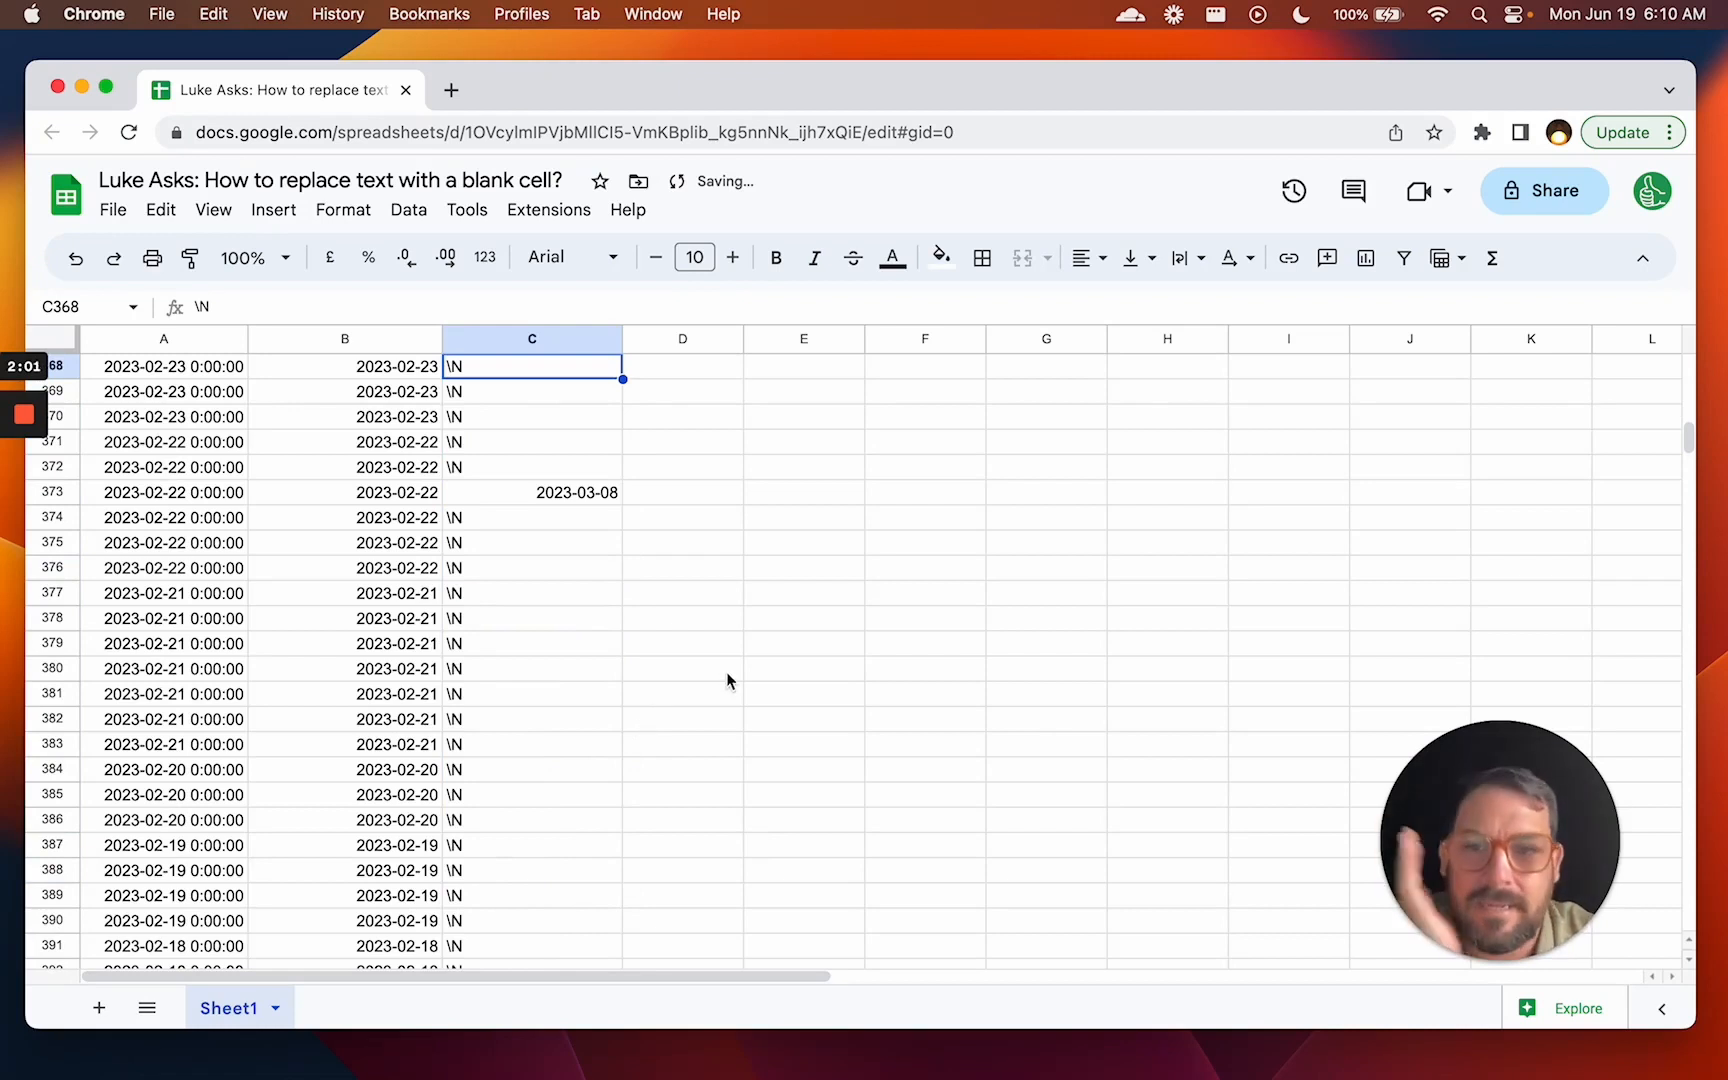
{"action": "mouse_move", "coordinate": [450, 461]}
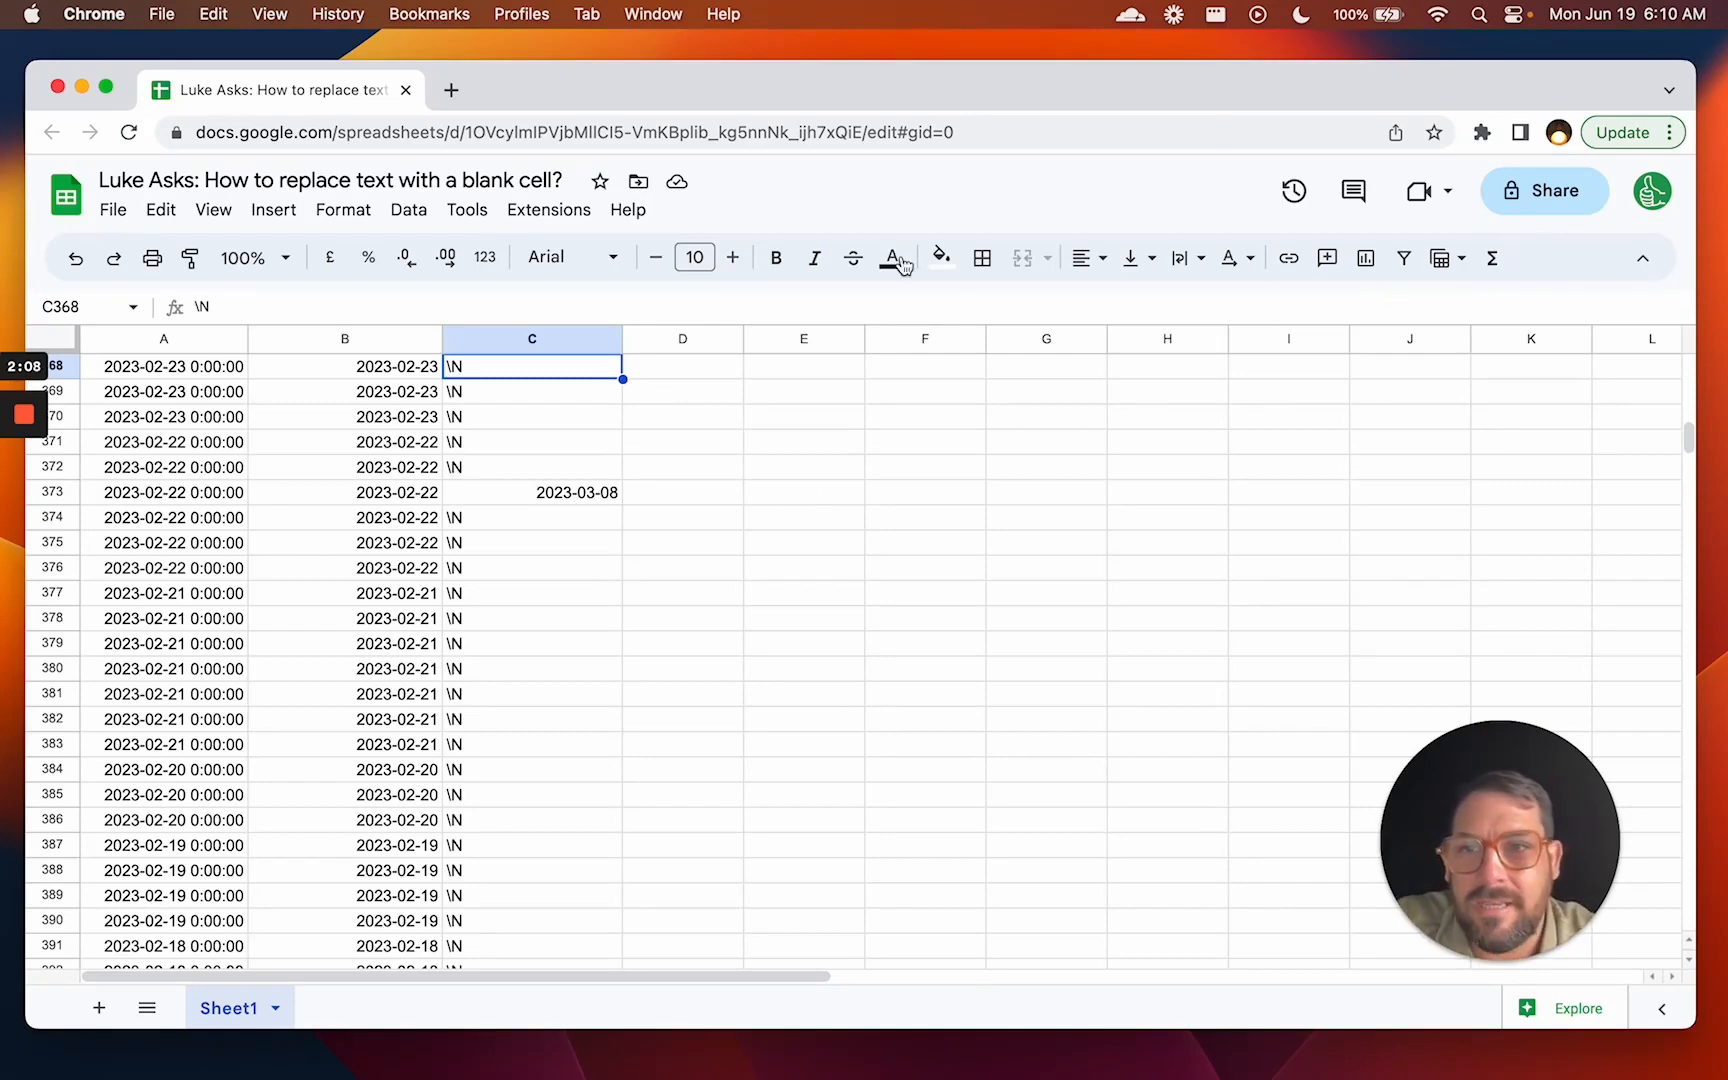
{"action": "left_click", "coordinate": [112, 209]}
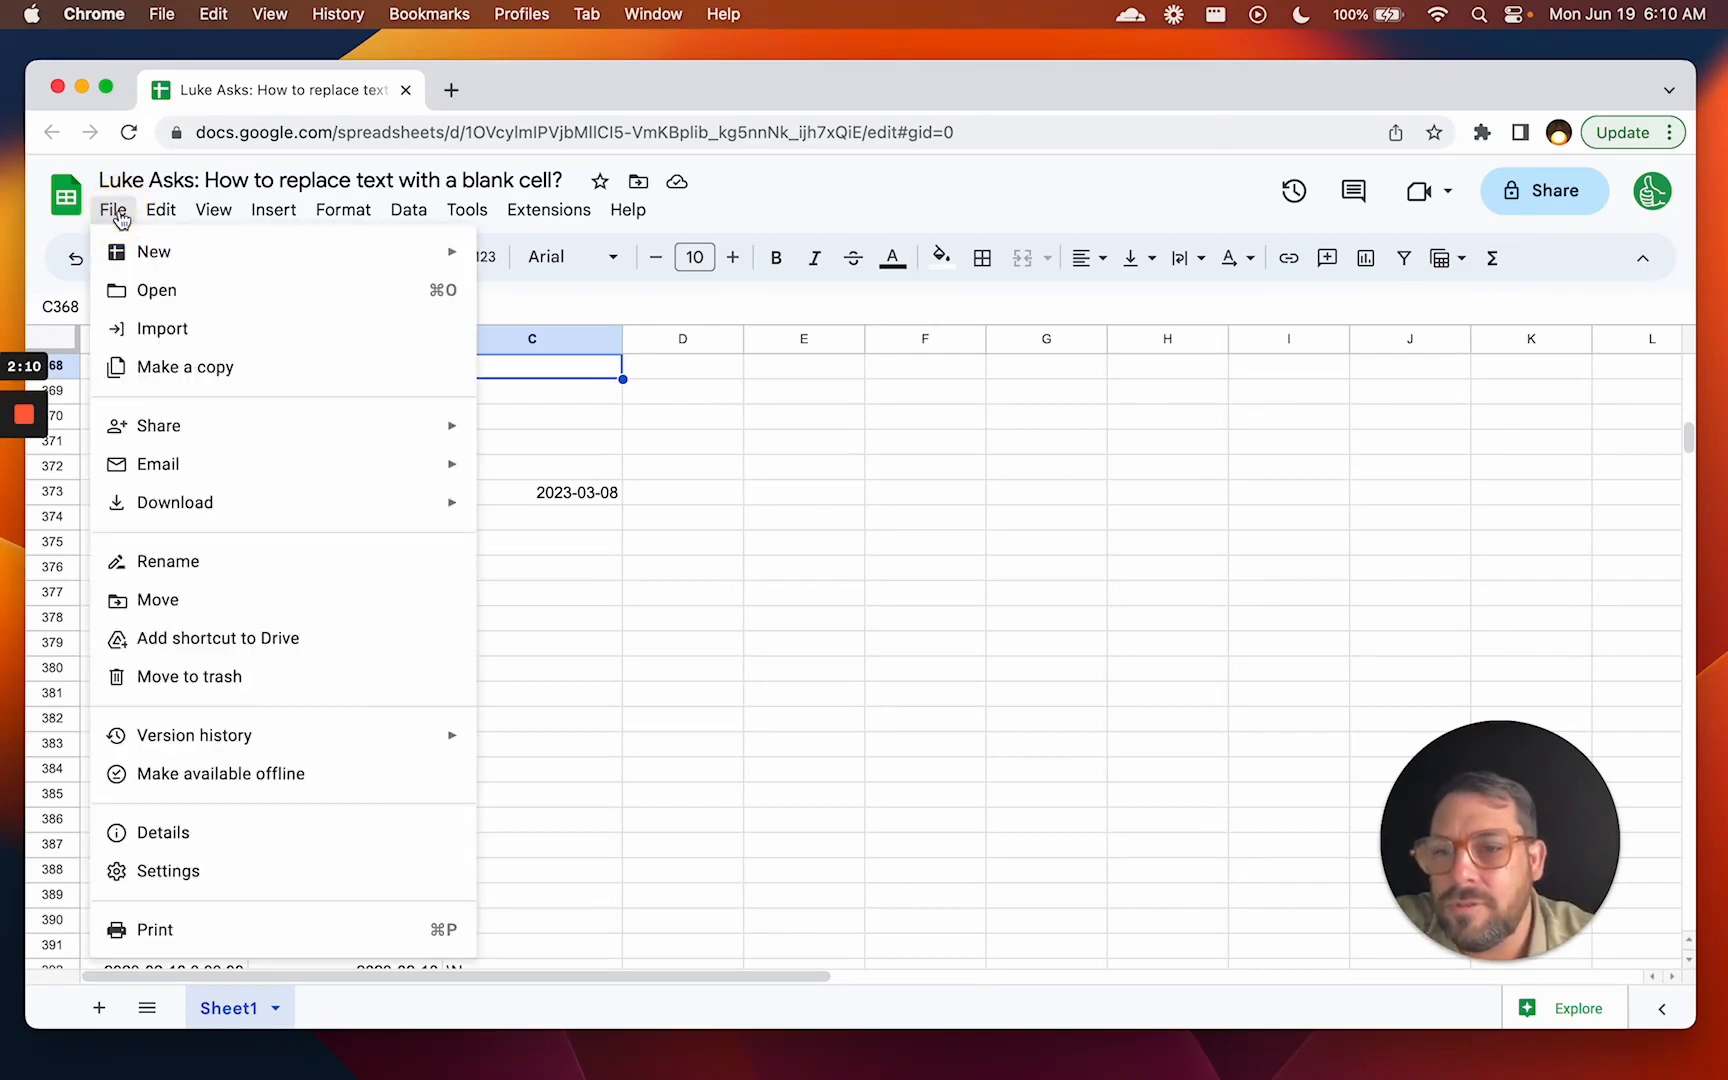
{"action": "left_click", "coordinate": [161, 209]}
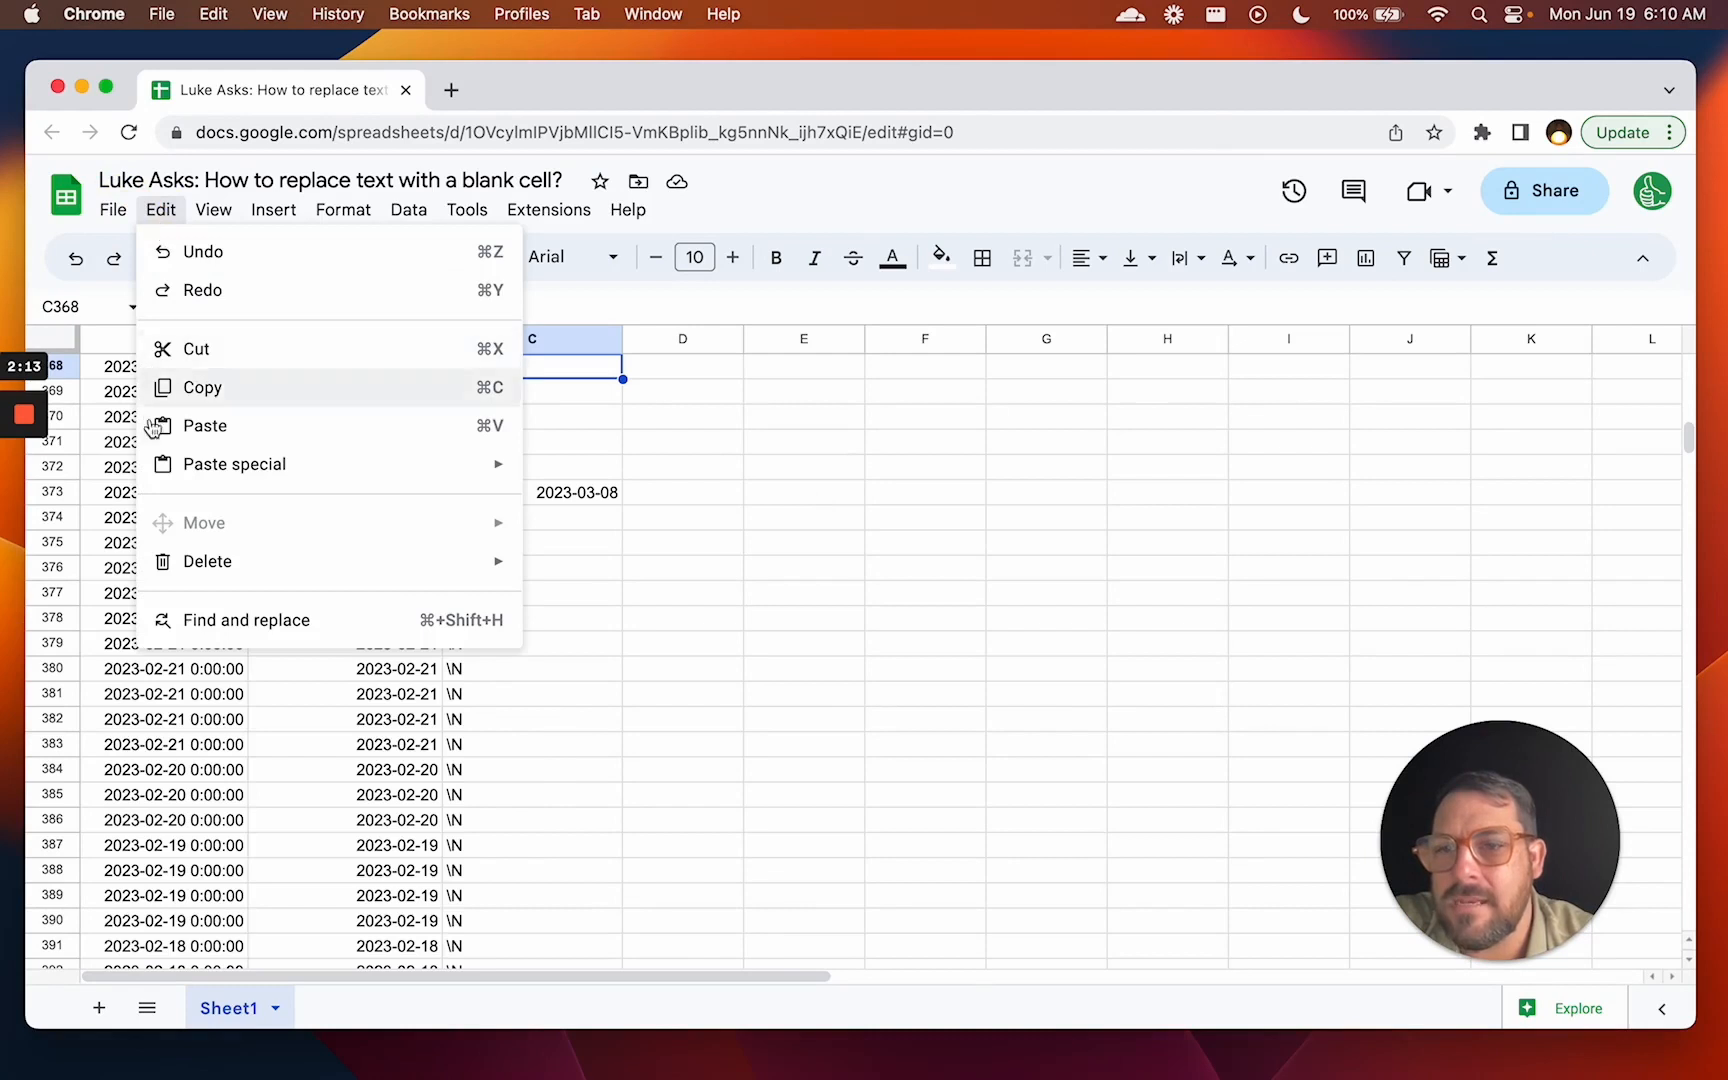
{"action": "left_click", "coordinate": [247, 619]}
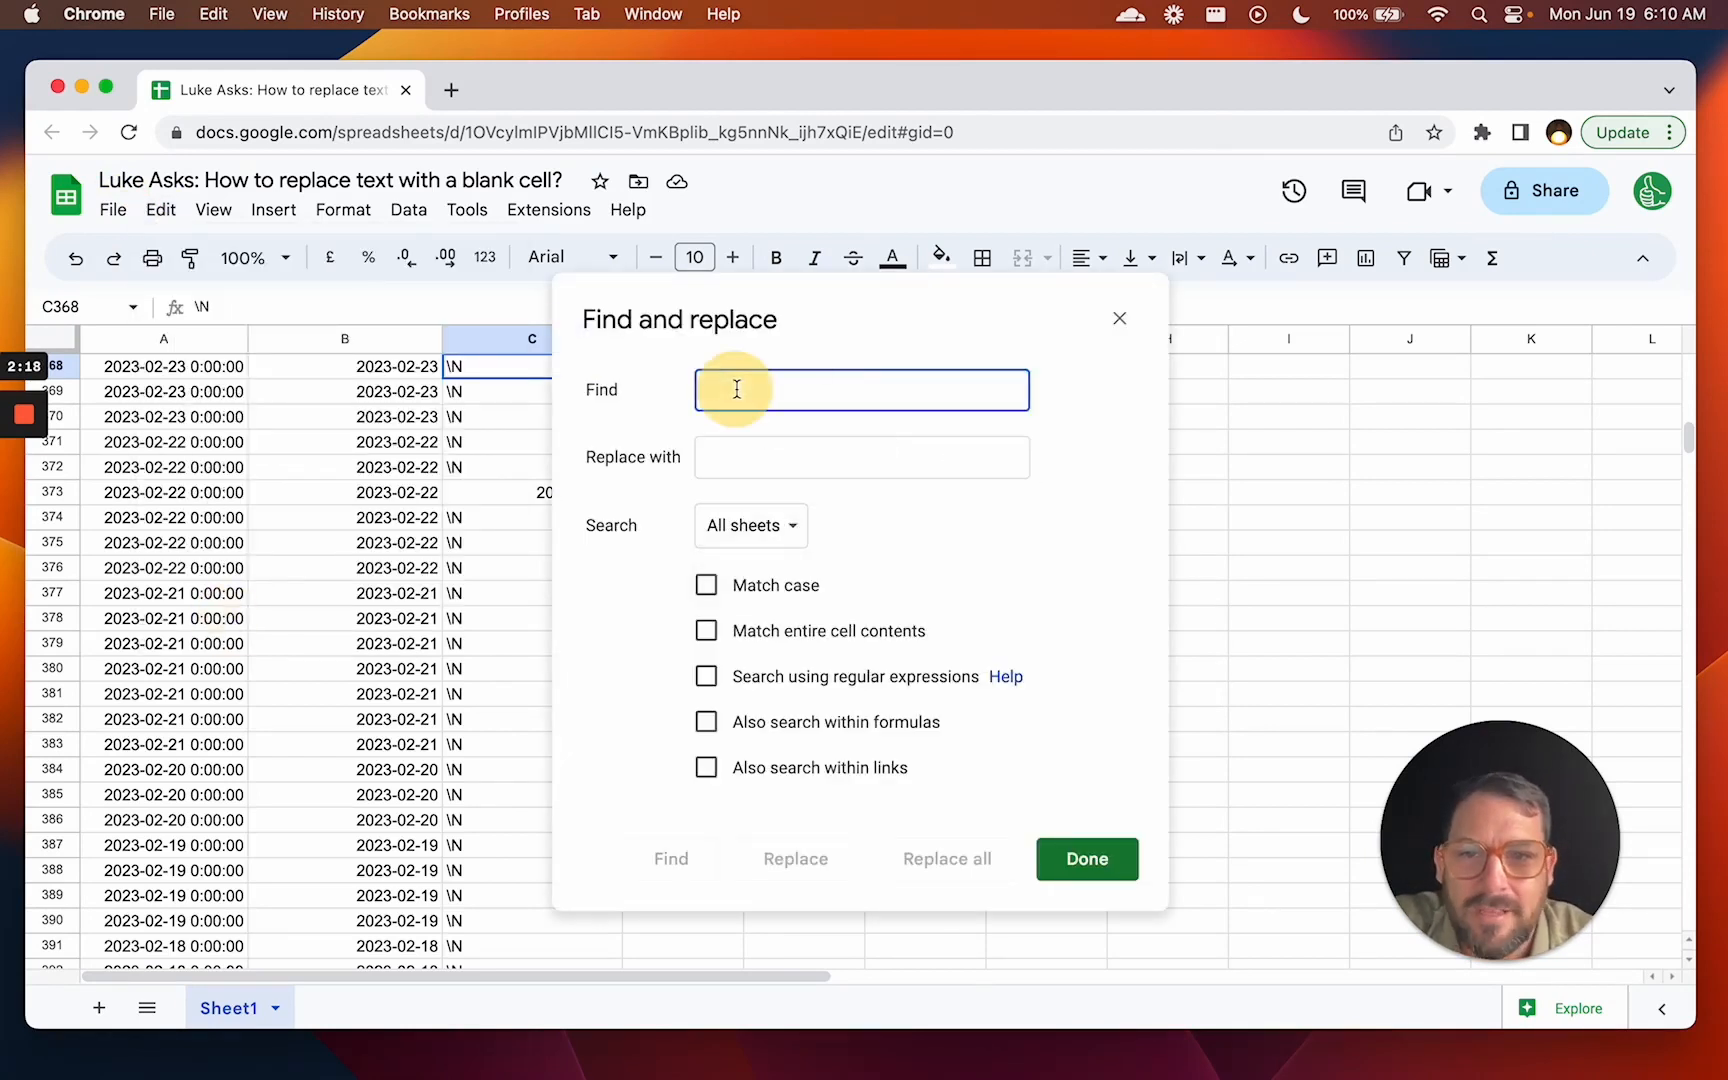
{"action": "type", "text": "\\N"}
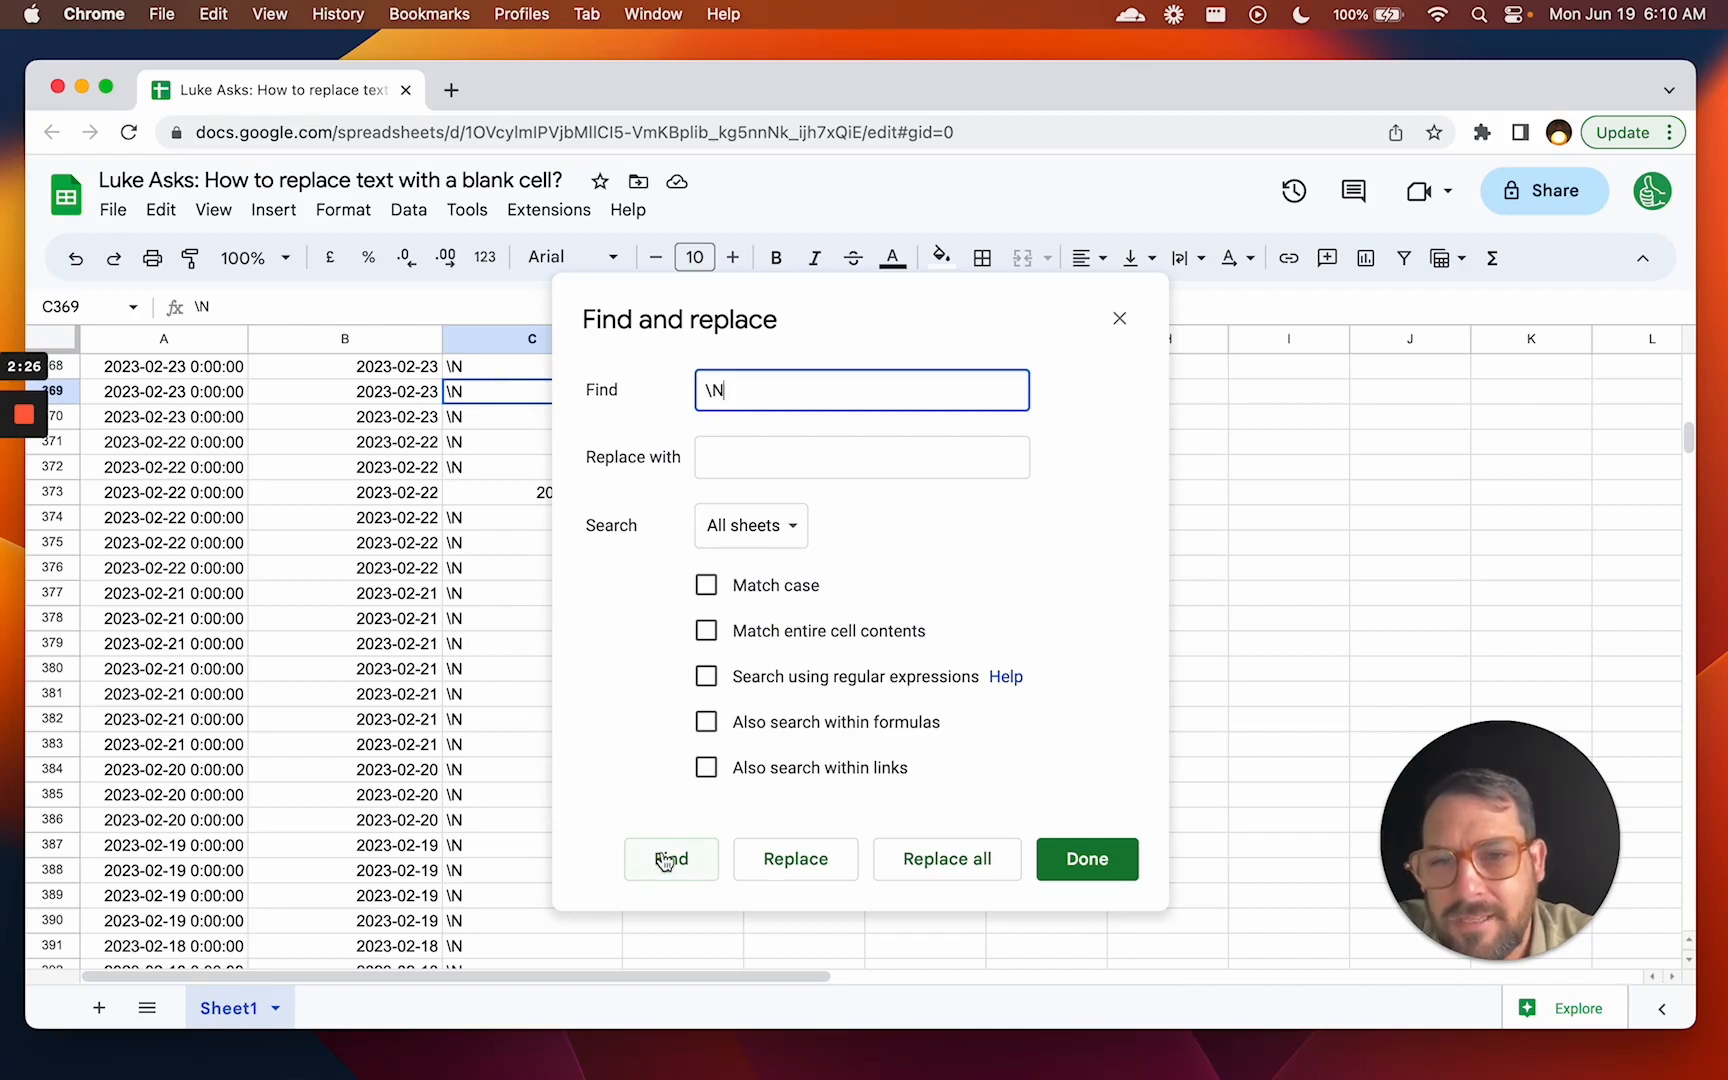
{"action": "left_click", "coordinate": [670, 858]}
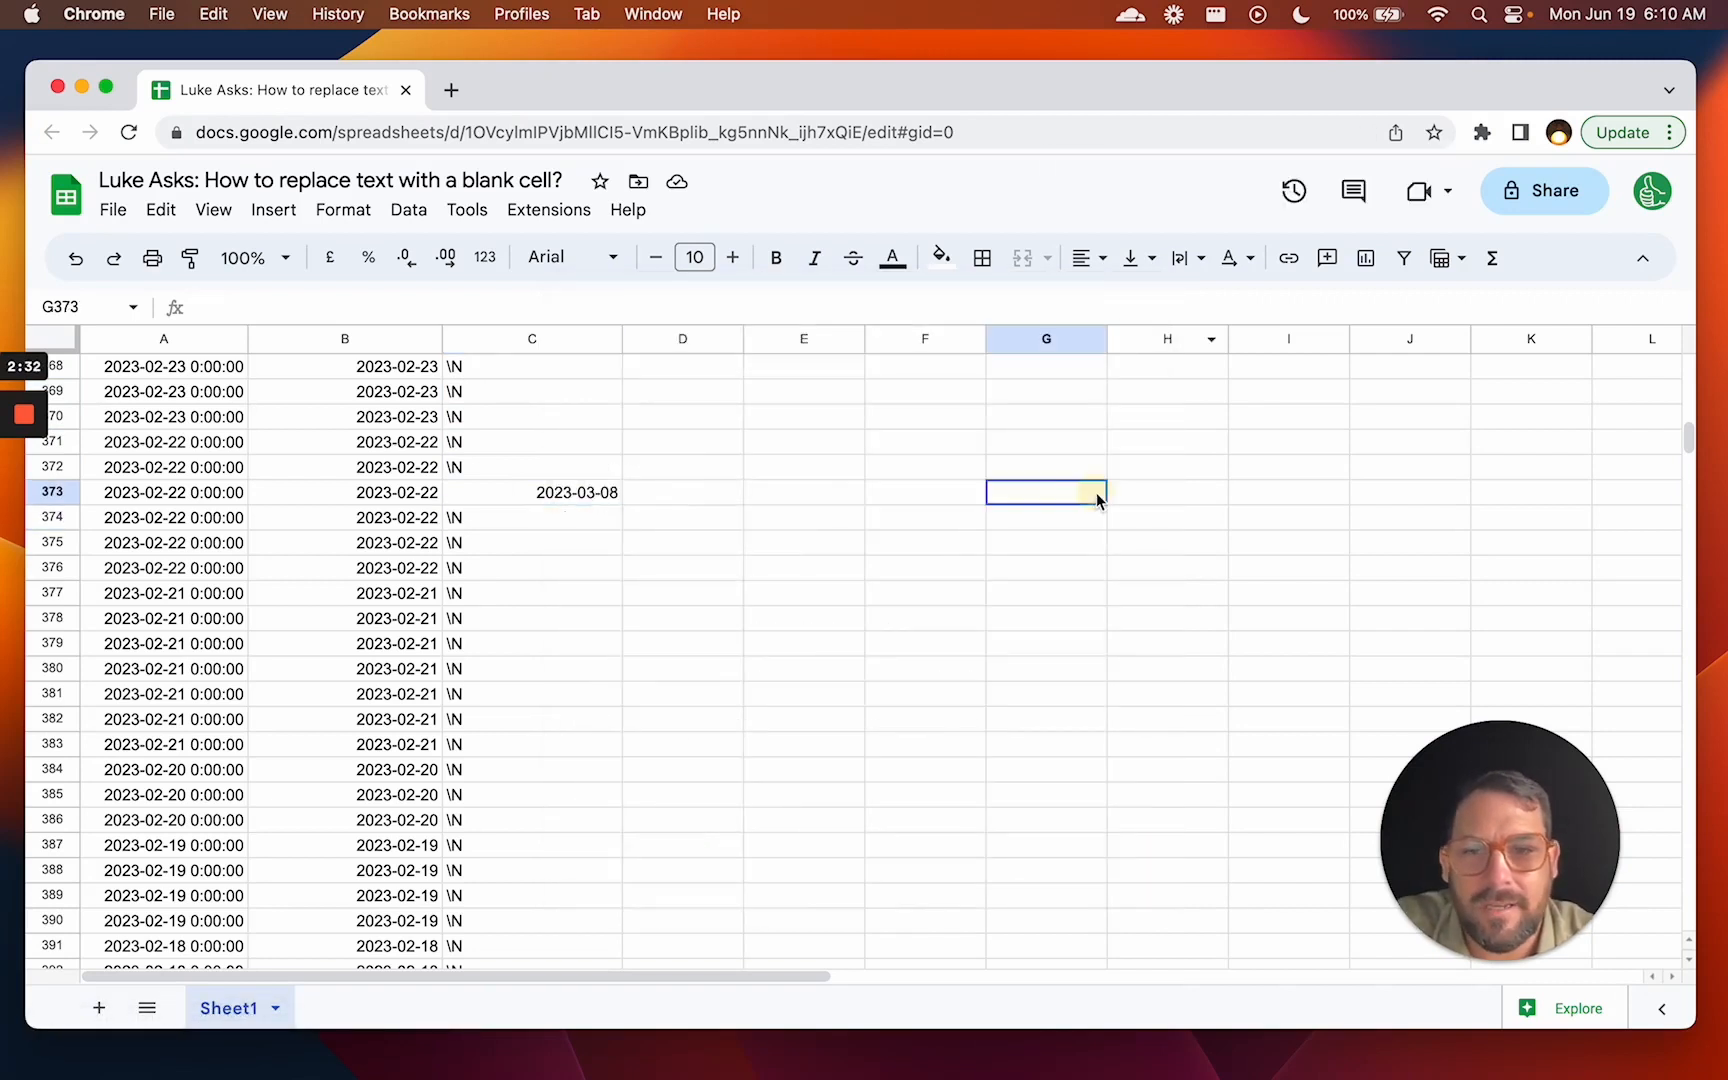
Find \N again and replace all 891 matches with nothing, then close the dialog.
{"action": "key", "text": "cmd+f"}
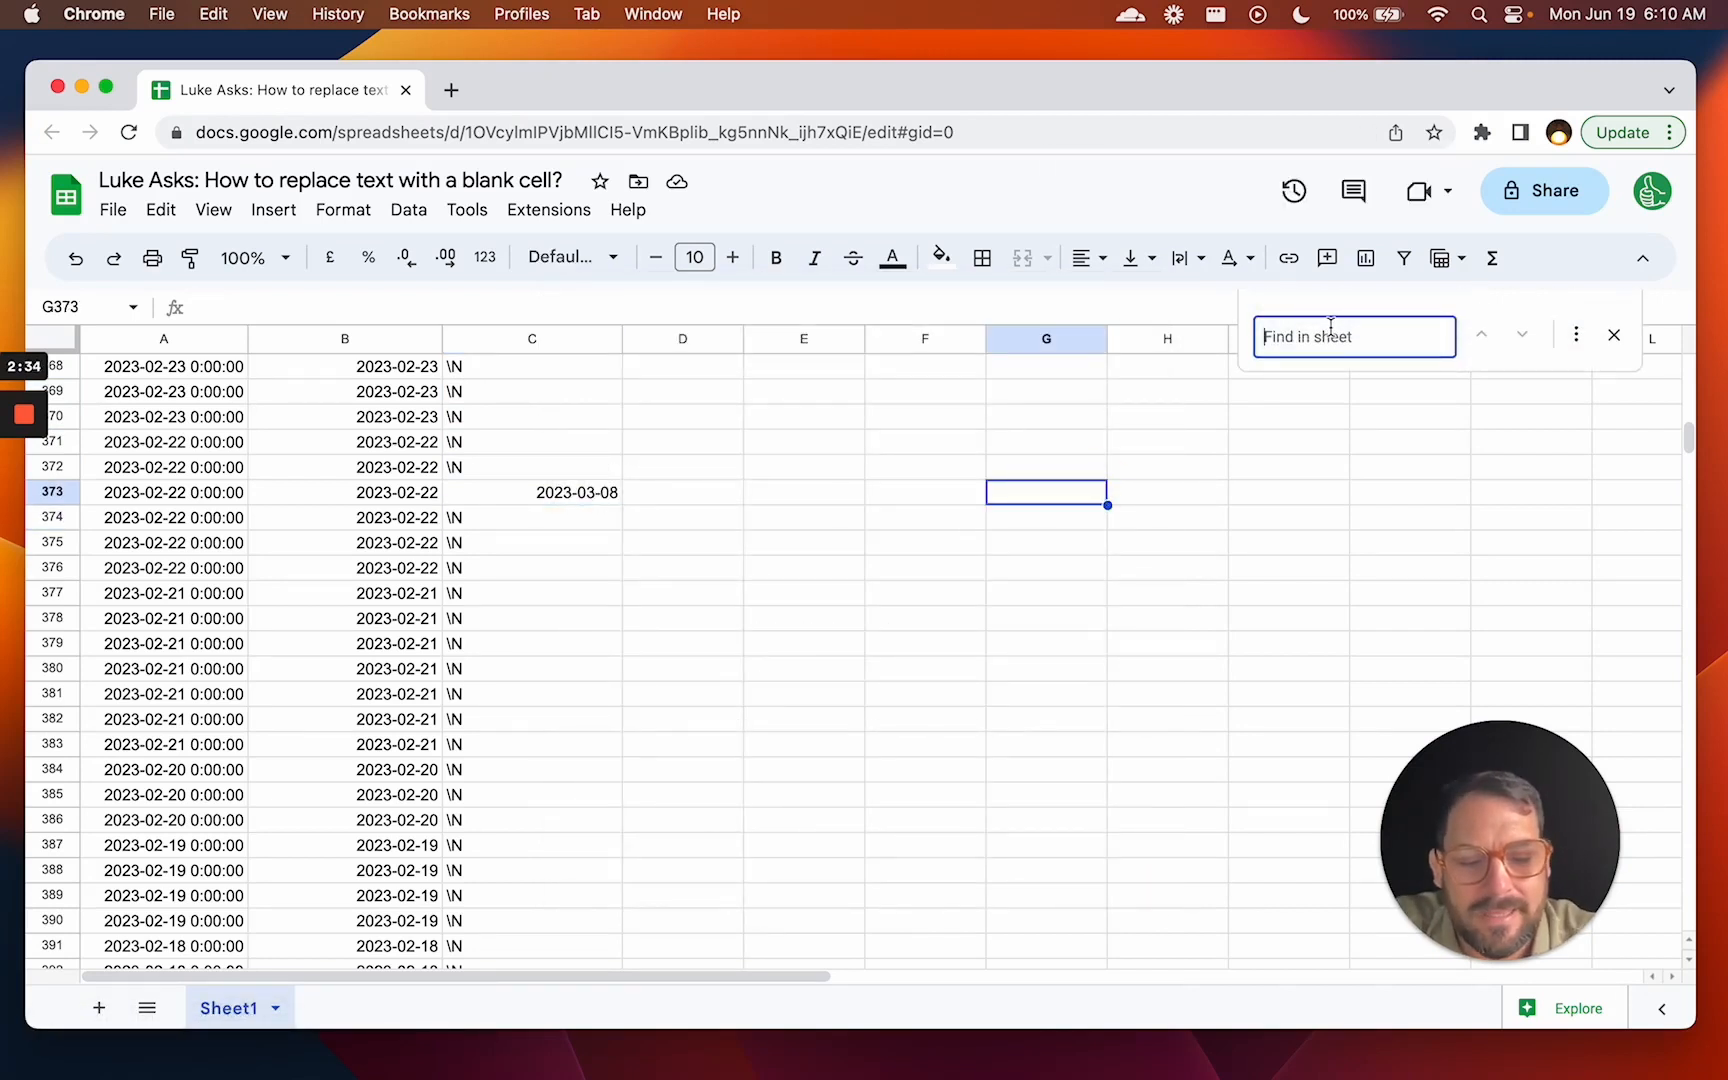
{"action": "type", "text": "\\N"}
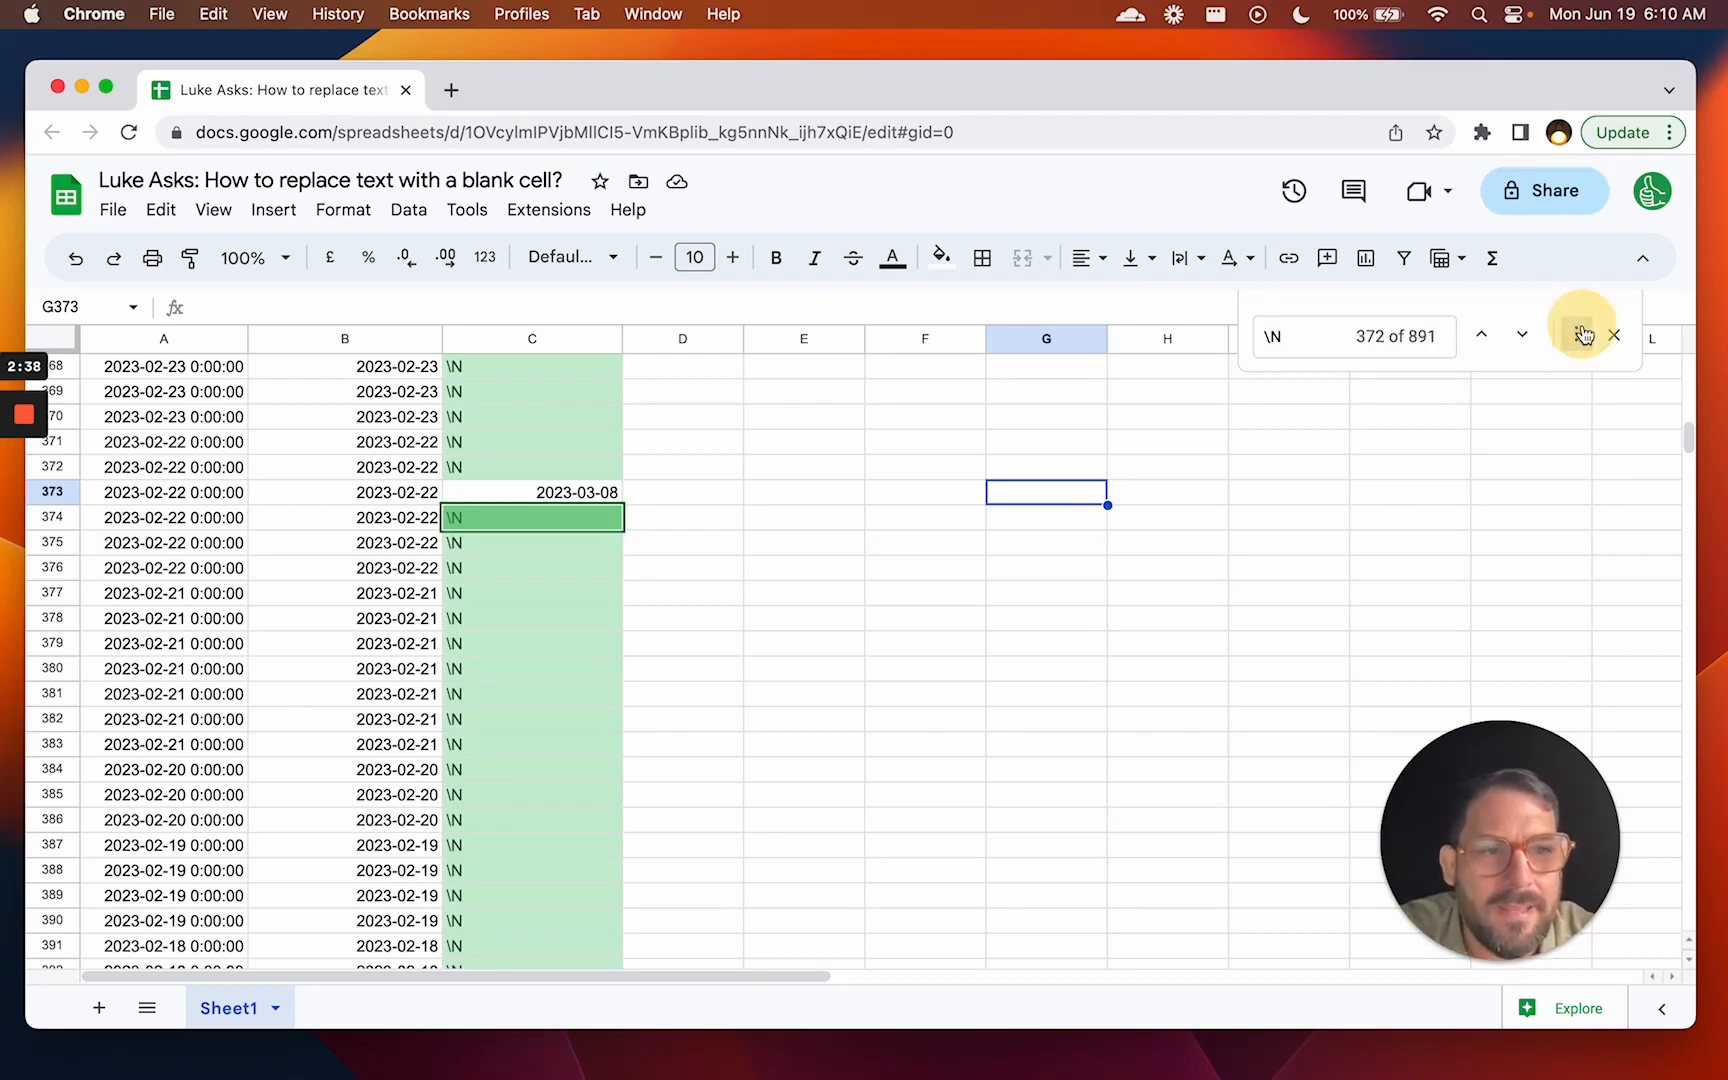
{"action": "left_click", "coordinate": [1584, 335]}
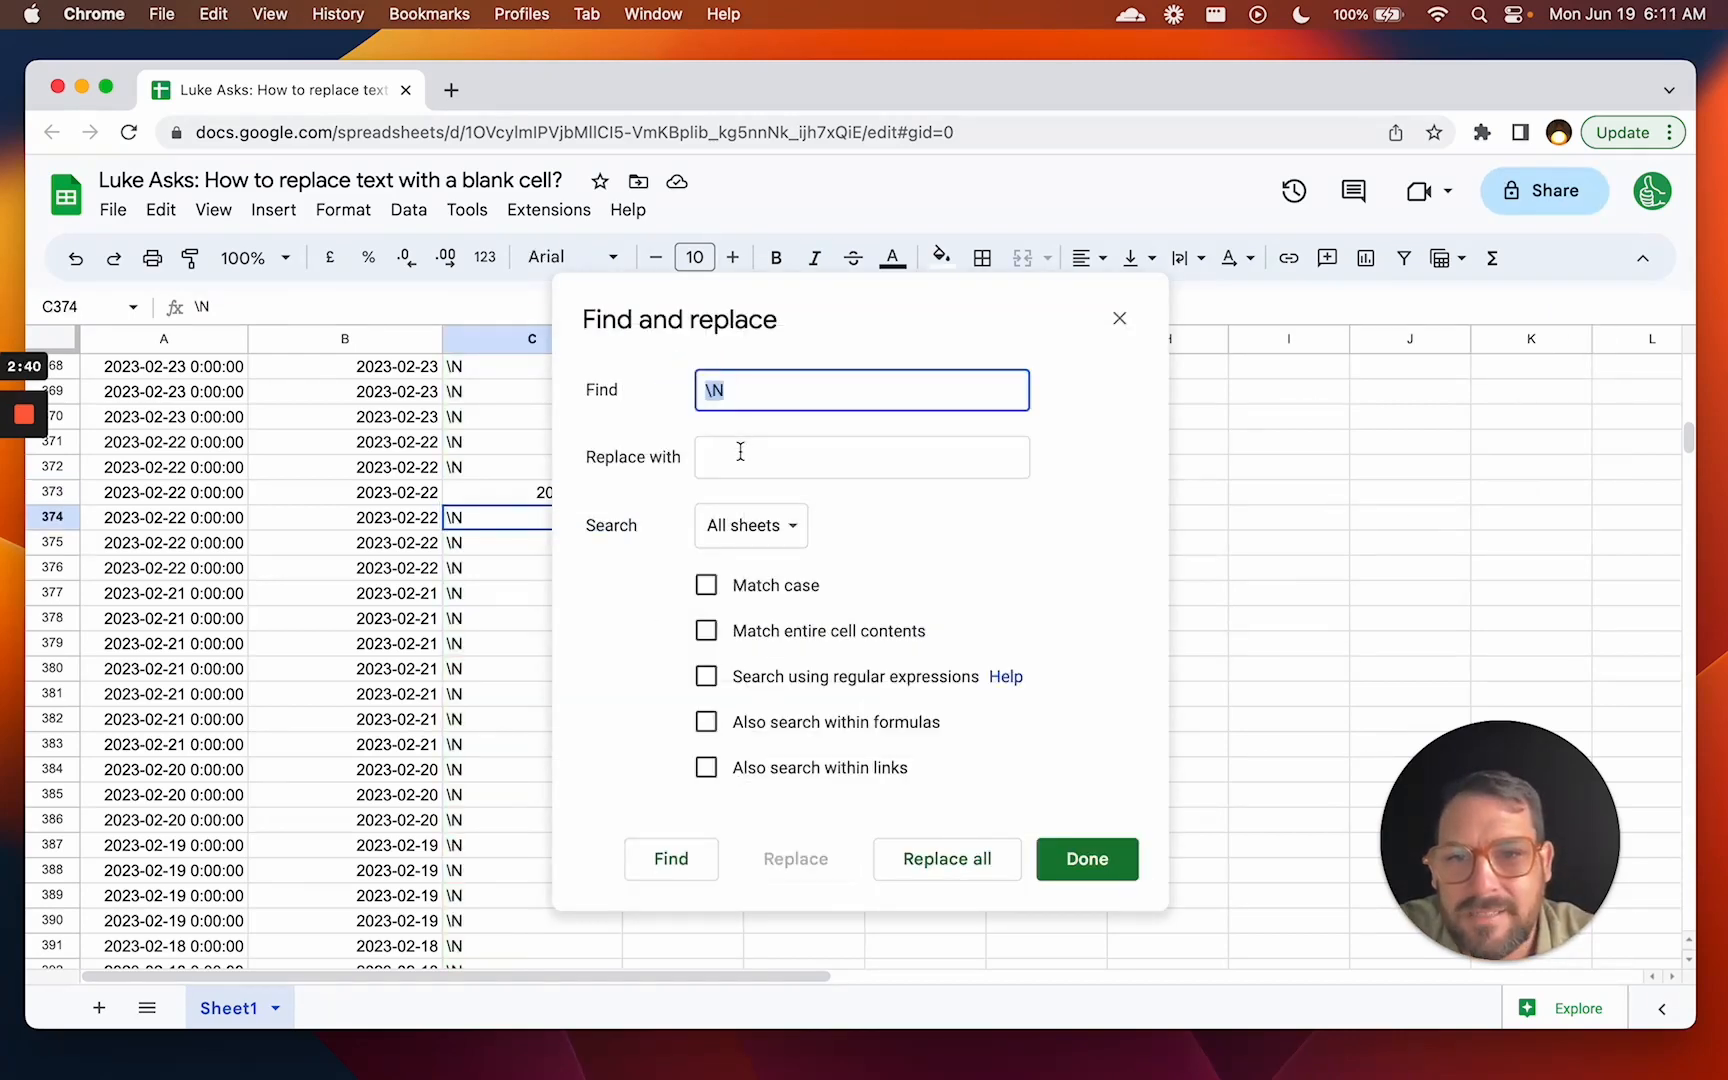
{"action": "left_click", "coordinate": [861, 456]}
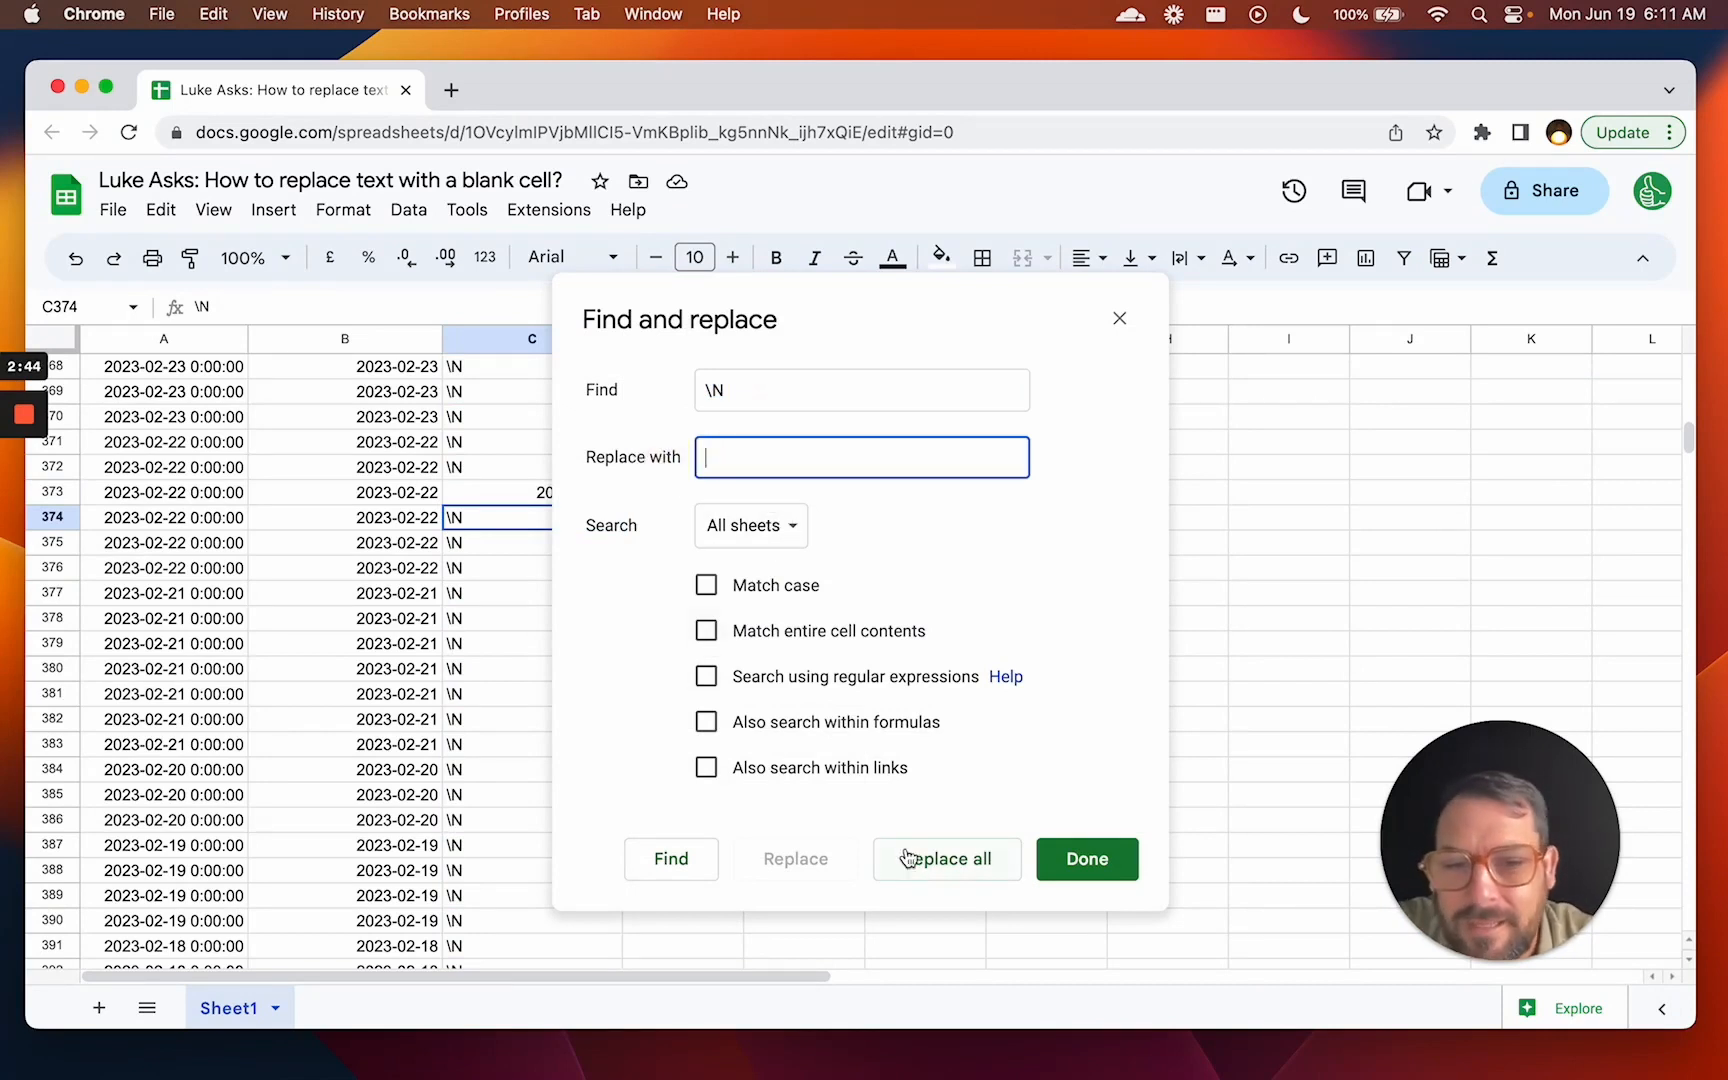
{"action": "left_click", "coordinate": [946, 858]}
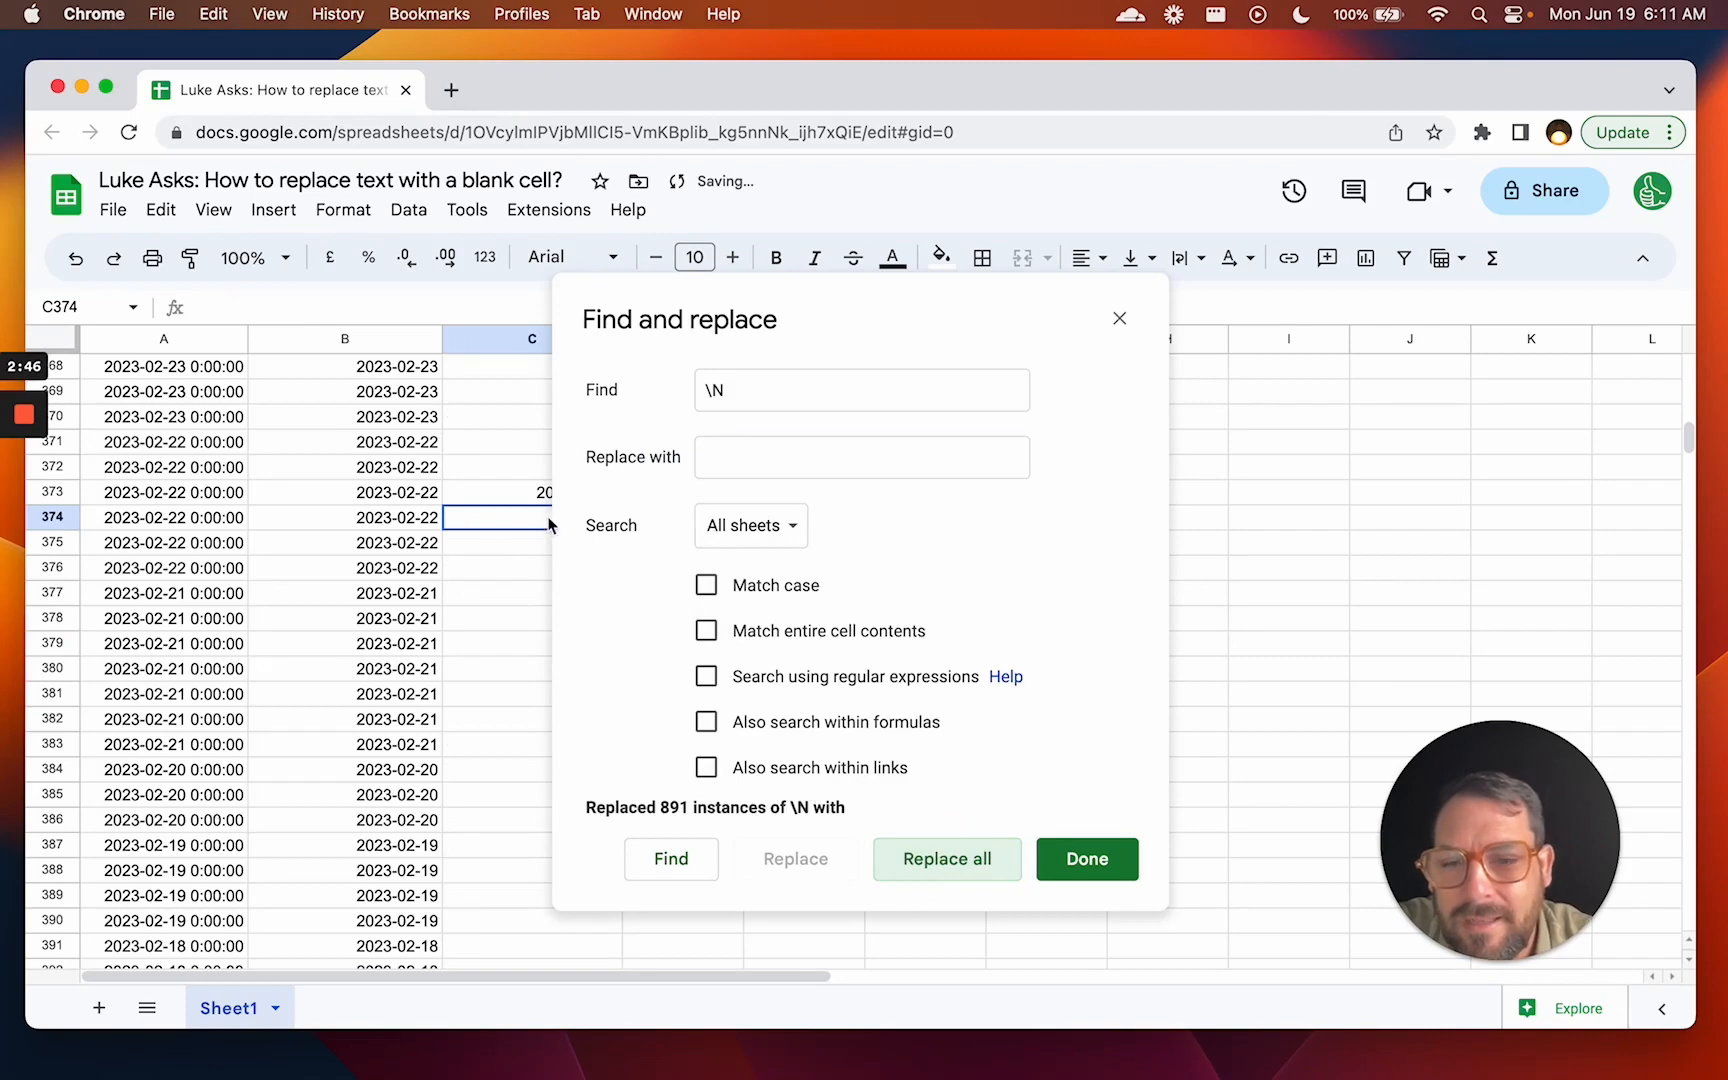
{"action": "left_click", "coordinate": [1086, 858]}
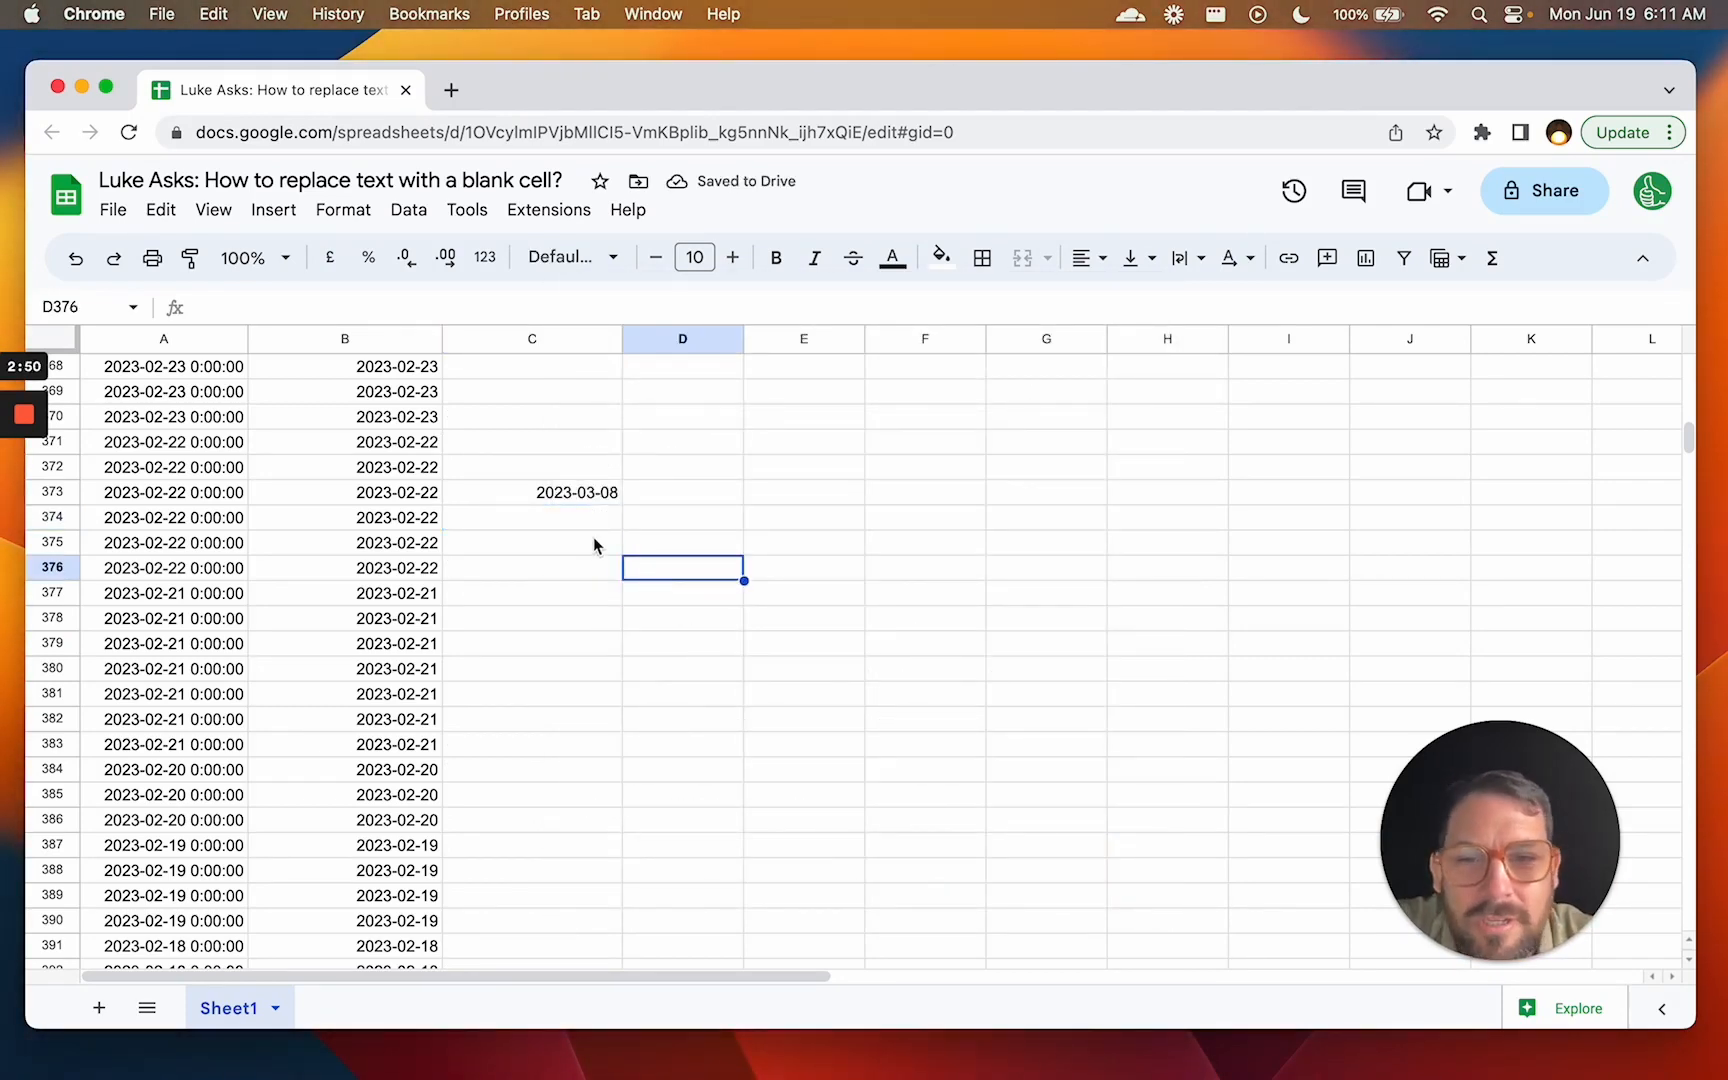
{"action": "left_click", "coordinate": [532, 493]}
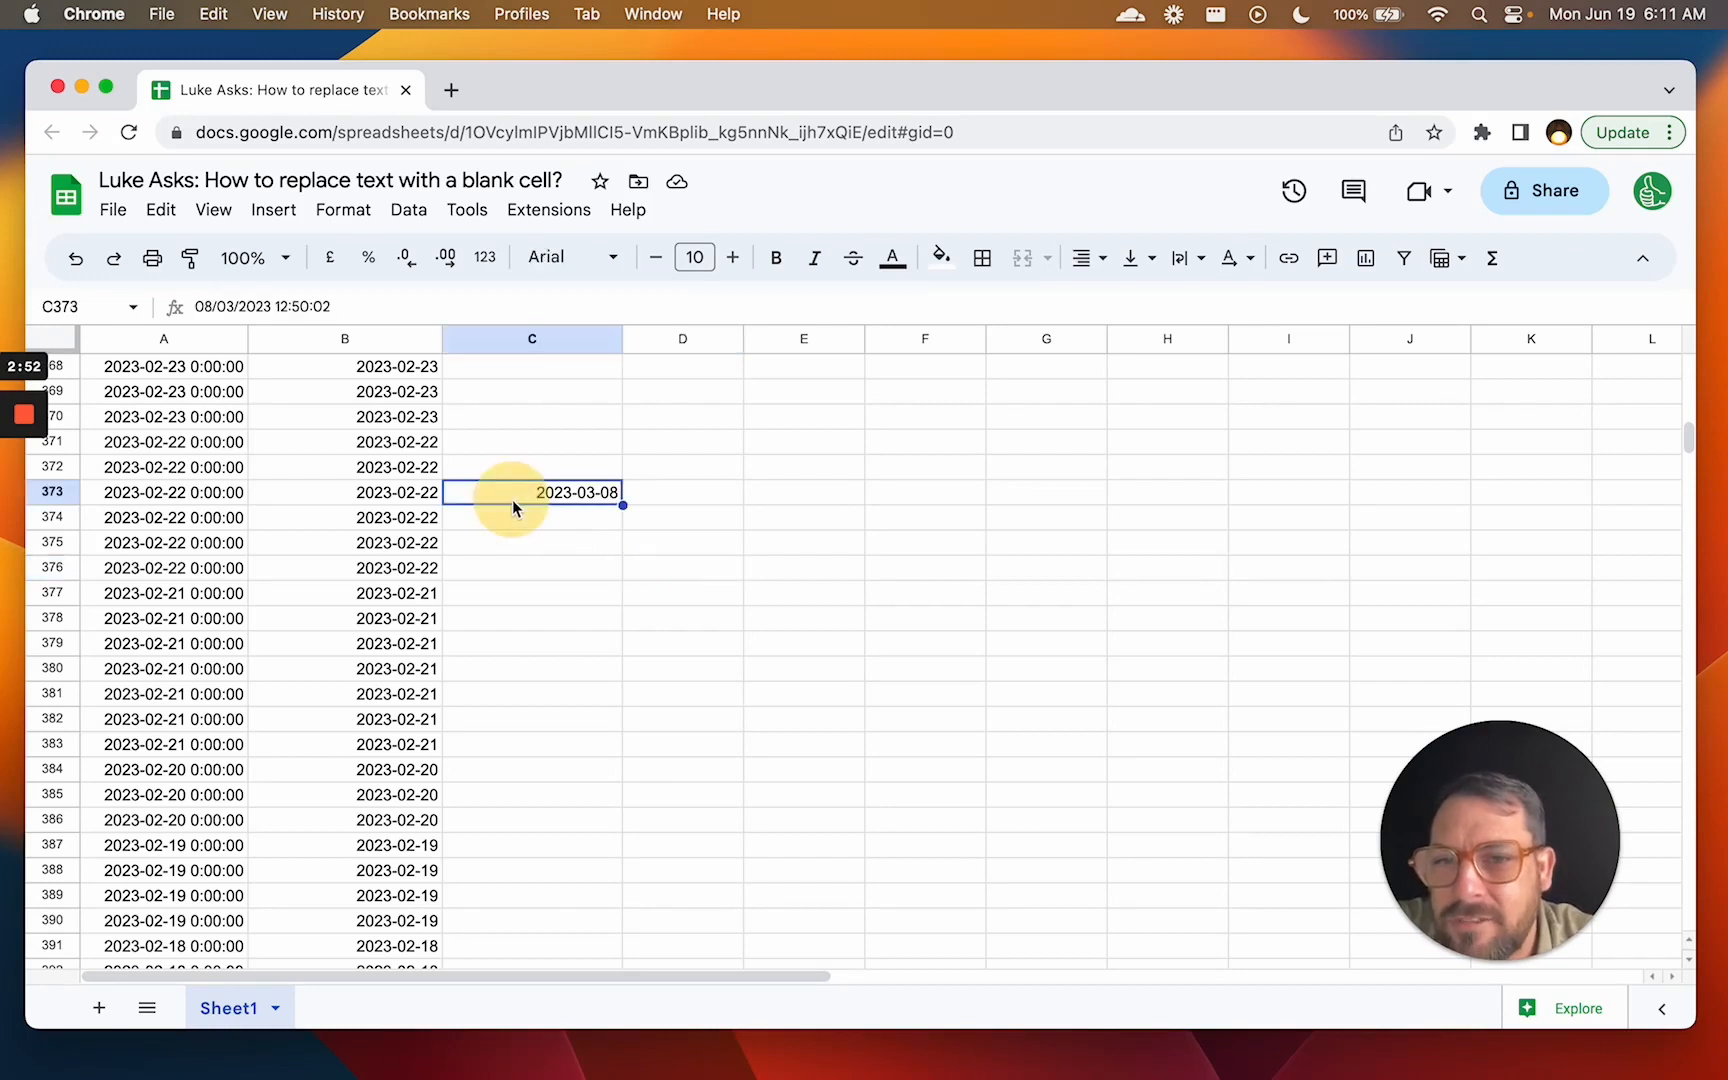
{"action": "scroll", "scroll_direction": "down", "scroll_amount": 3}
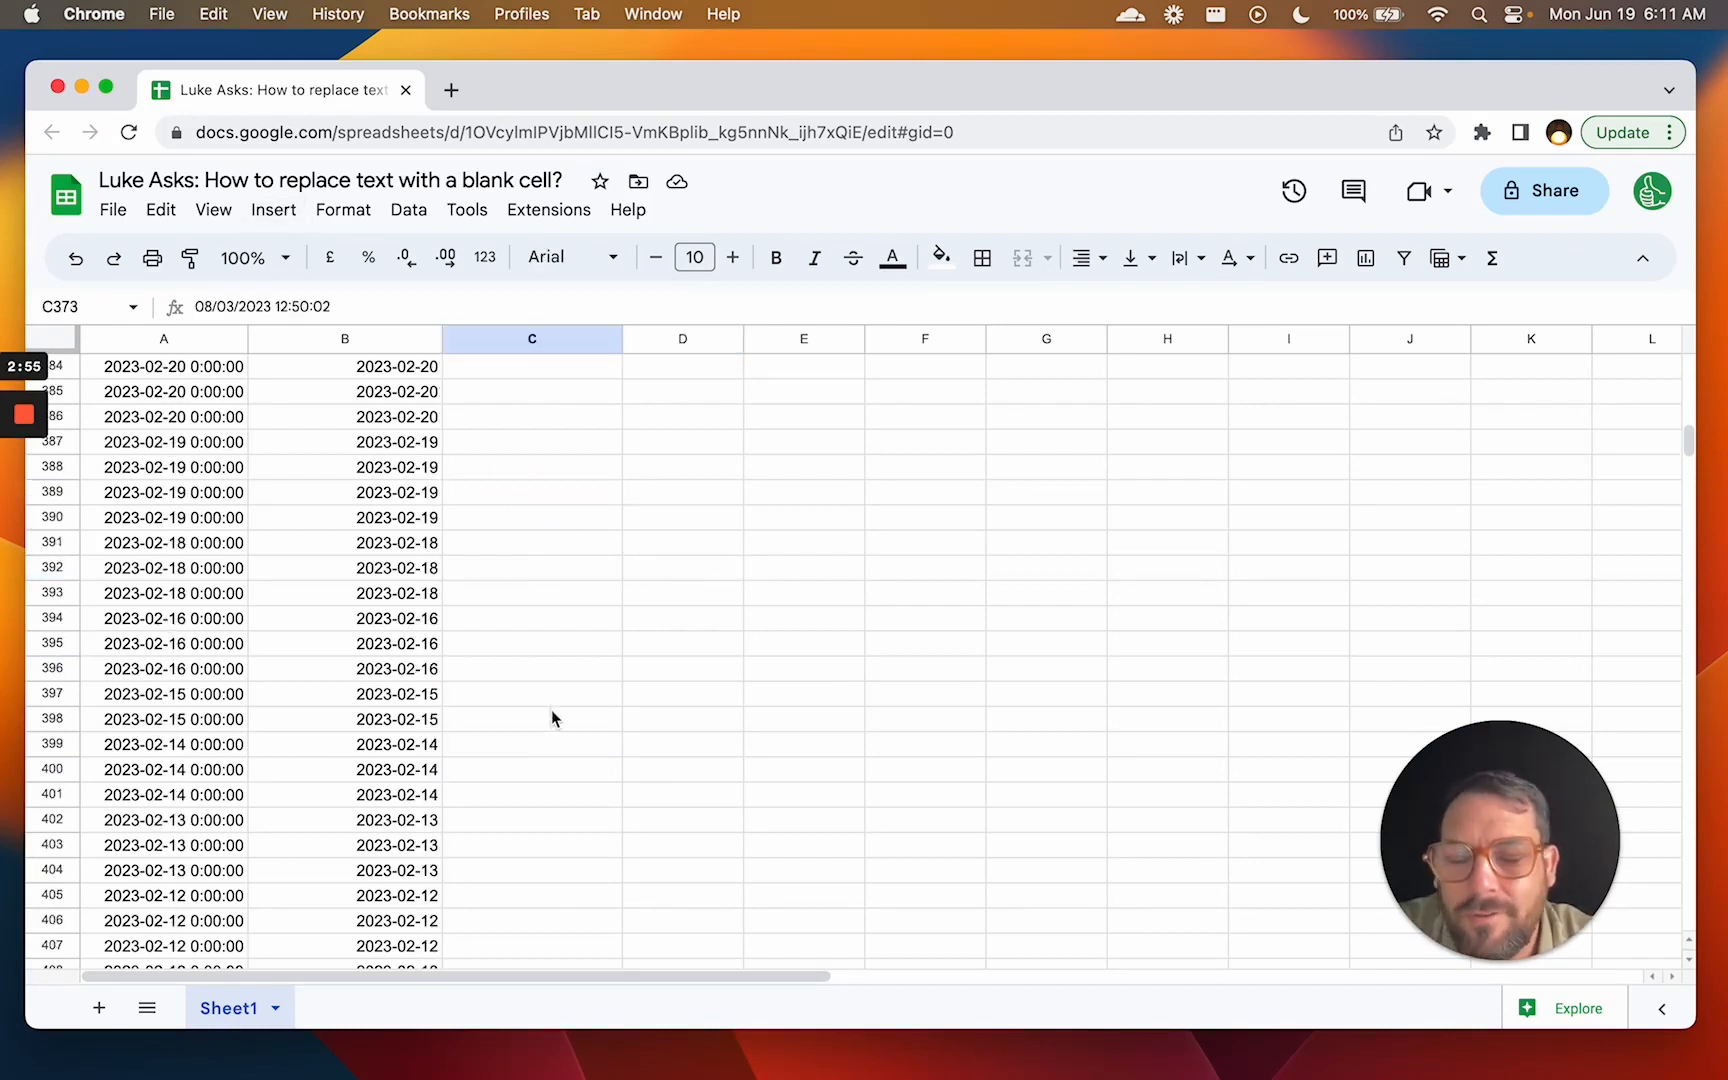
{"action": "scroll", "scroll_direction": "up", "scroll_amount": 3}
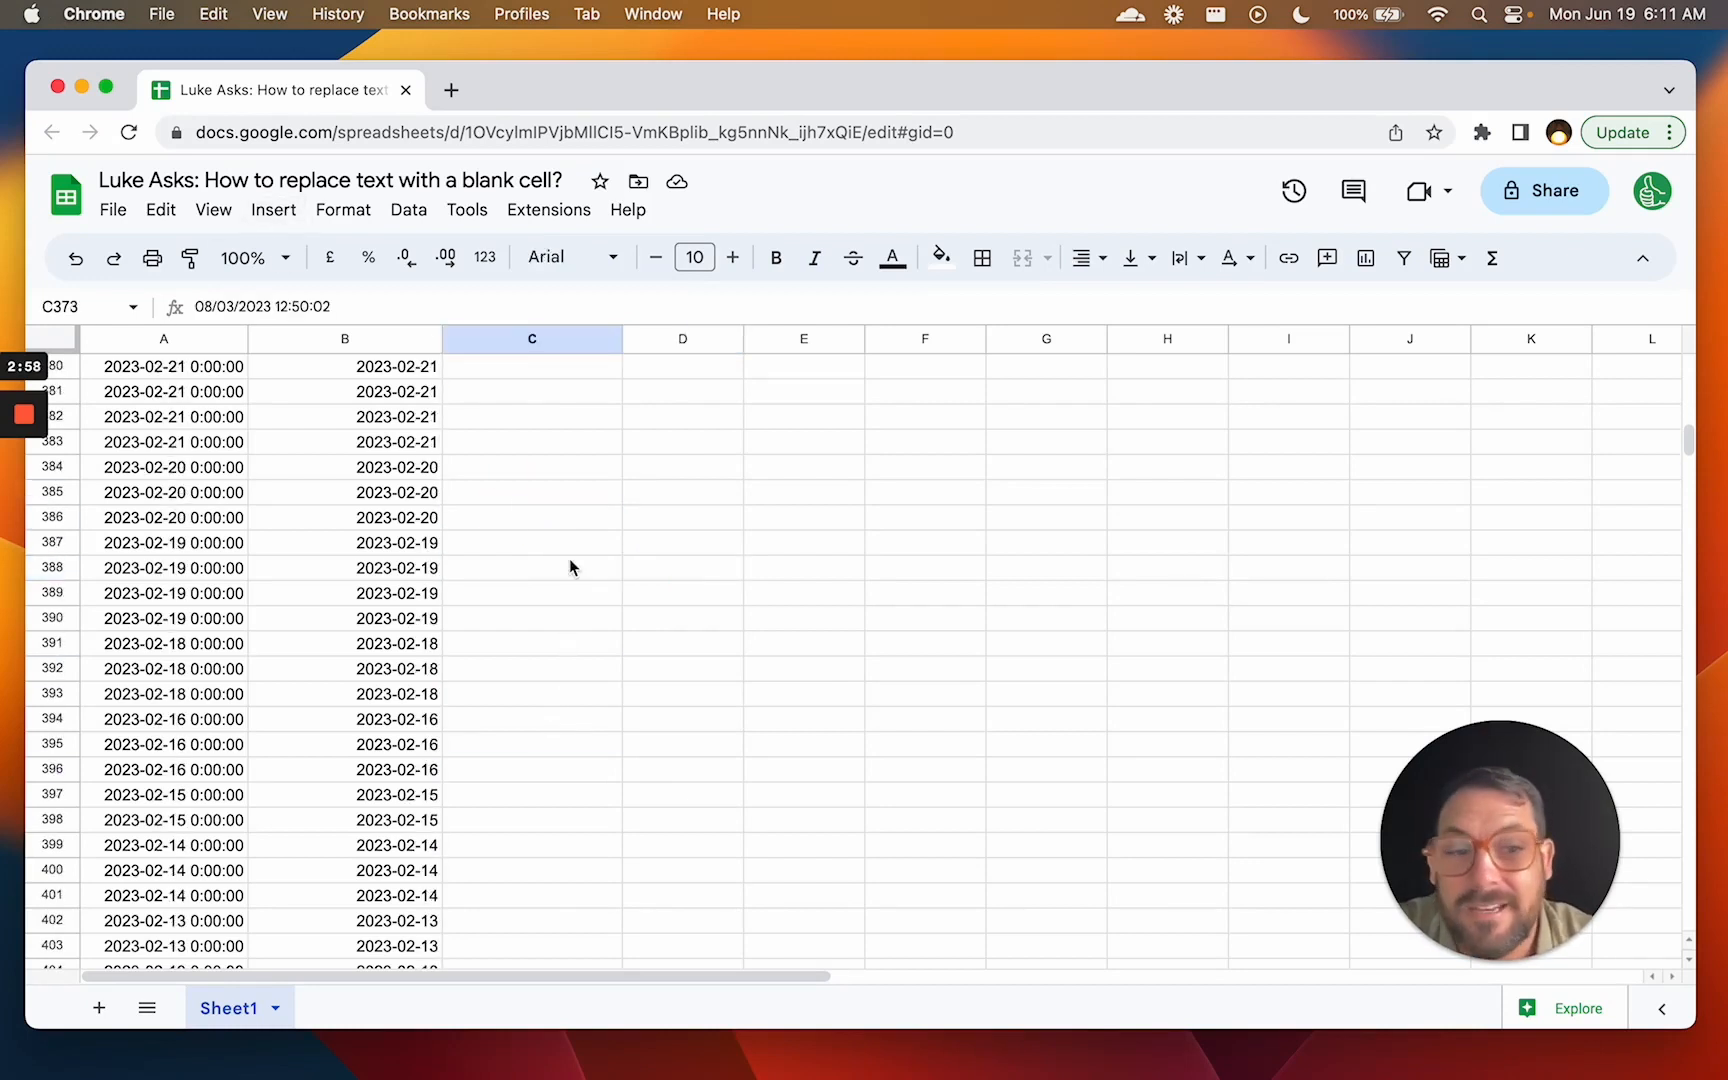
{"action": "type", "text": "2023-03-08"}
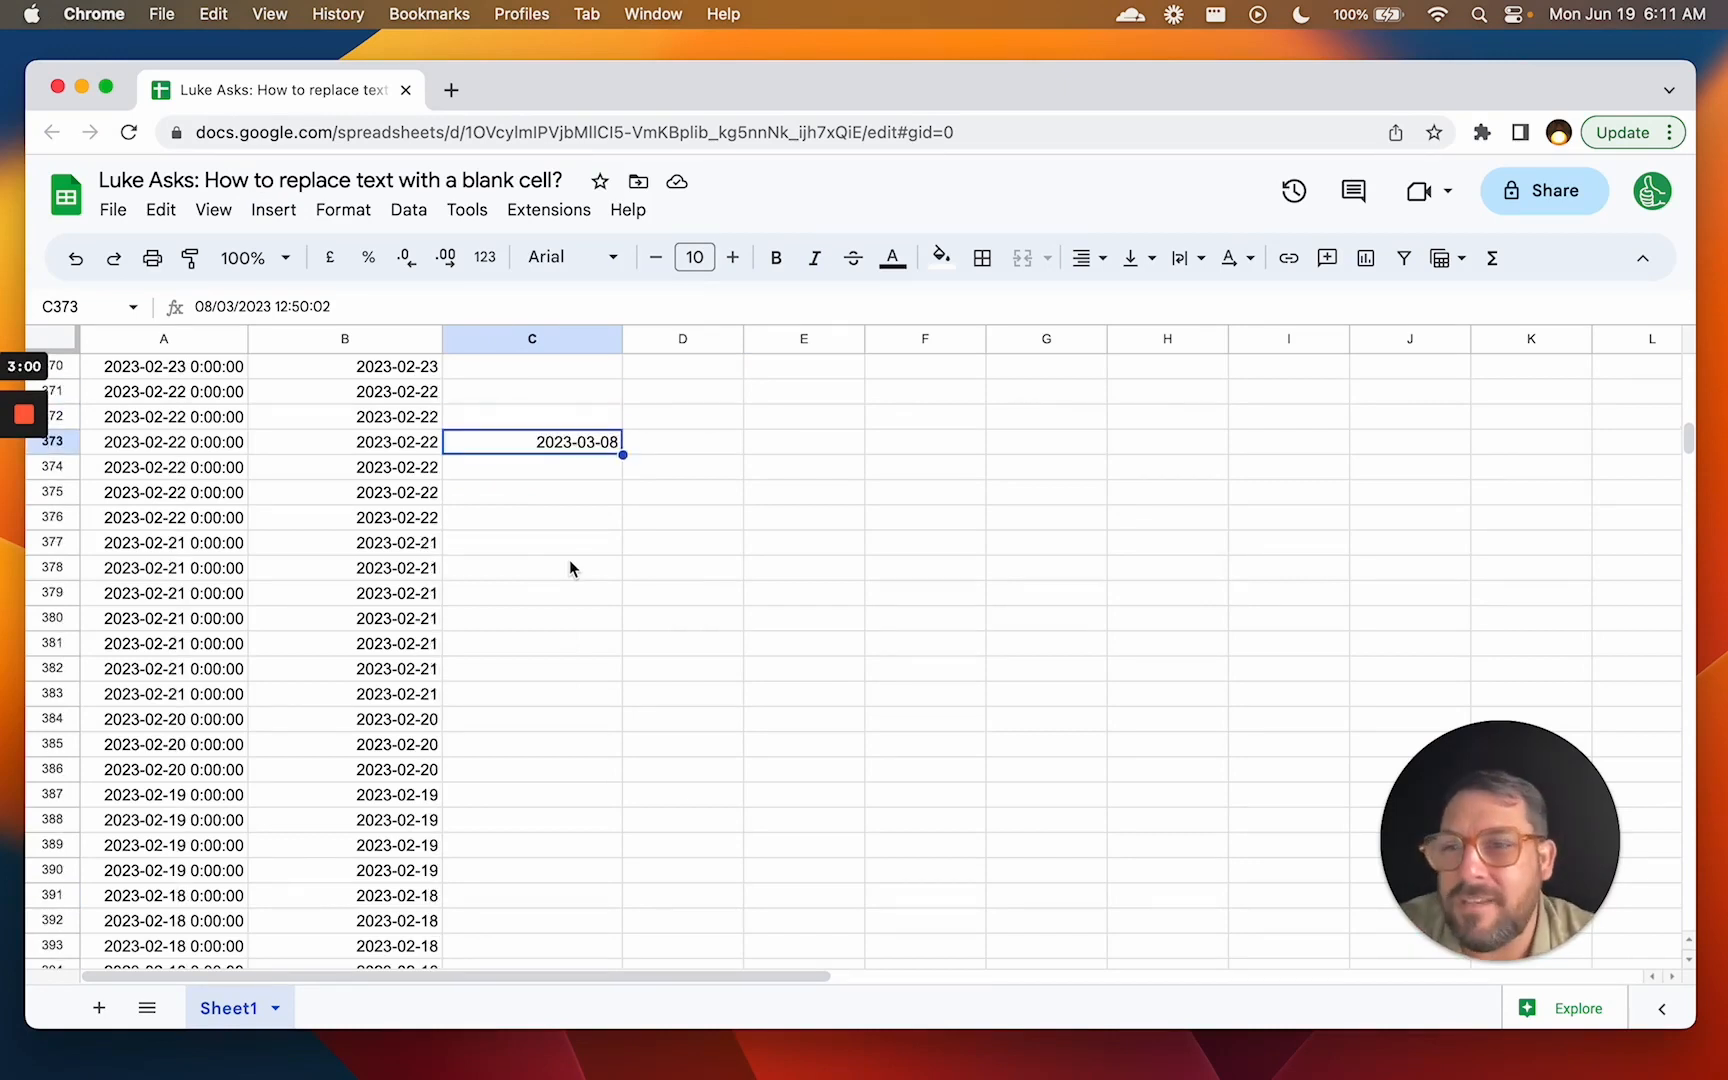
{"action": "mouse_move", "coordinate": [603, 546]}
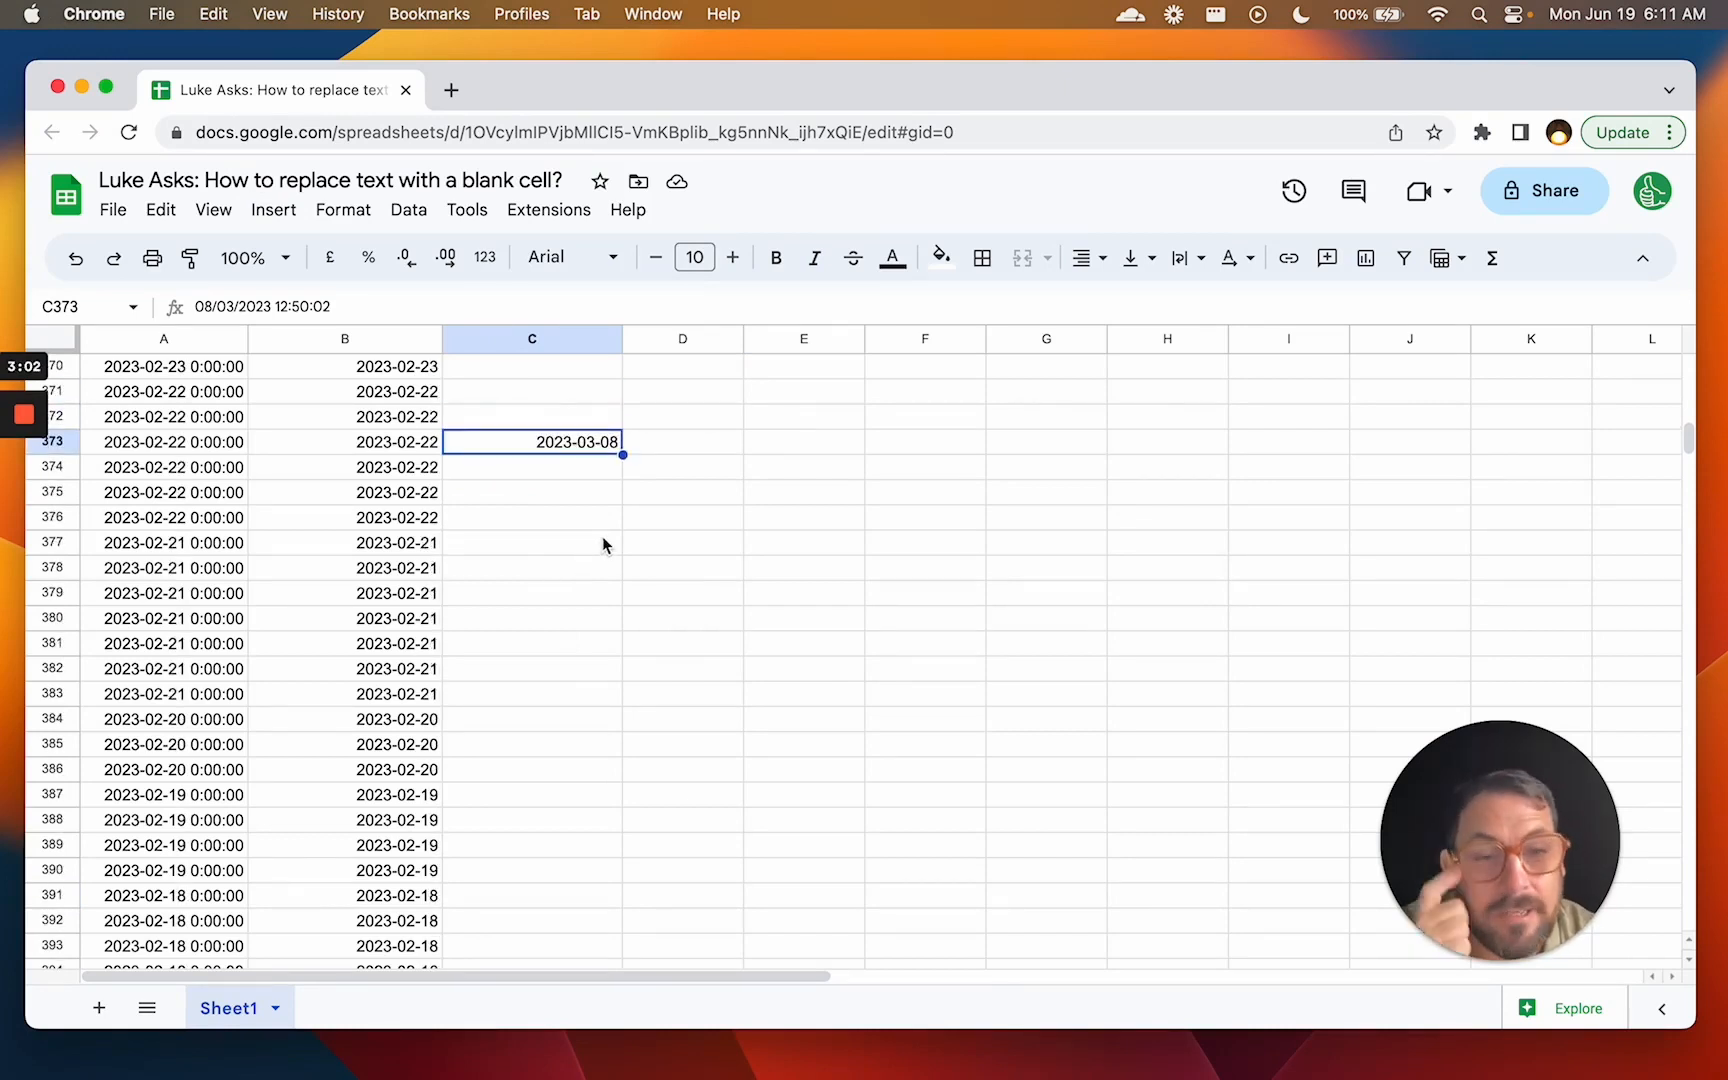